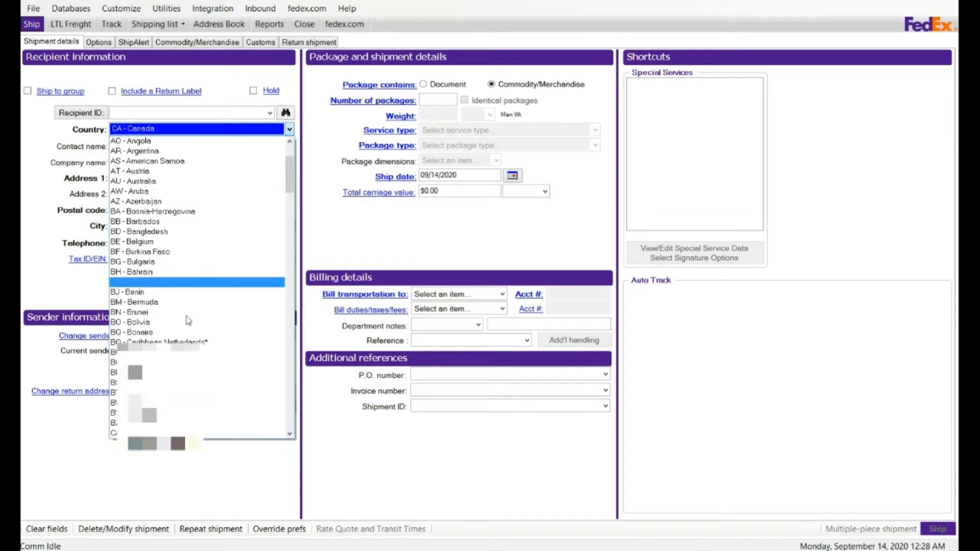
# Set the recipient country to Canada with contact TEST at TEST COMPANY.
pyautogui.click(133, 128)
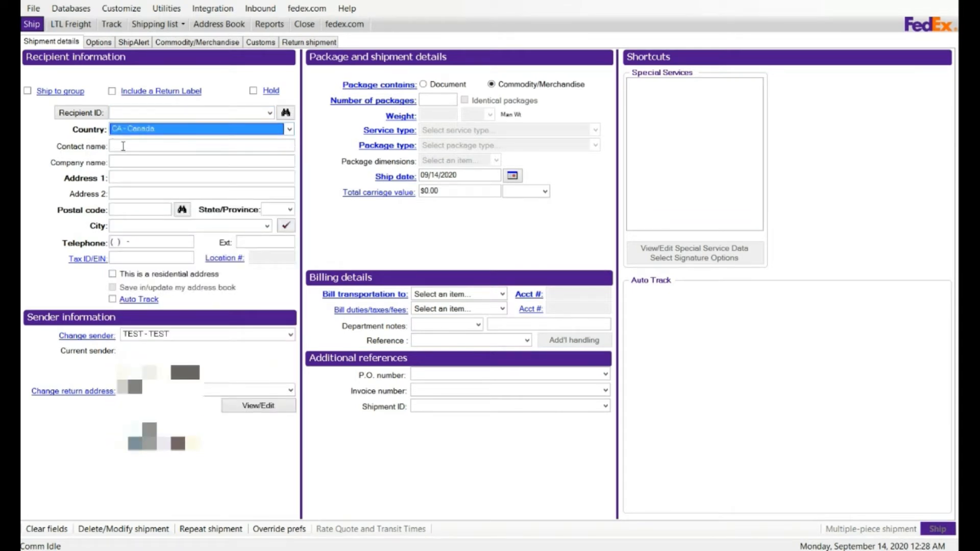
pyautogui.click(201, 145)
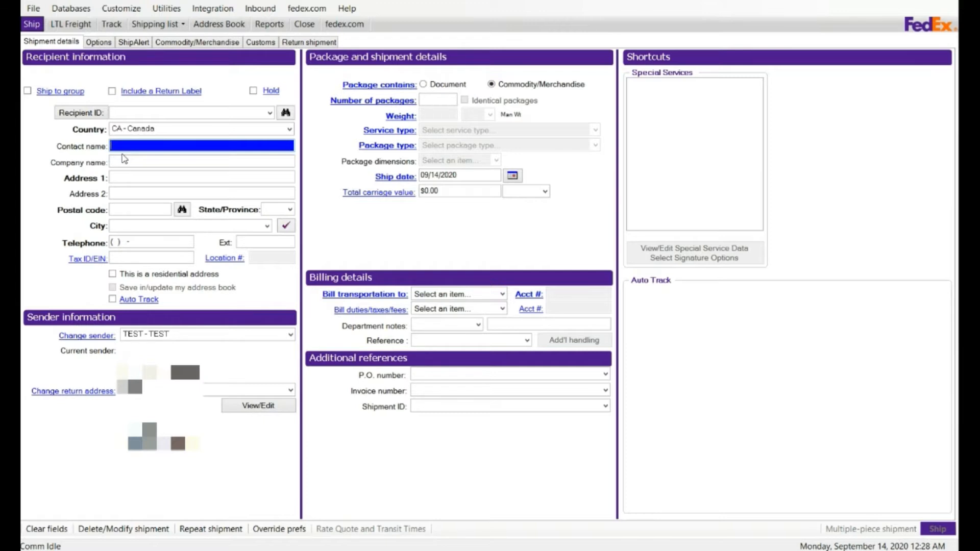
pyautogui.write('TEST')
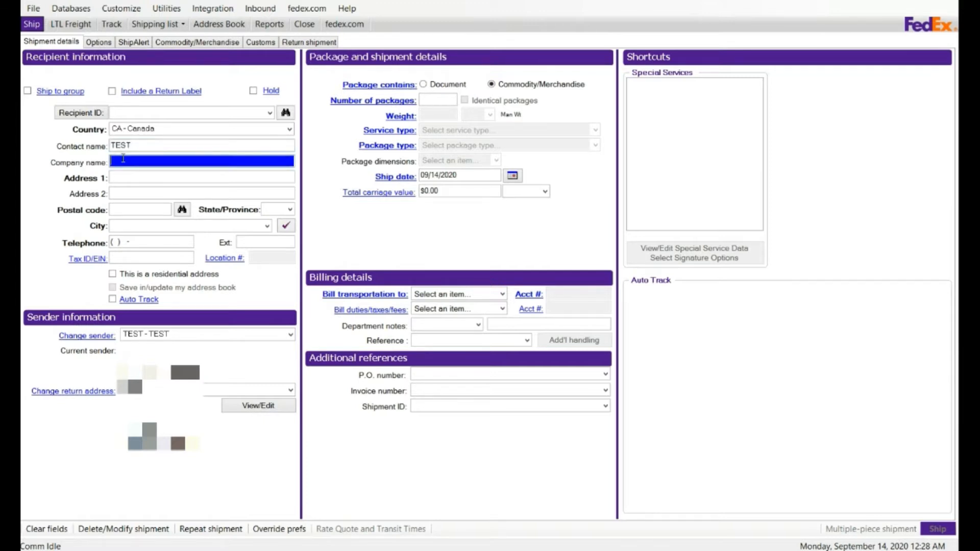
pyautogui.write('TEST COMPANY')
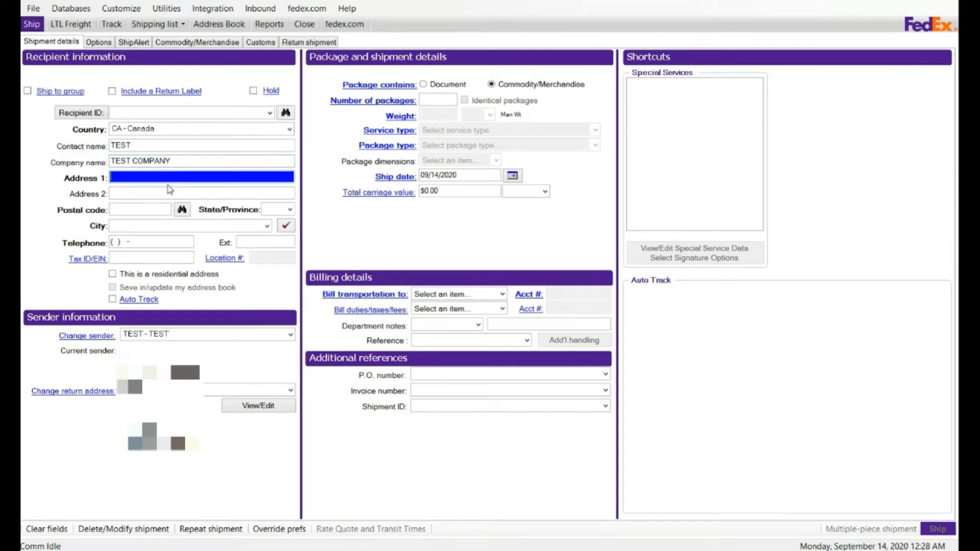
pyautogui.moveTo(169, 191)
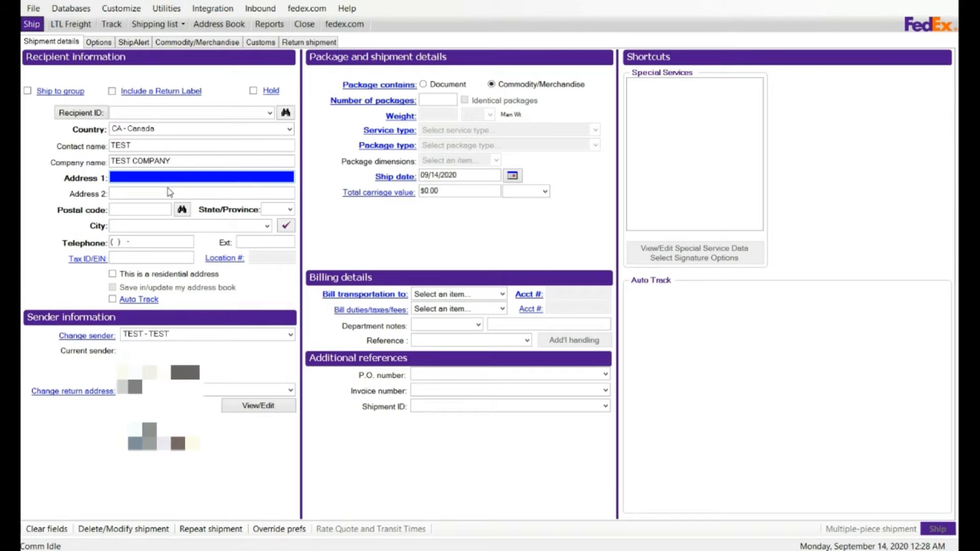
# Enter recipient address 123 MAIN ST, postal code M1M 1M1, and city Toronto.
pyautogui.write('1')
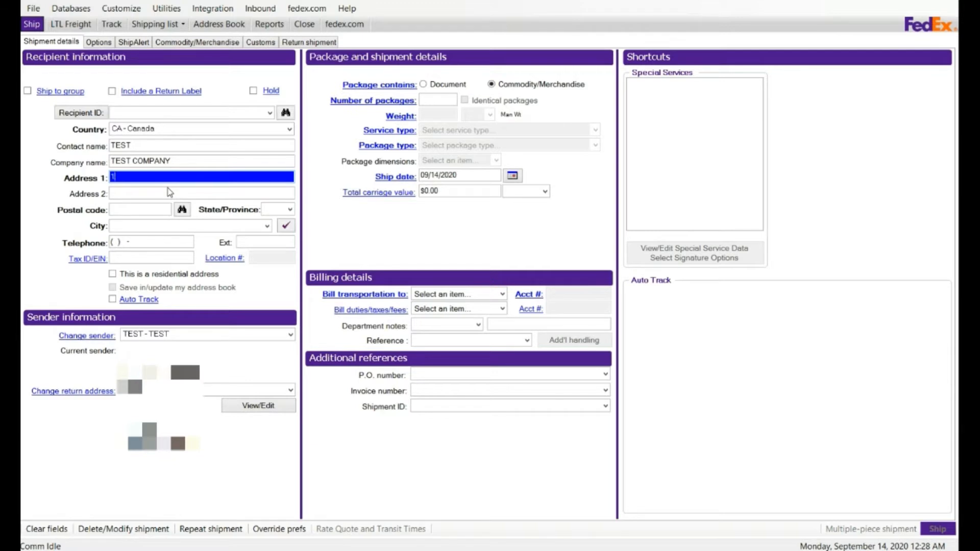
pyautogui.write('2')
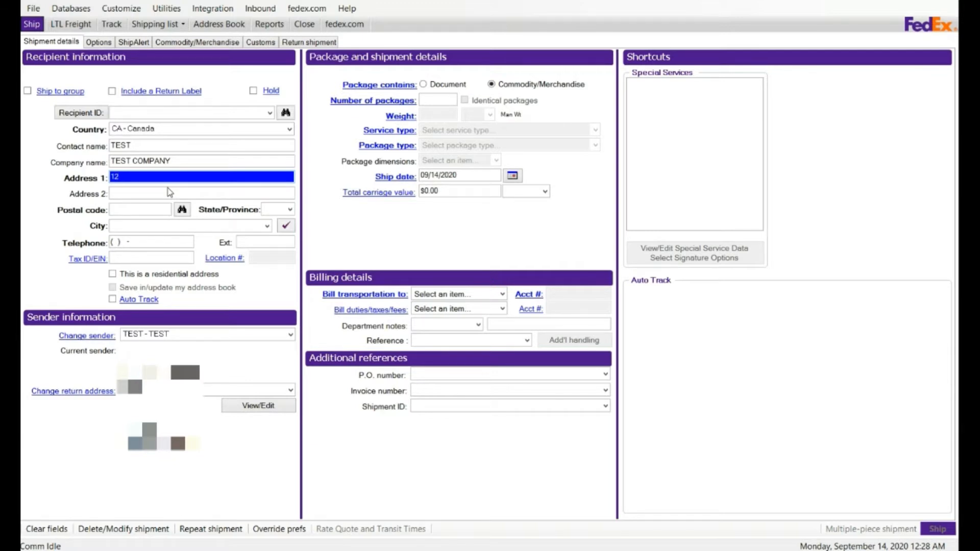
pyautogui.write('123 MAIN ST')
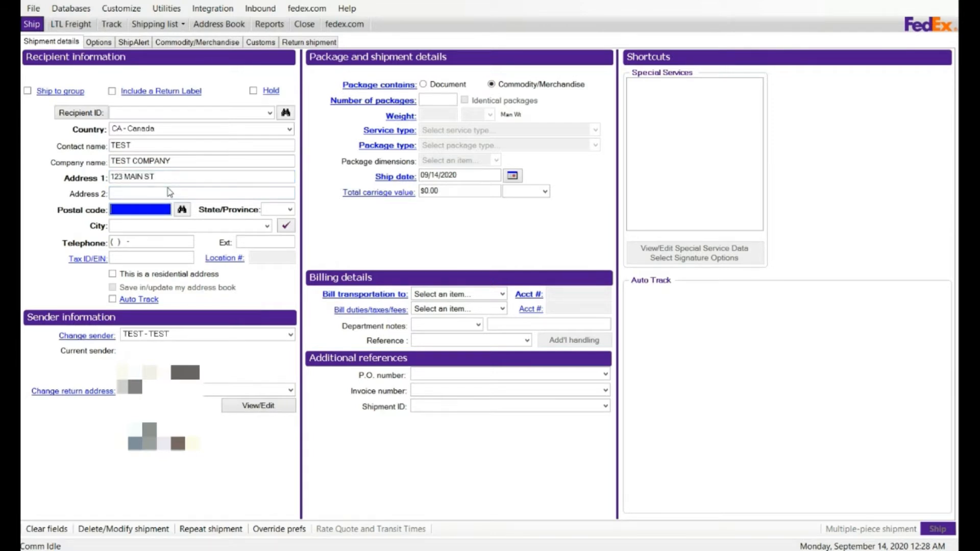
pyautogui.write('M1M 1M1')
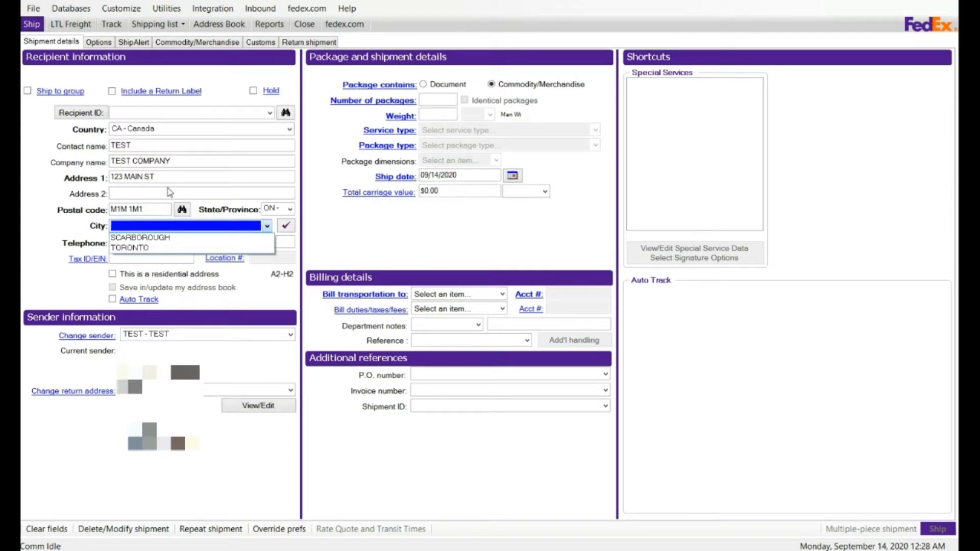
pyautogui.moveTo(172, 232)
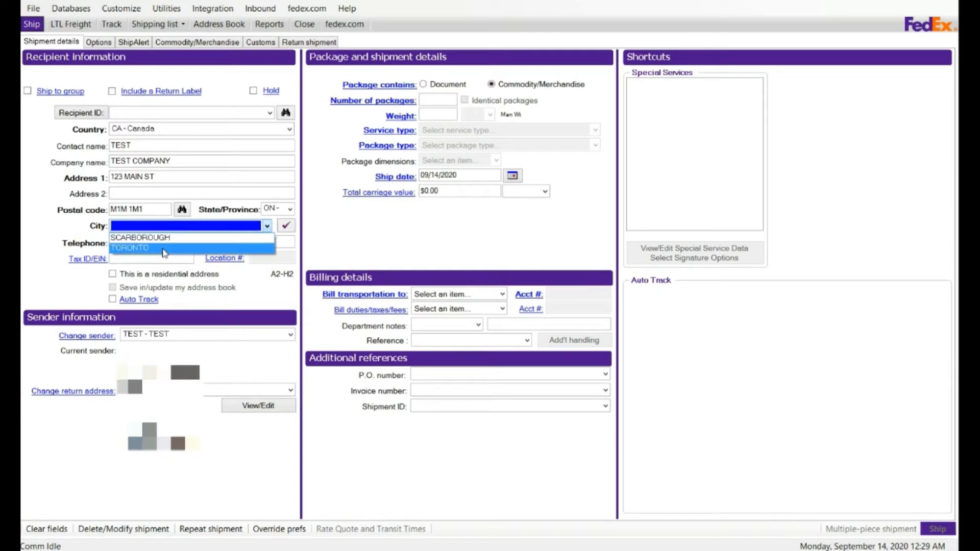
pyautogui.click(130, 248)
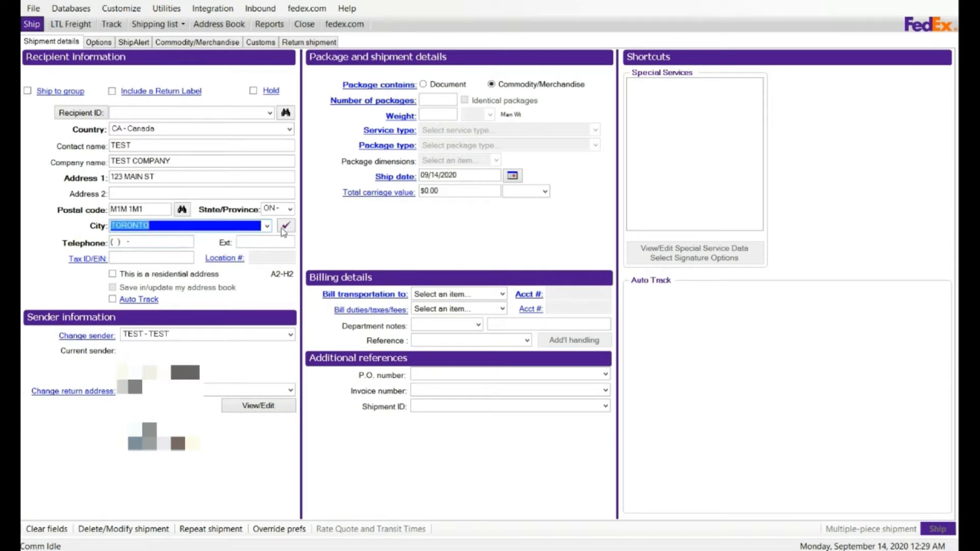
pyautogui.moveTo(286, 226)
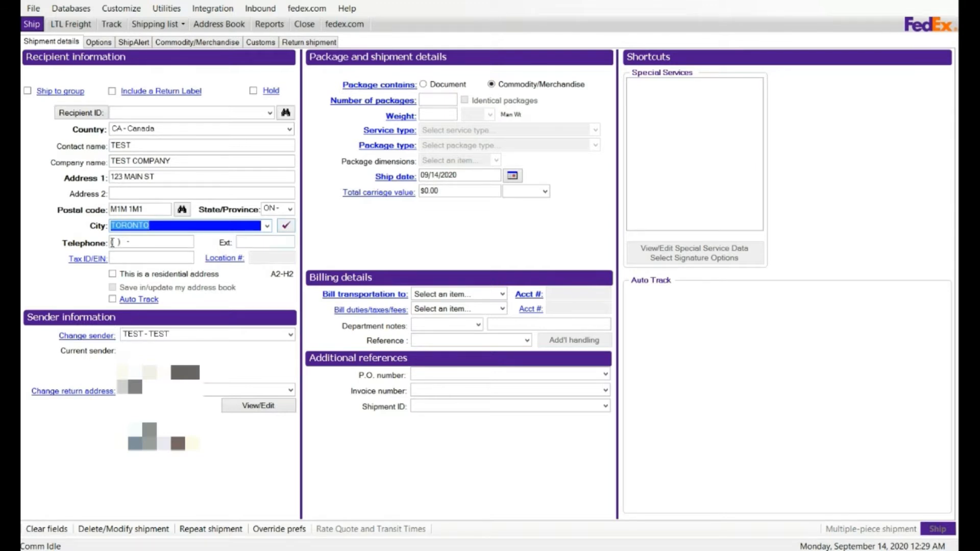
pyautogui.click(150, 243)
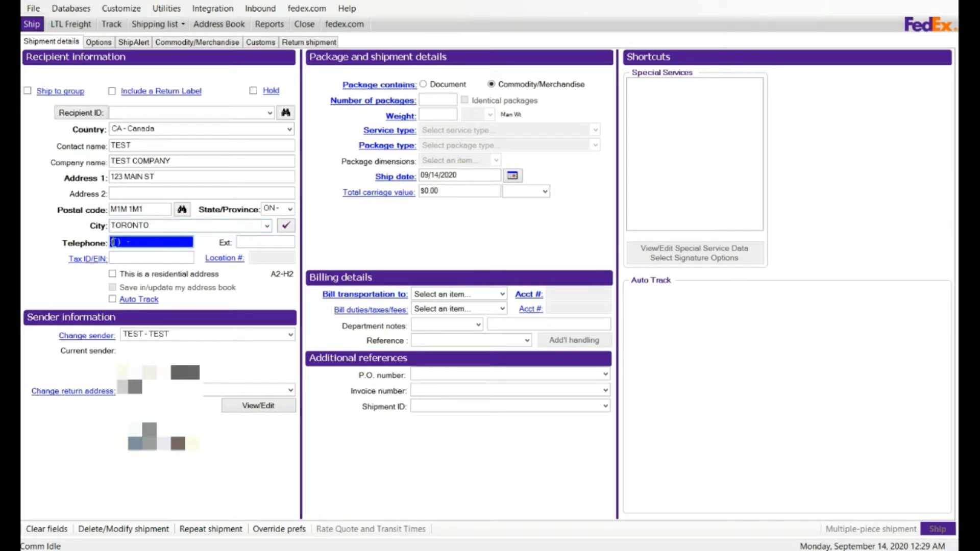
pyautogui.write('(888) 888-8888')
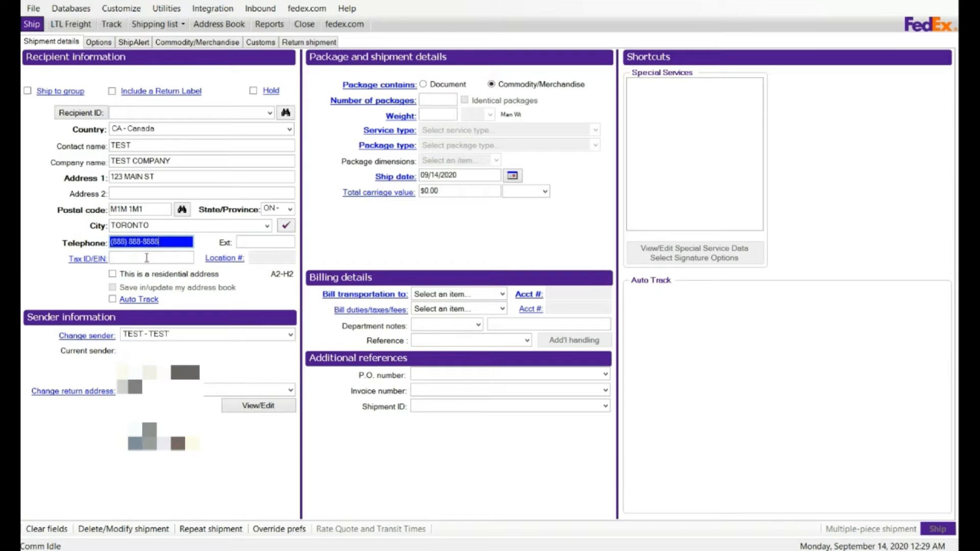
pyautogui.click(150, 258)
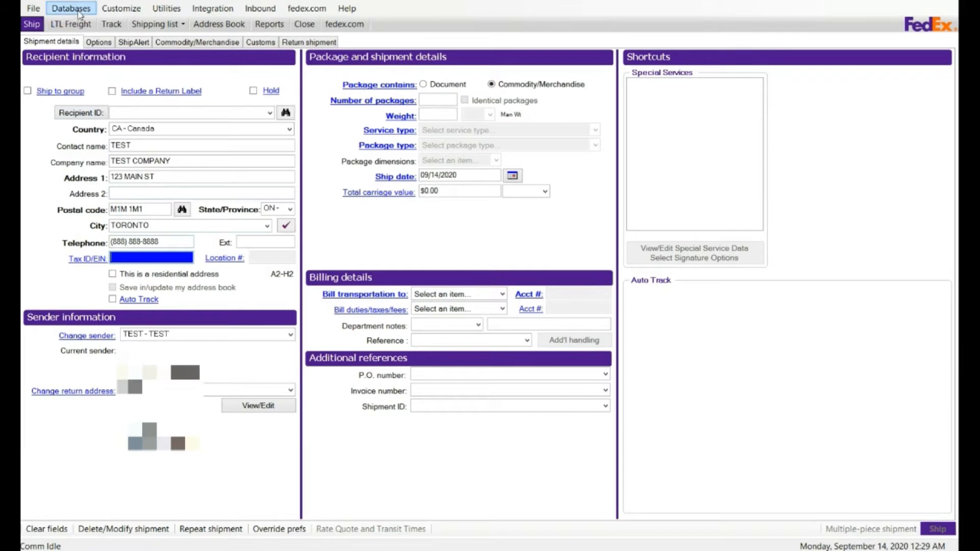
# Open the Sender database and view one sender's details, closing them unchanged.
pyautogui.click(71, 8)
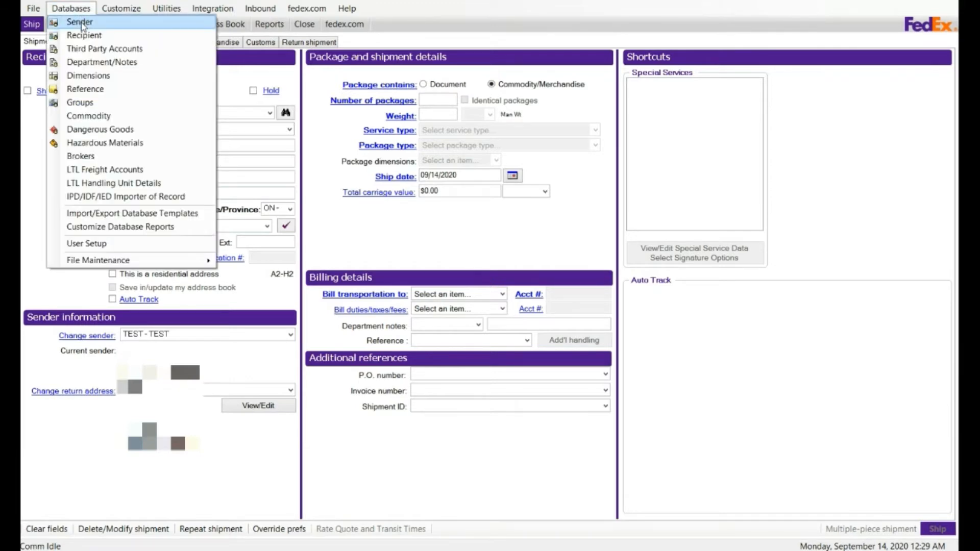
pyautogui.click(80, 21)
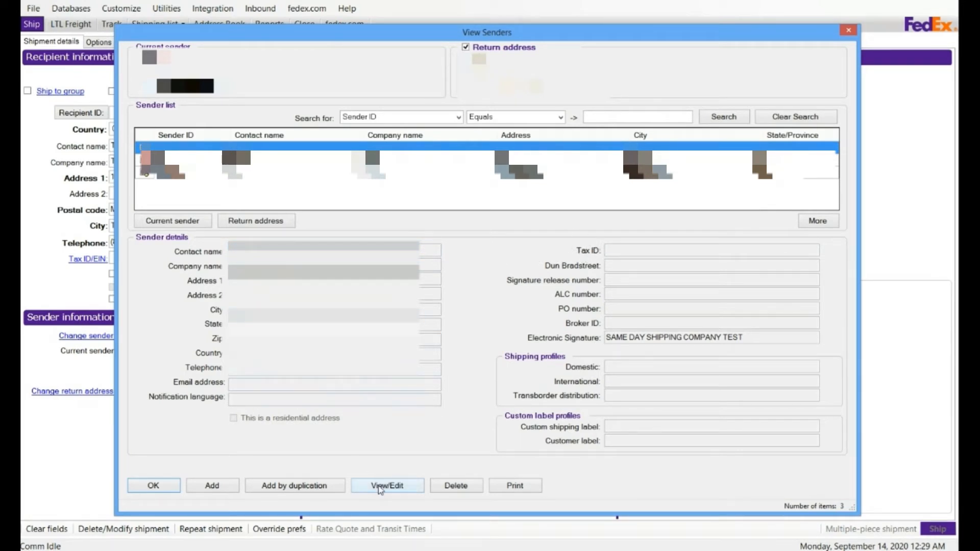
pyautogui.click(387, 486)
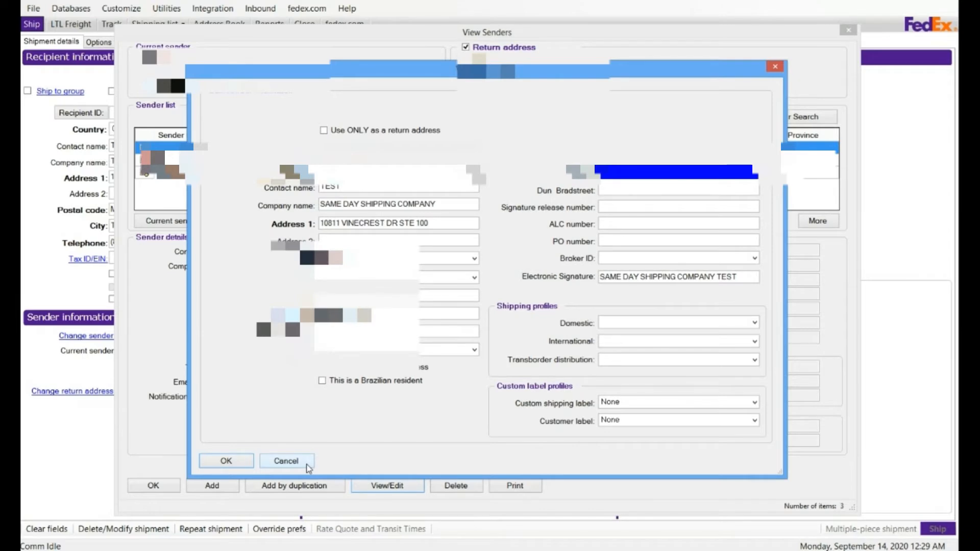
pyautogui.click(287, 461)
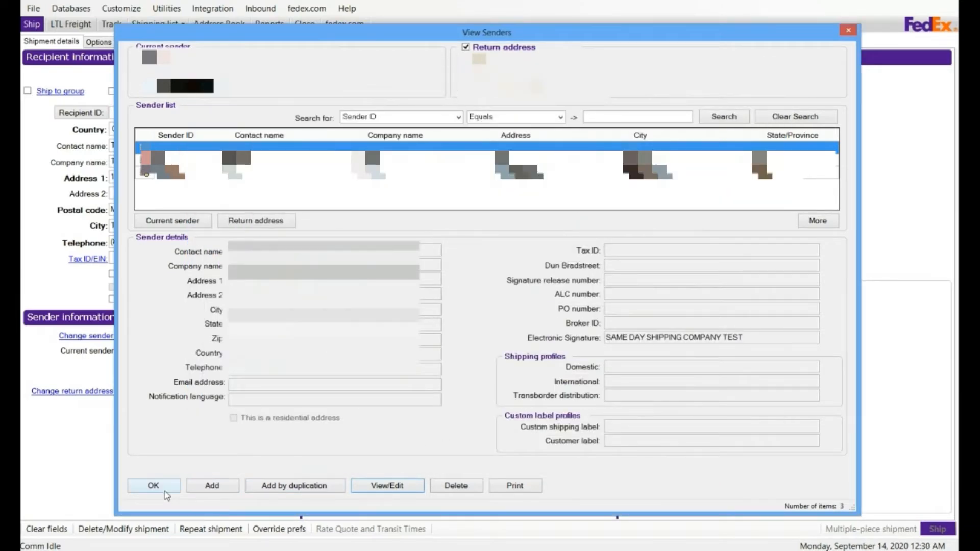
# Close the sender list and set package contents to Document, leaving the description empty.
pyautogui.click(153, 486)
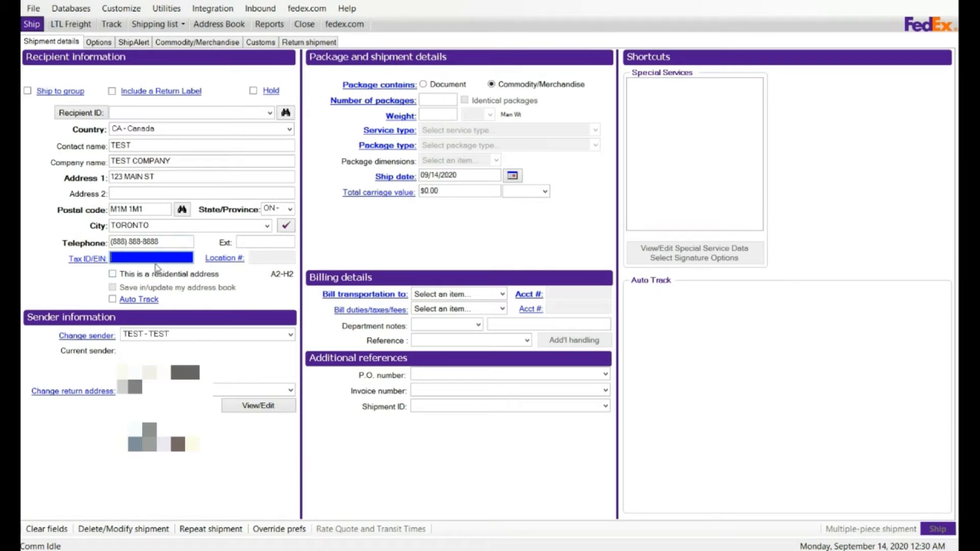
pyautogui.moveTo(420, 94)
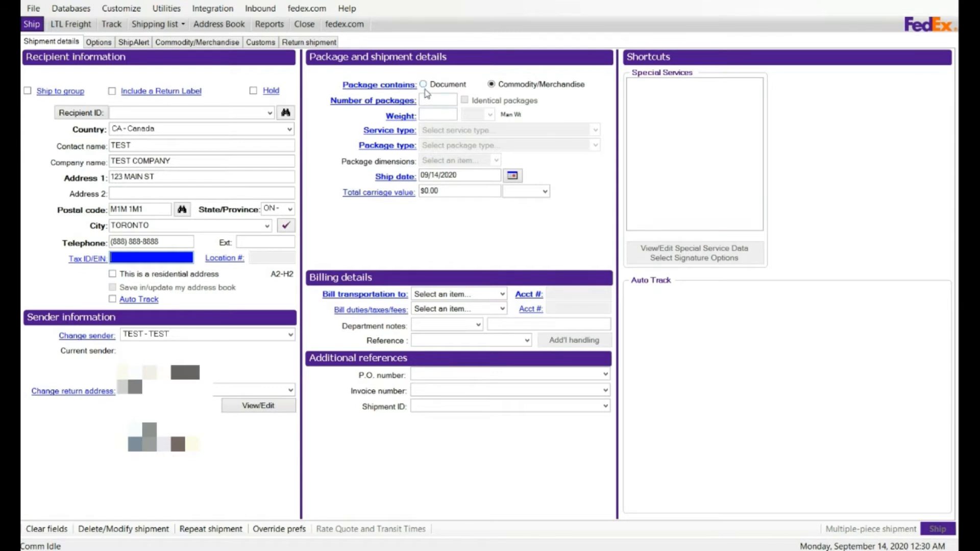
pyautogui.moveTo(524, 242)
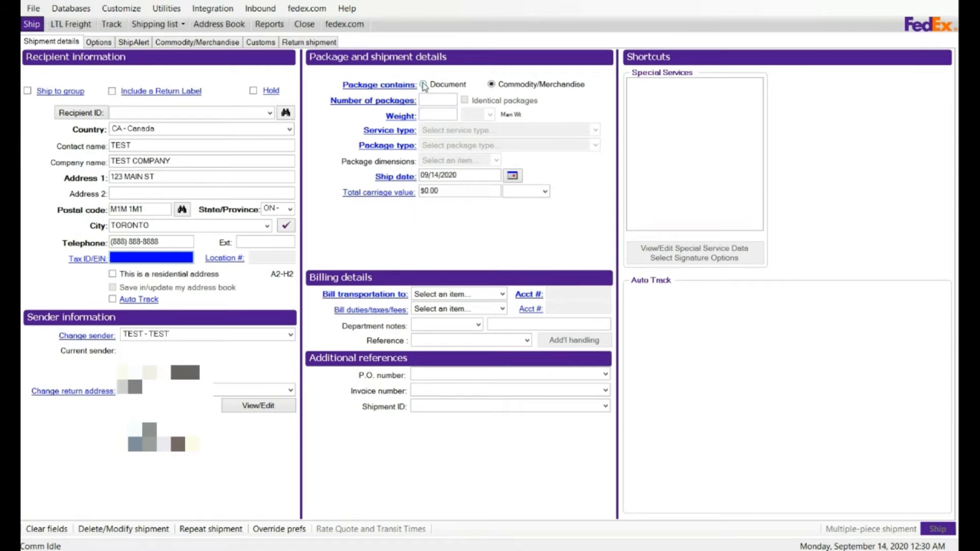
pyautogui.click(423, 84)
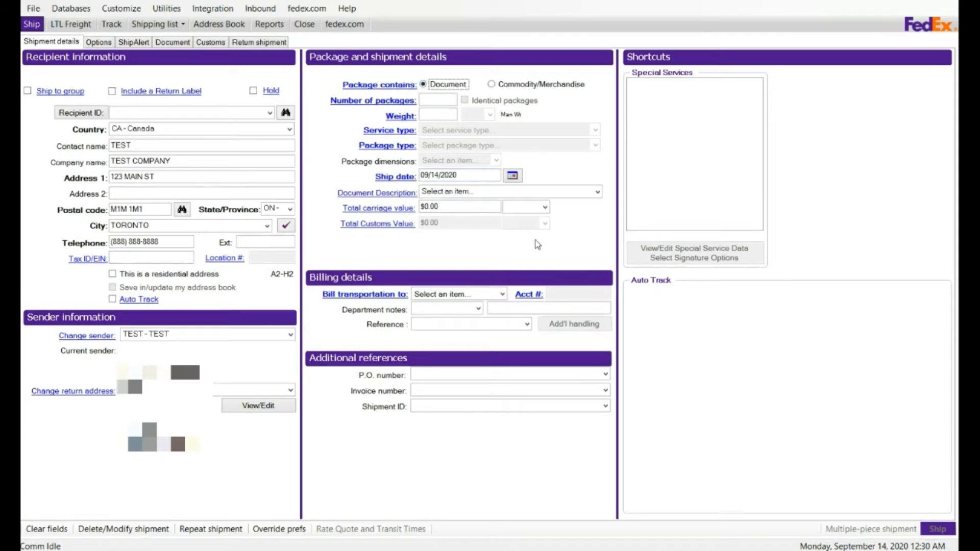
pyautogui.moveTo(398, 211)
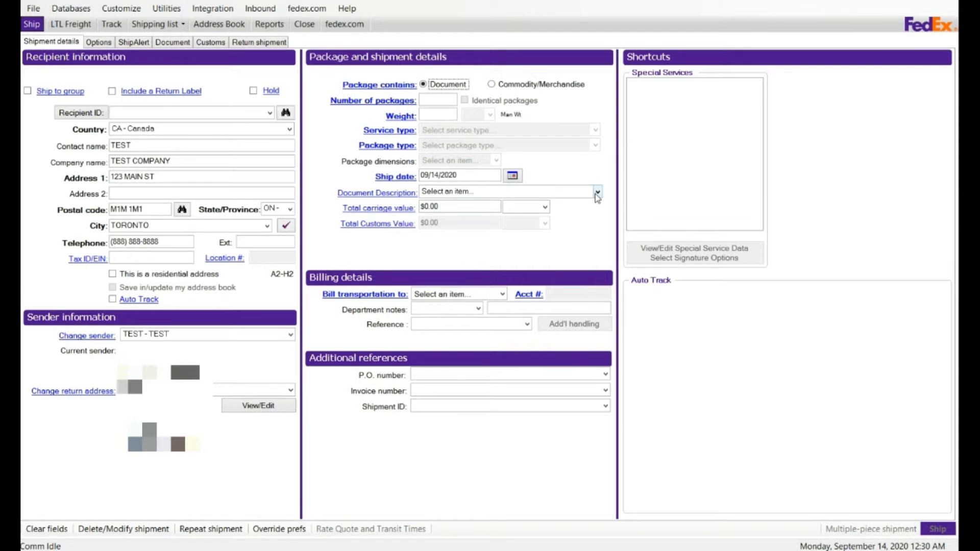
pyautogui.click(596, 192)
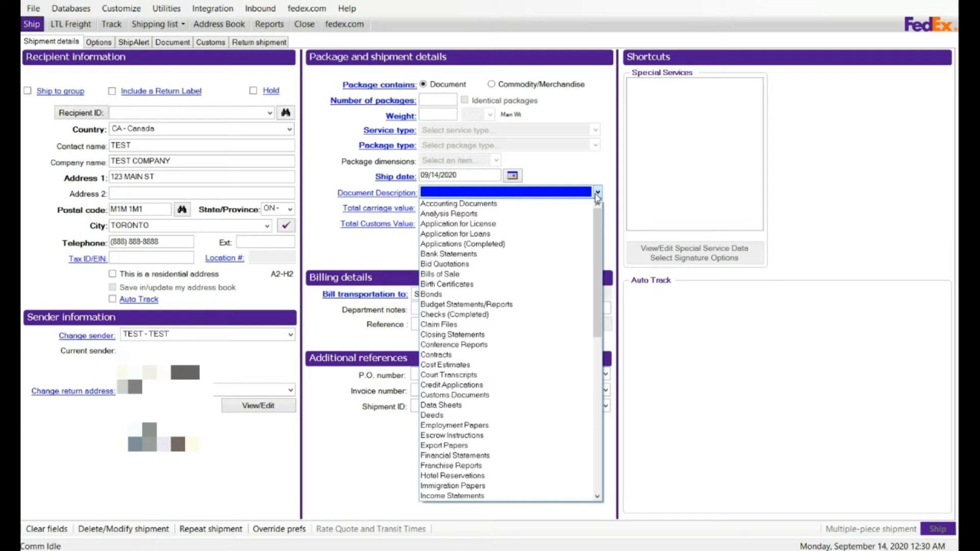
pyautogui.click(595, 191)
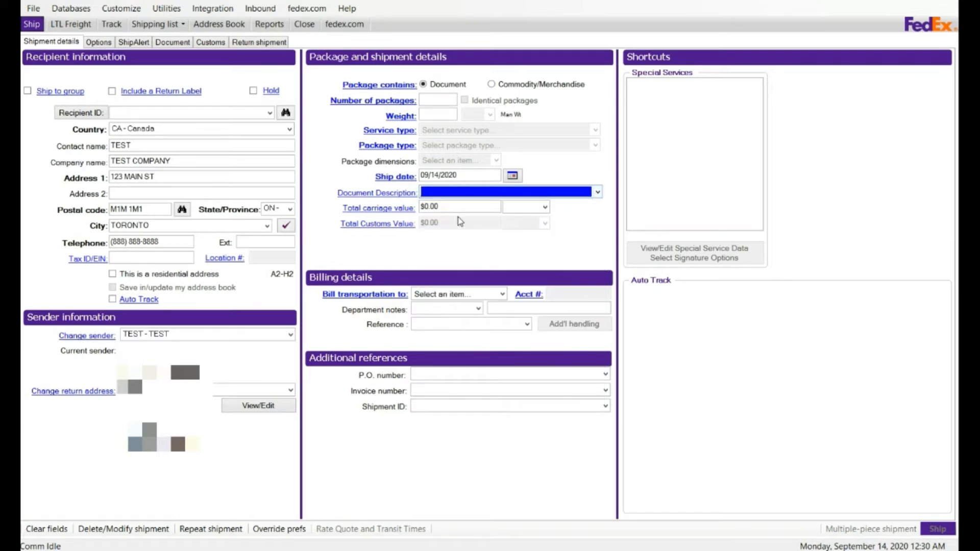
pyautogui.moveTo(439, 209)
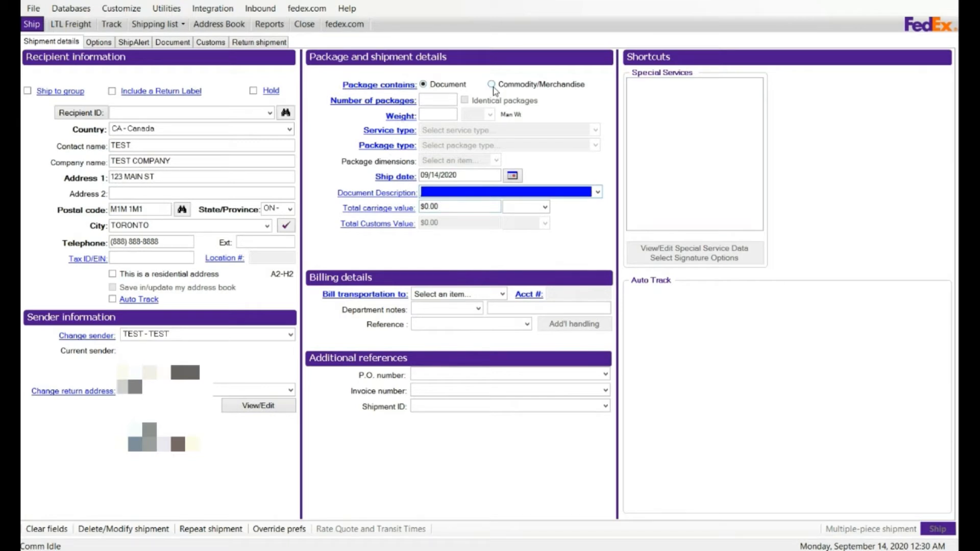
pyautogui.moveTo(494, 92)
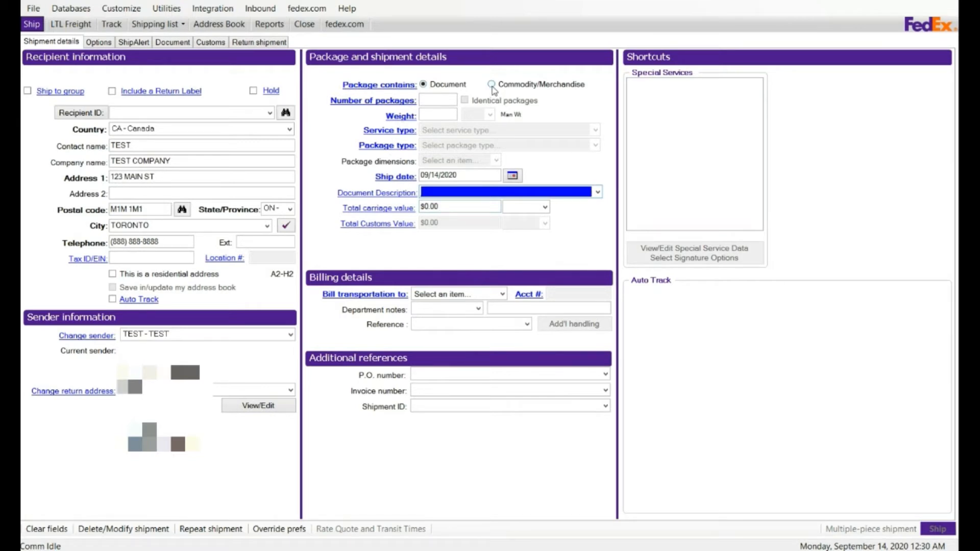
# Mark contents as commodity/merchandise with 1 package weighing 23 lbs.
pyautogui.click(492, 84)
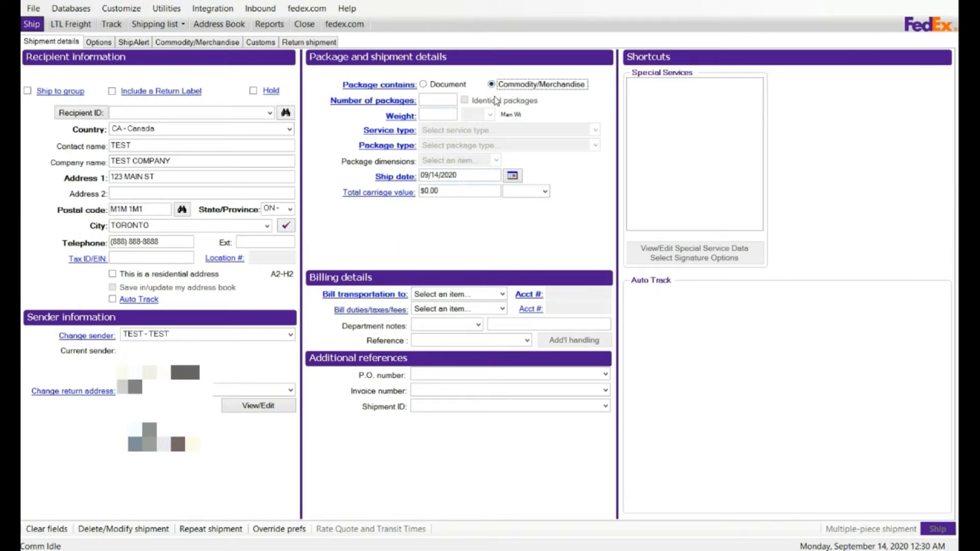
pyautogui.click(437, 100)
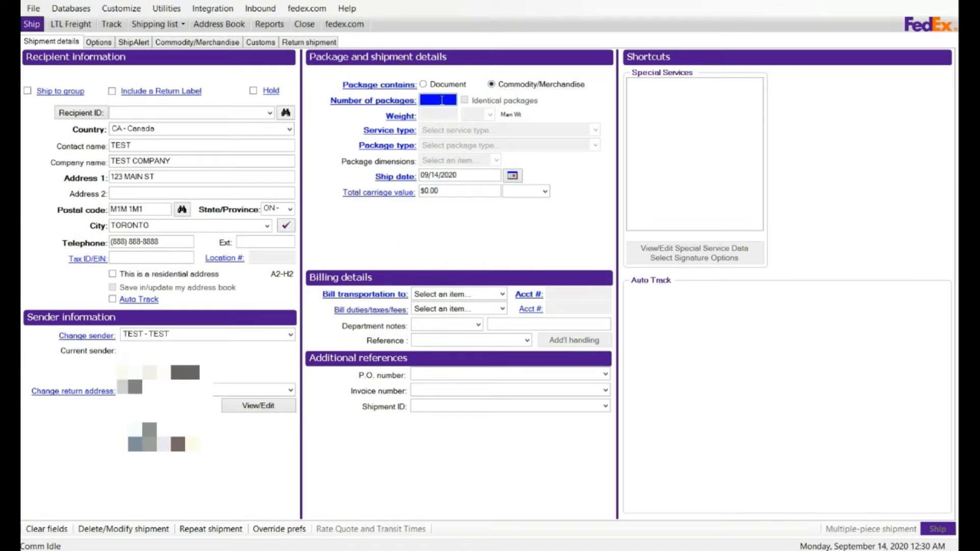
pyautogui.write('1')
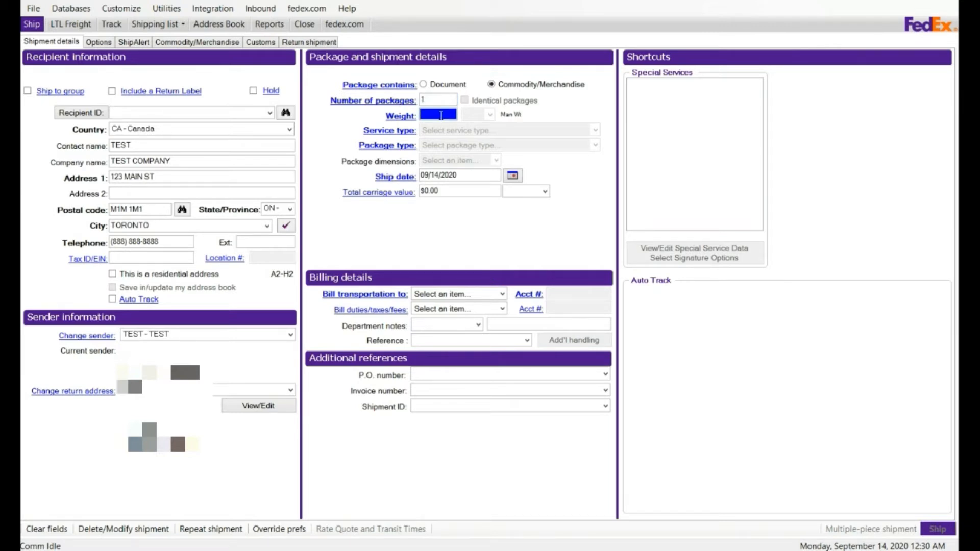
pyautogui.write('23')
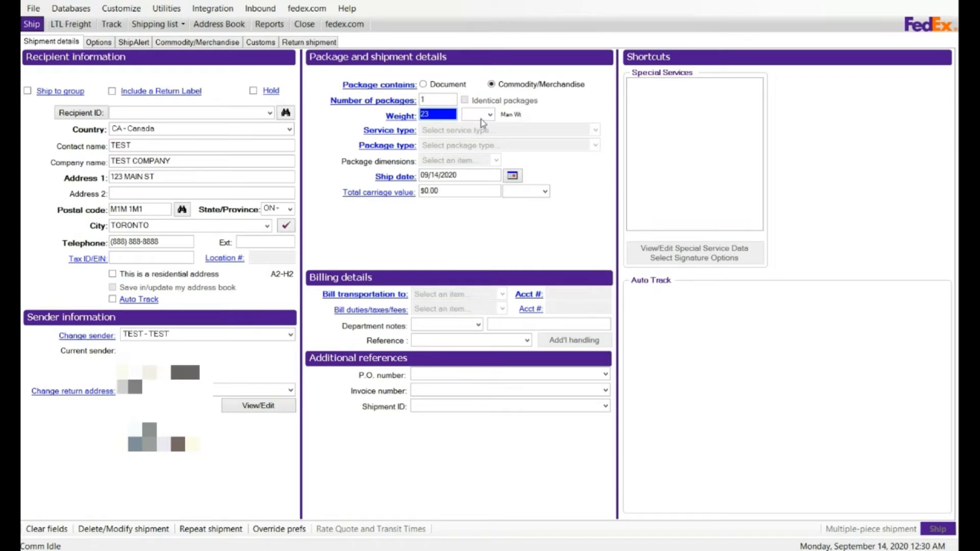
pyautogui.click(489, 115)
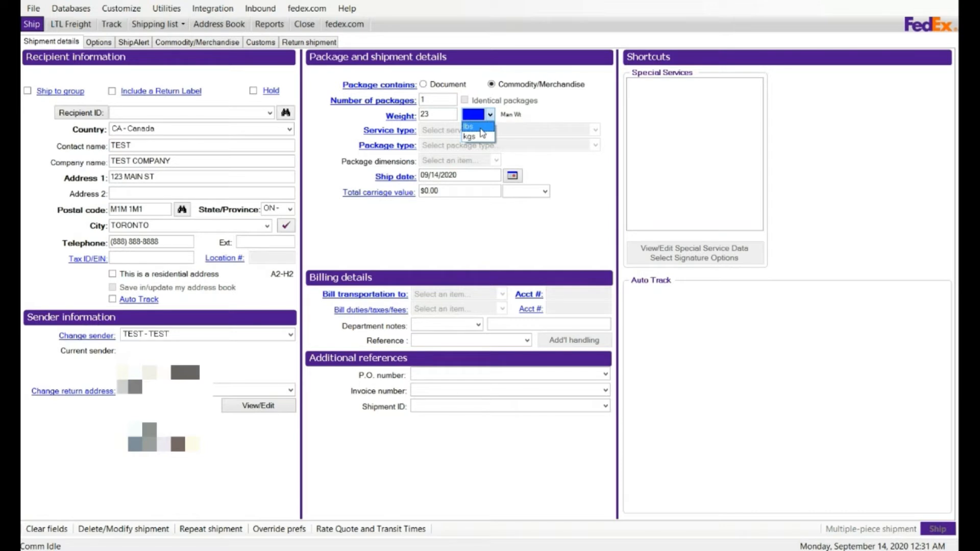
pyautogui.click(468, 127)
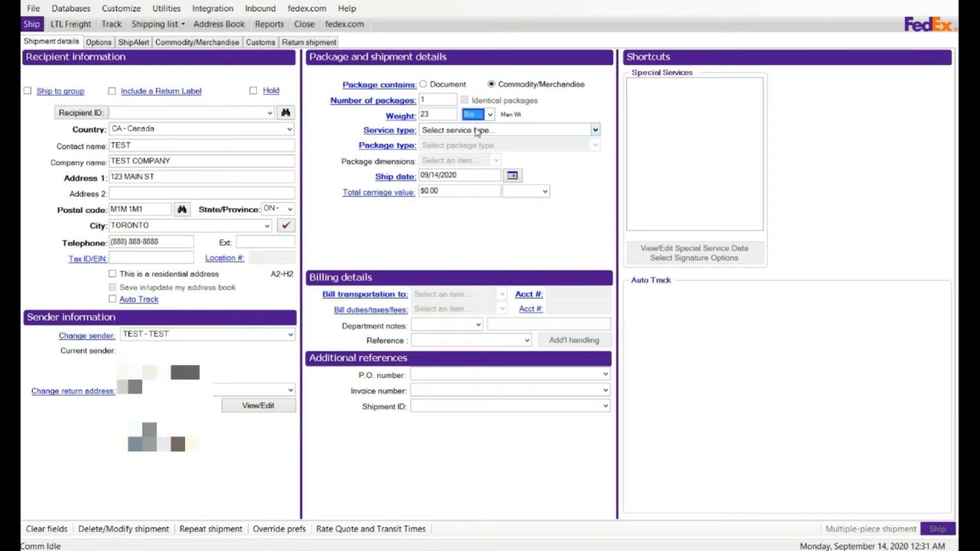
# Choose International Economy, Box with TEST2 - MEDIUM BOX dimensions, in US dollars.
pyautogui.click(594, 129)
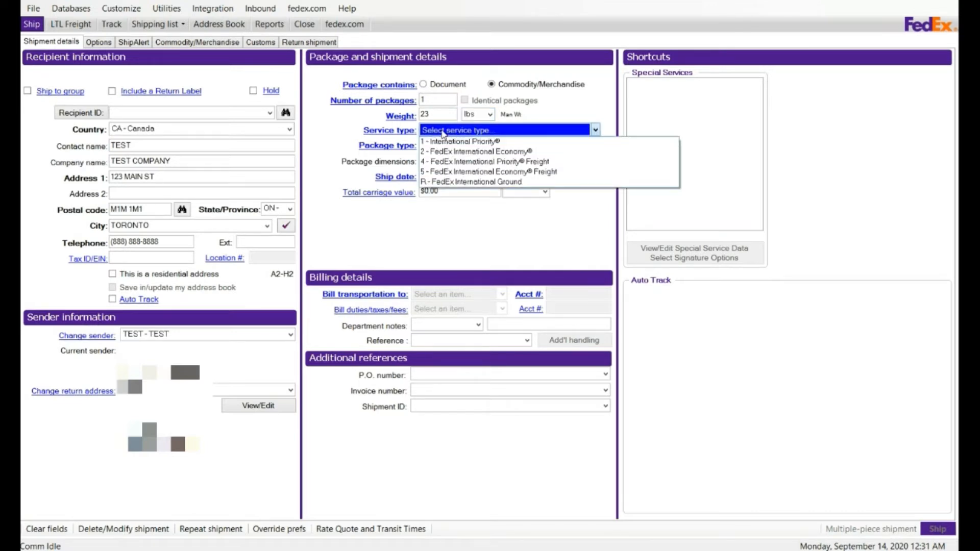
pyautogui.moveTo(476, 151)
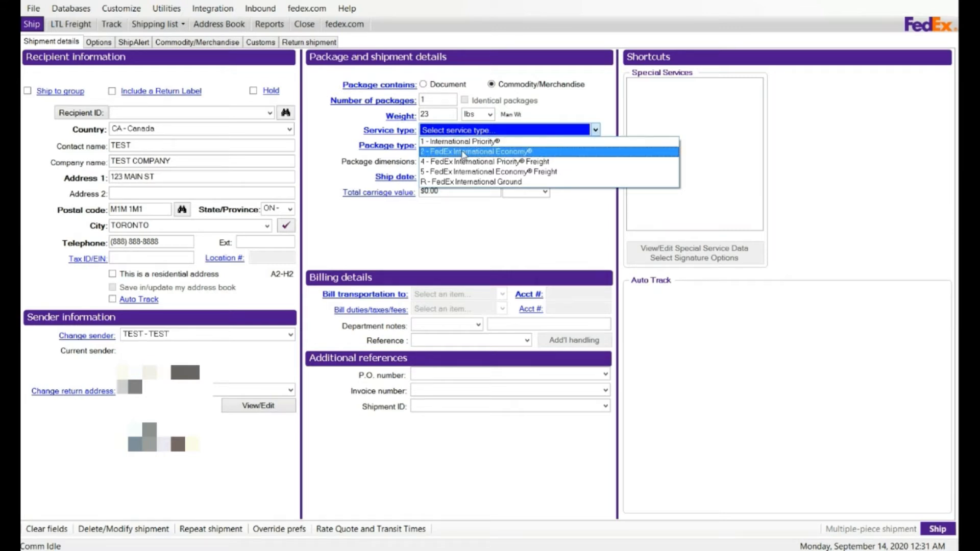
pyautogui.moveTo(482, 161)
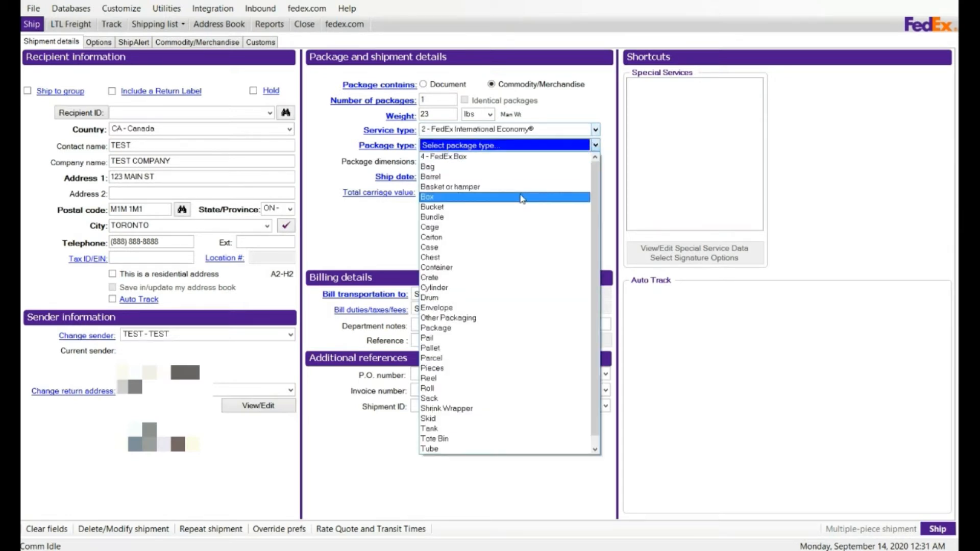
pyautogui.click(429, 197)
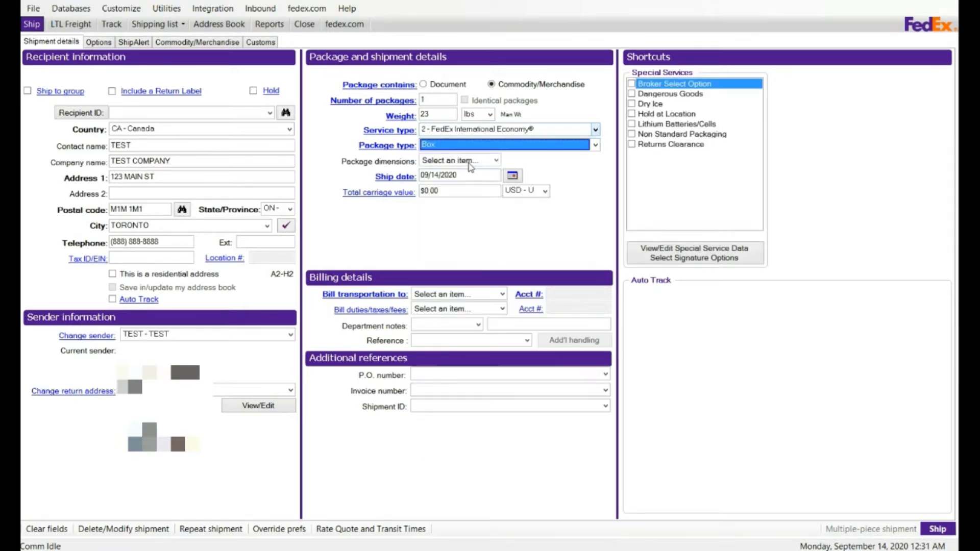
pyautogui.click(496, 161)
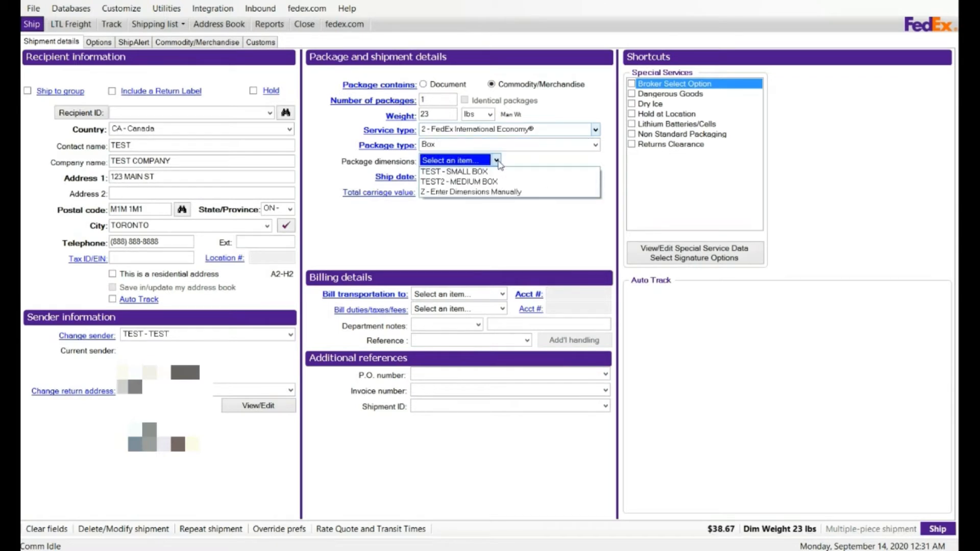
pyautogui.click(454, 172)
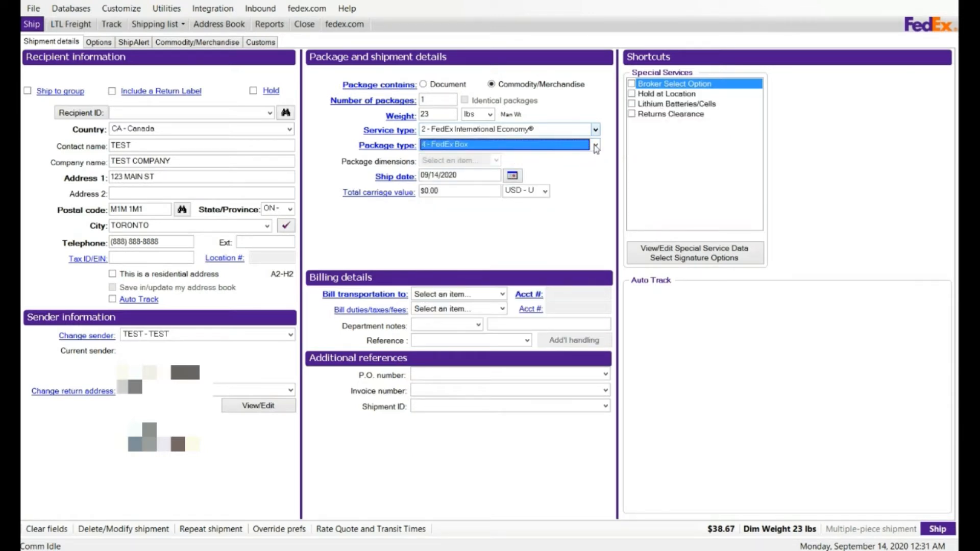
pyautogui.click(594, 145)
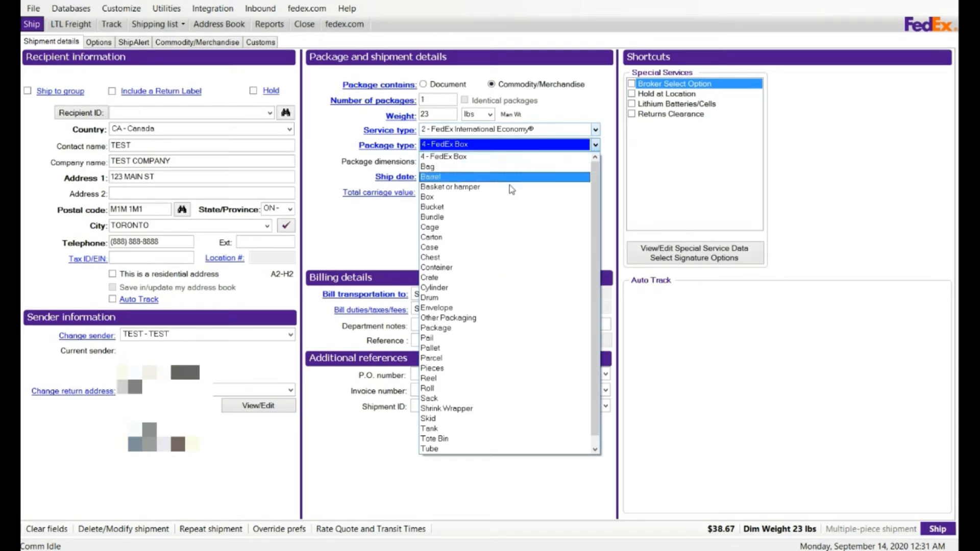
pyautogui.click(428, 197)
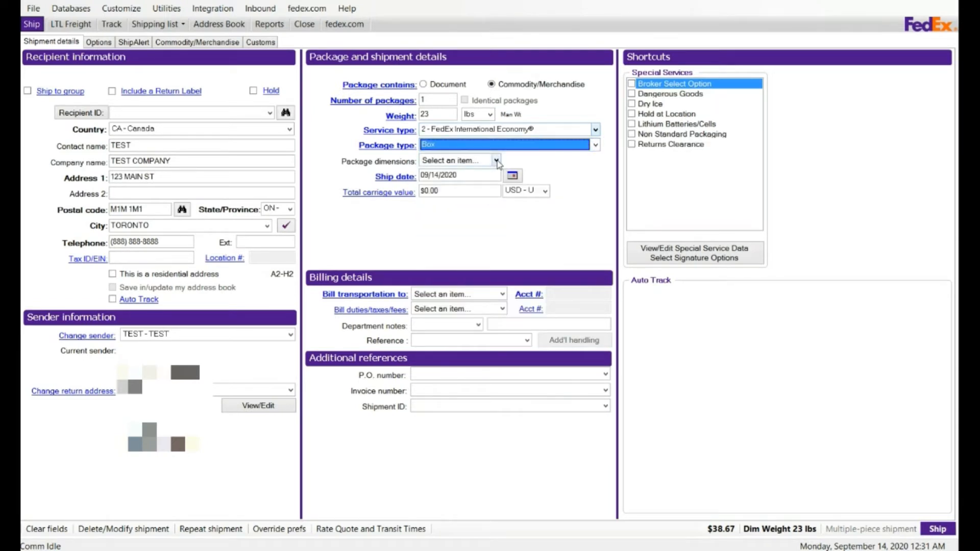
pyautogui.click(496, 160)
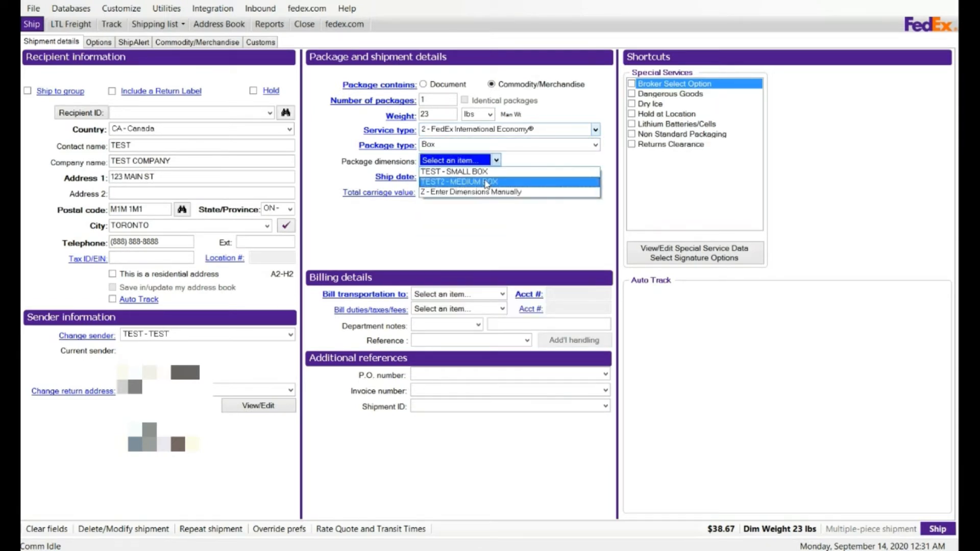
pyautogui.click(459, 181)
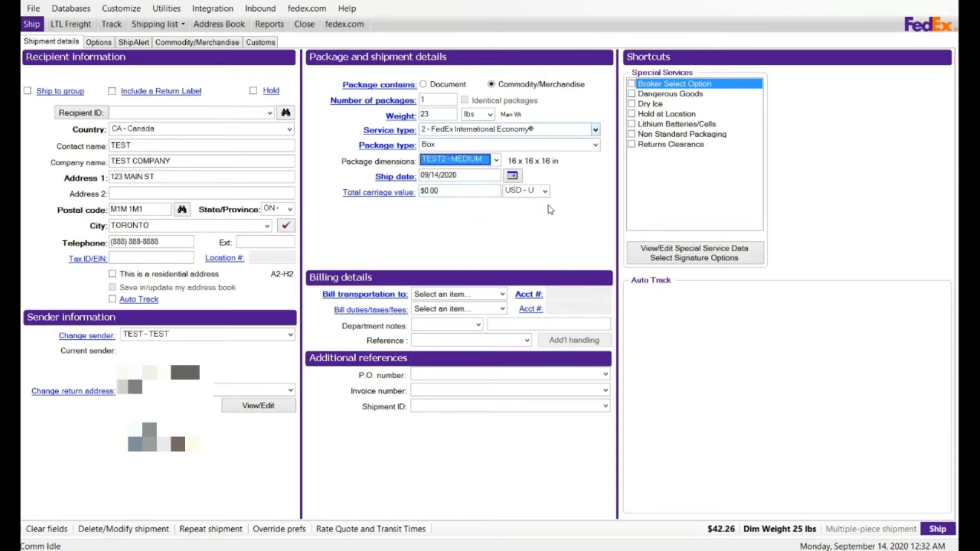
pyautogui.click(545, 191)
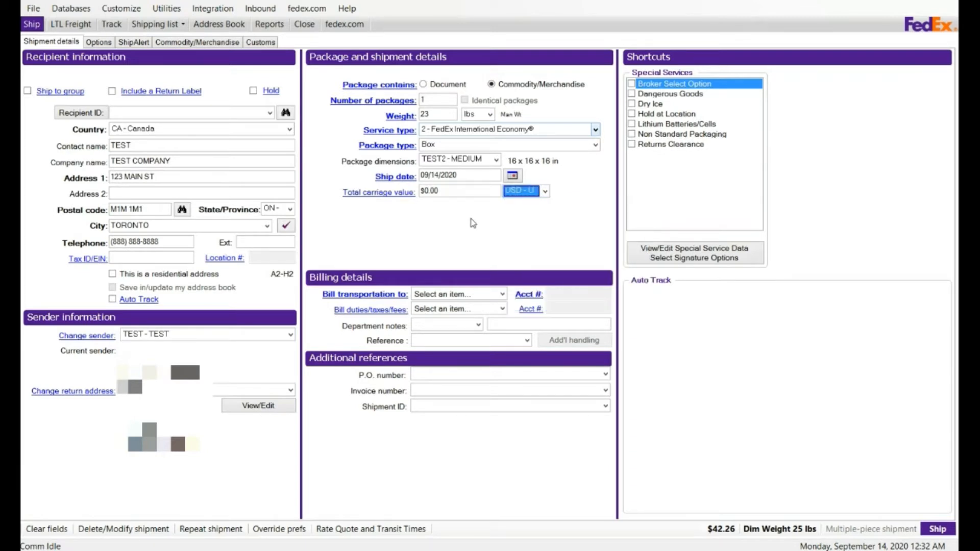
# Bill transportation and duties to 1 - Sender and set P.O. number to Test ref.
pyautogui.click(501, 294)
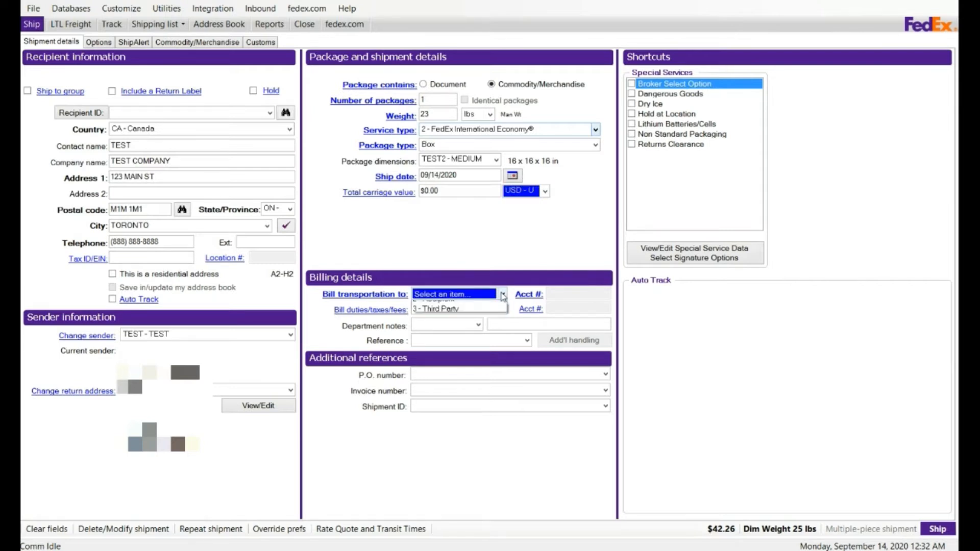
pyautogui.click(453, 293)
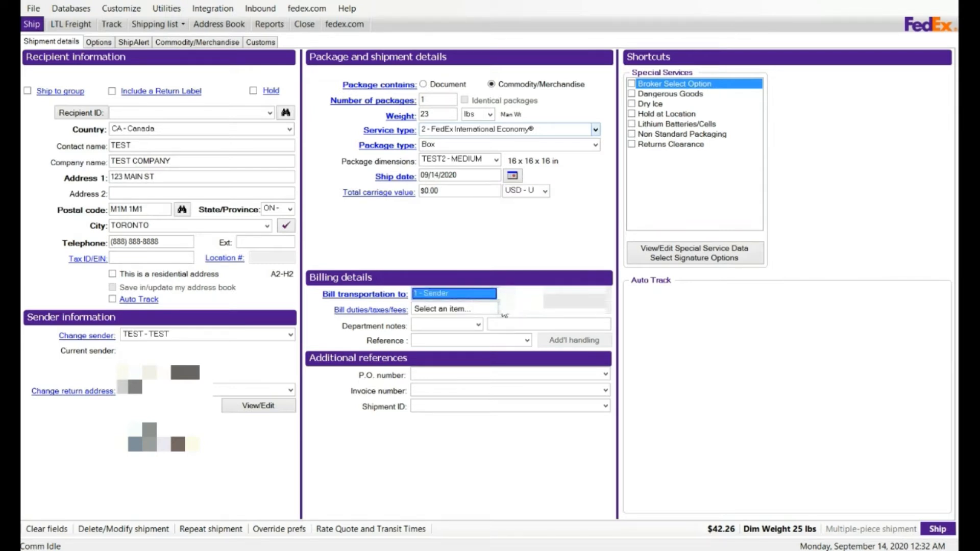
pyautogui.click(434, 293)
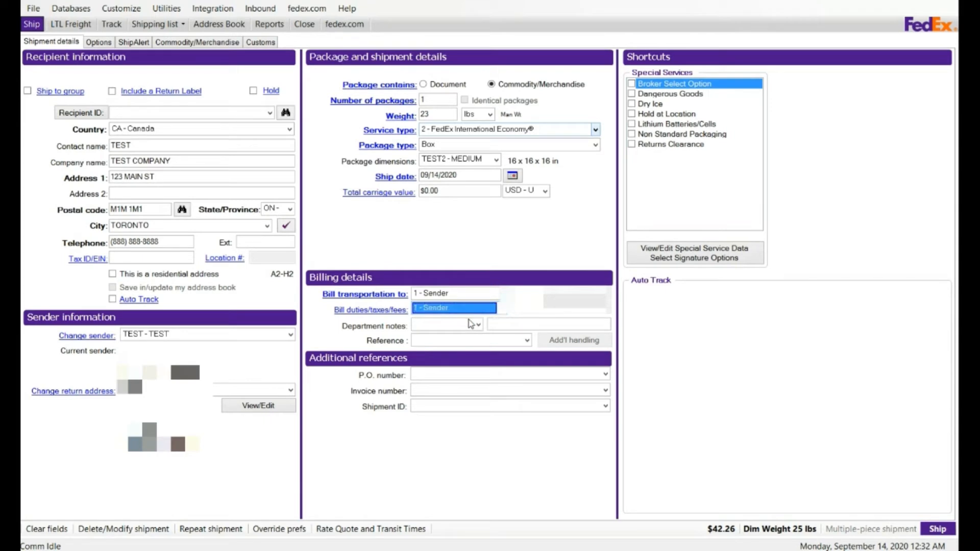
pyautogui.moveTo(470, 338)
pyautogui.write('TEST ACCOUNT')
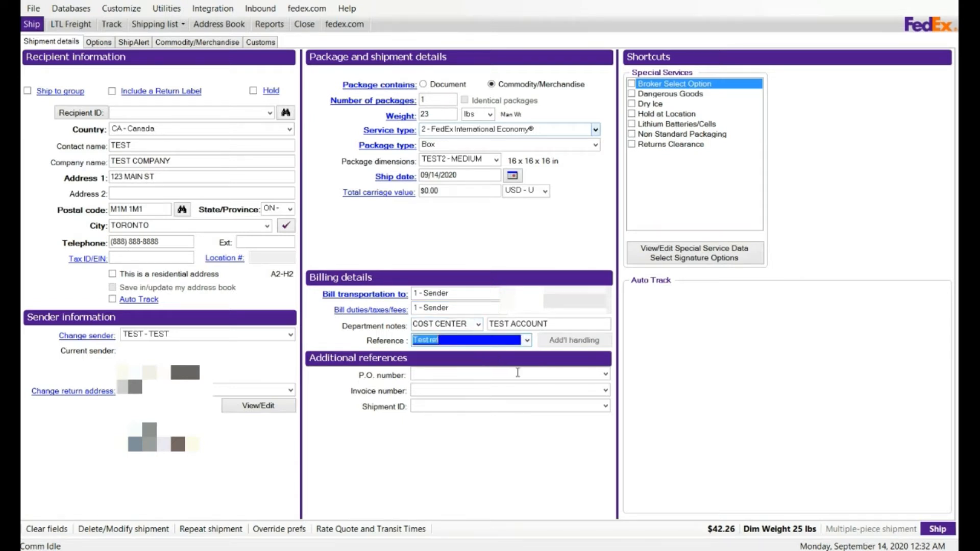
pyautogui.click(604, 374)
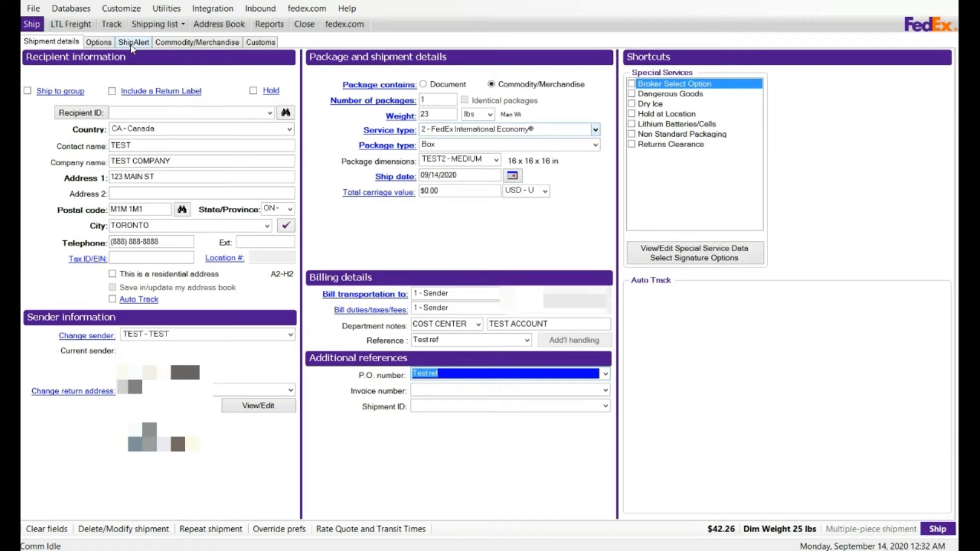
pyautogui.click(98, 42)
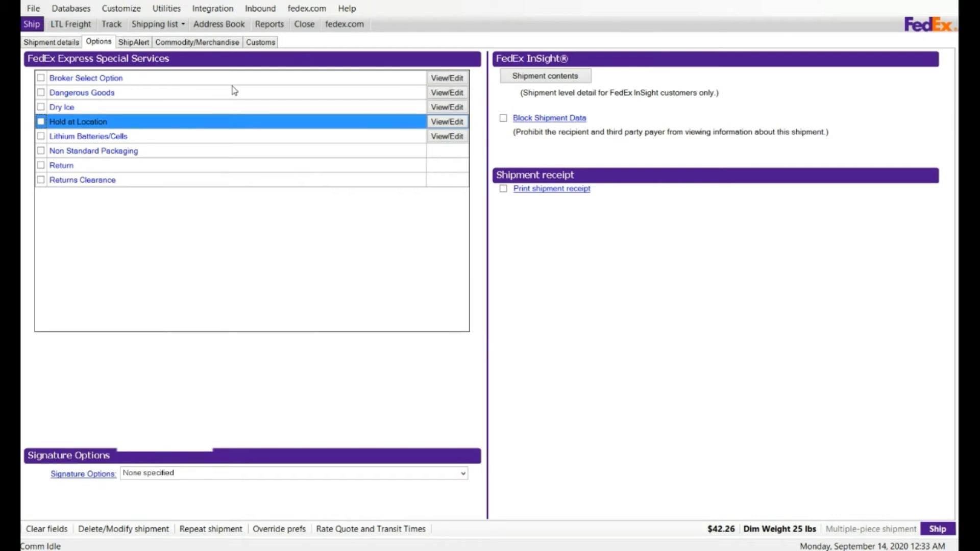
pyautogui.moveTo(134, 81)
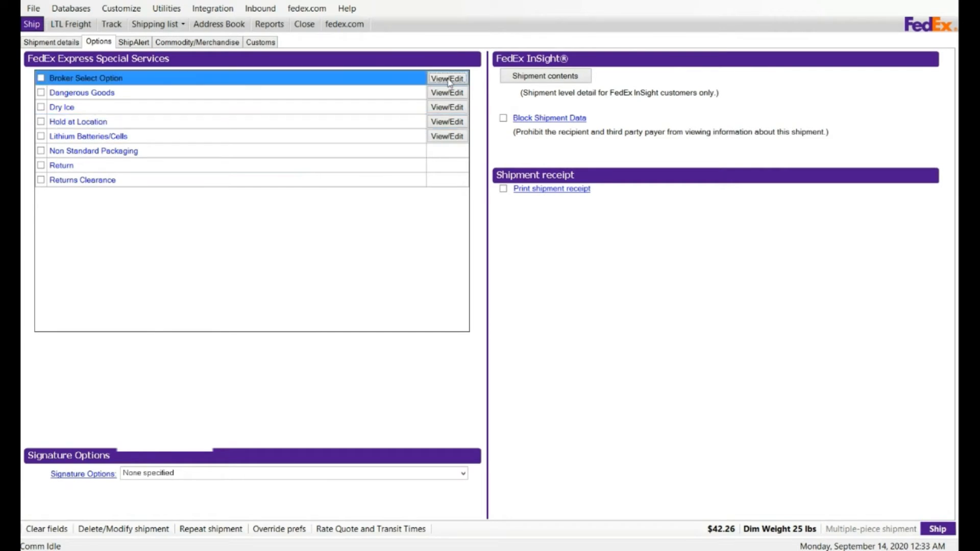
pyautogui.click(447, 78)
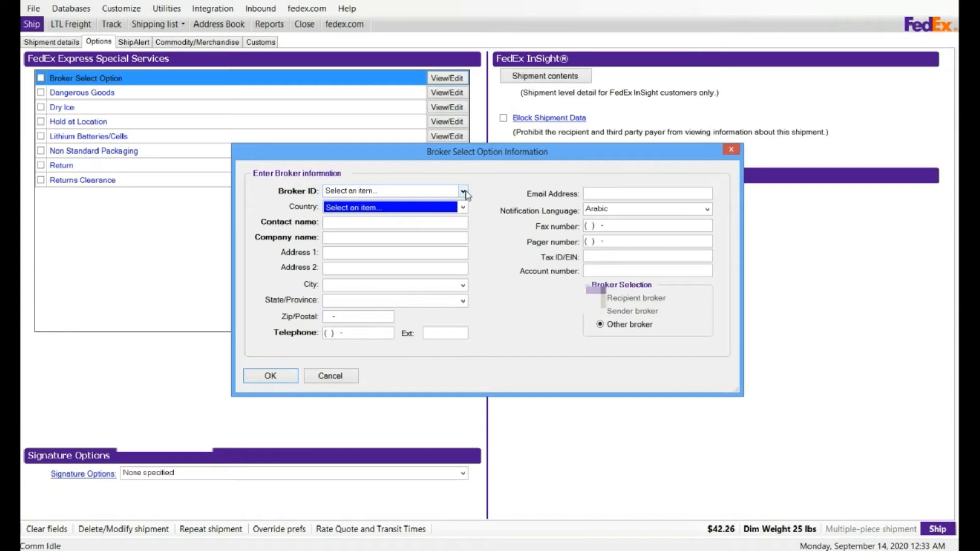
pyautogui.moveTo(467, 204)
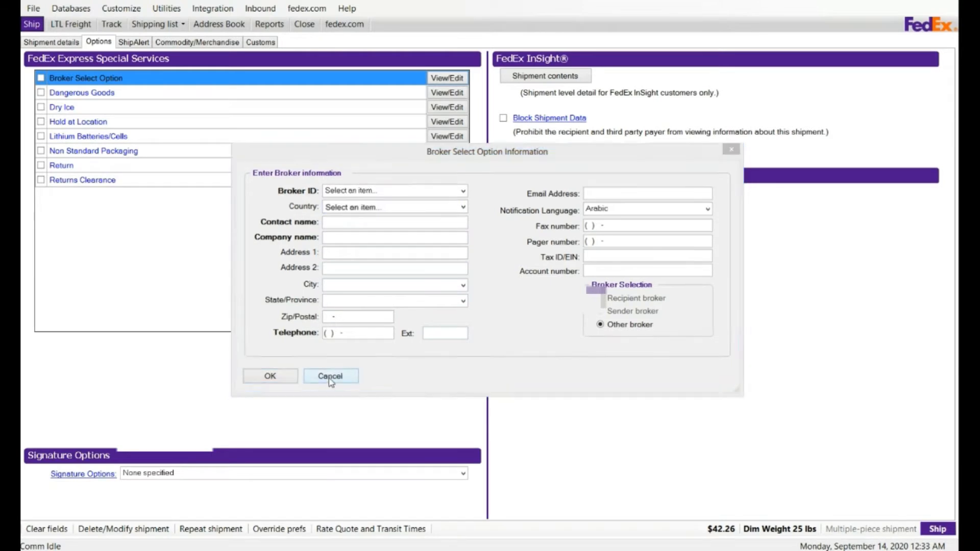
pyautogui.click(330, 376)
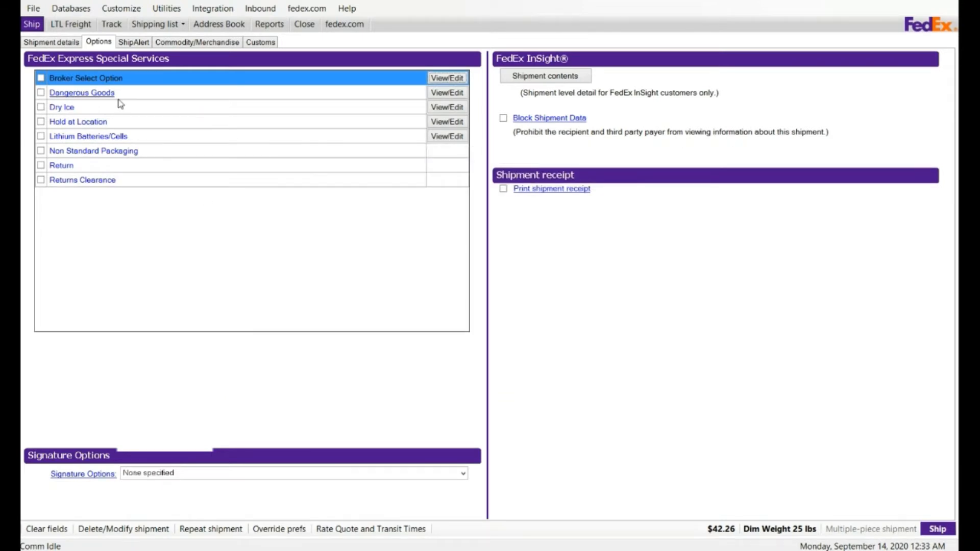
pyautogui.click(447, 92)
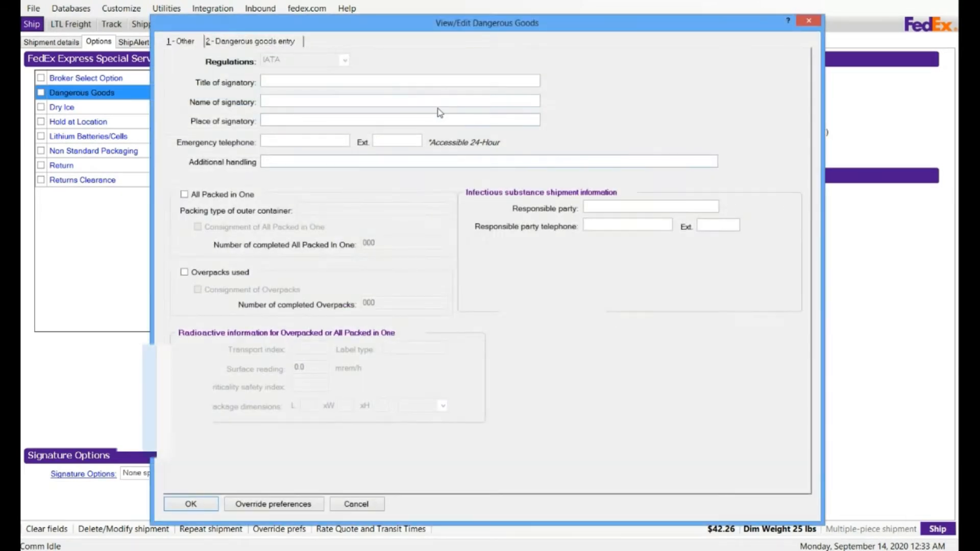
pyautogui.moveTo(283, 92)
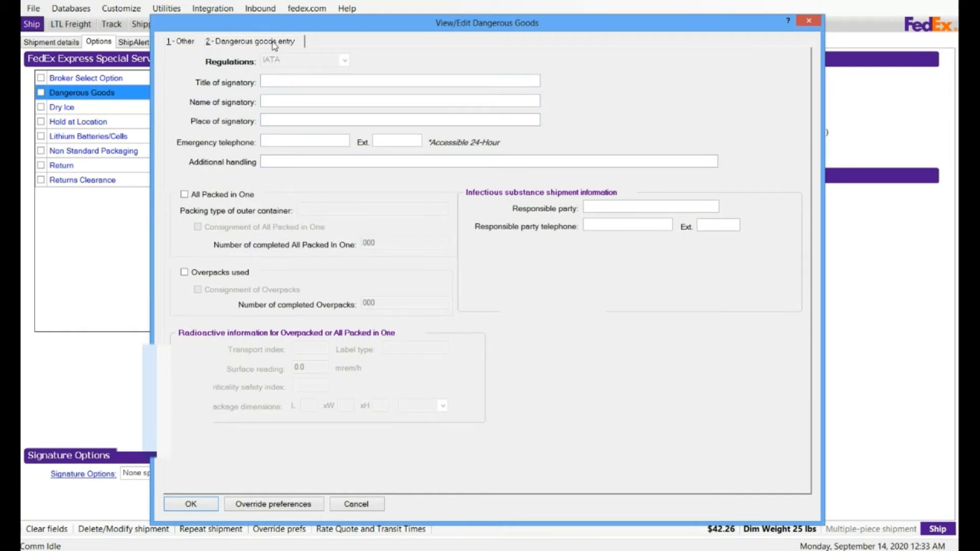
pyautogui.click(250, 42)
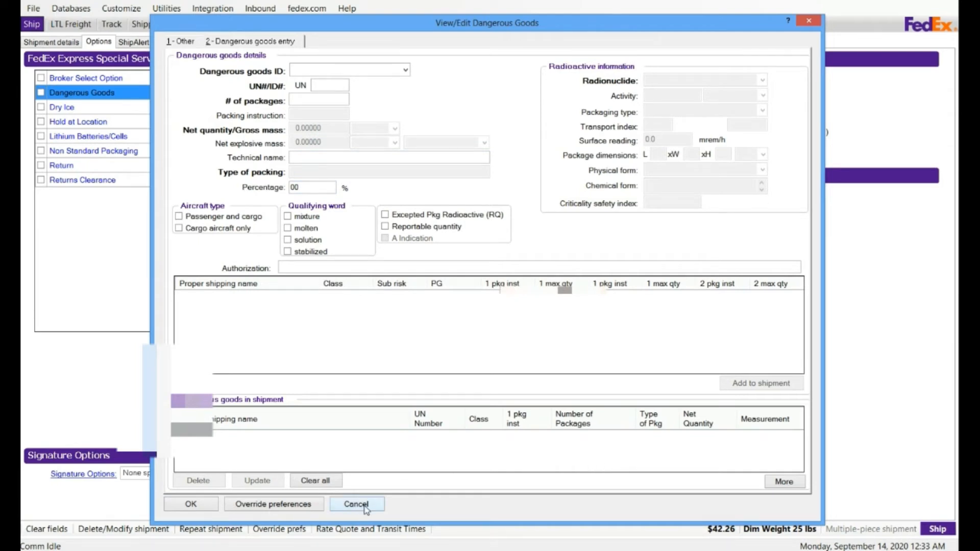
pyautogui.click(357, 504)
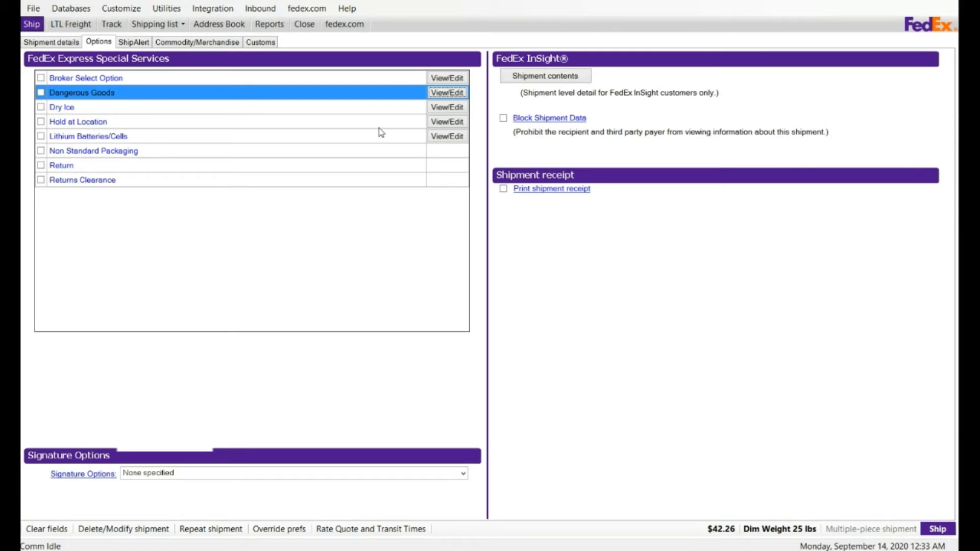
pyautogui.moveTo(422, 141)
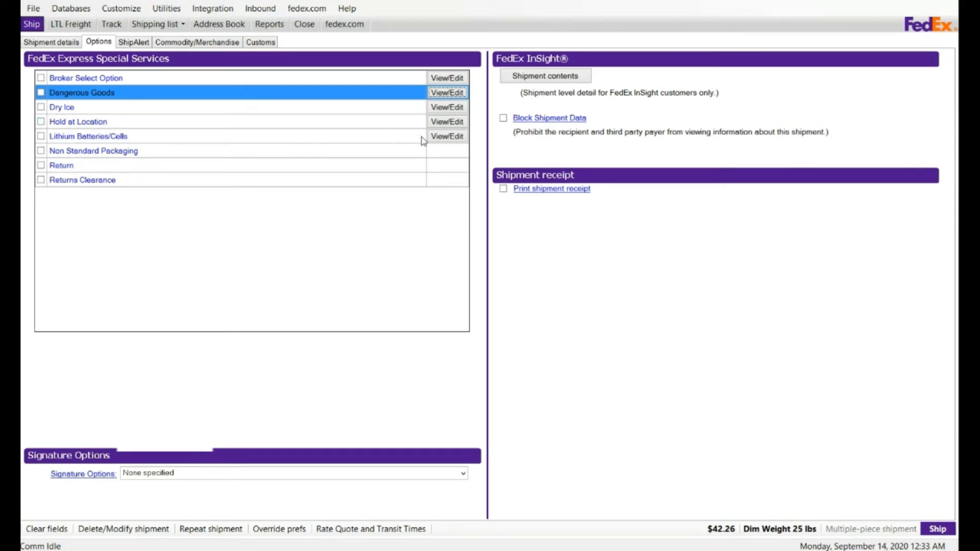
pyautogui.click(446, 136)
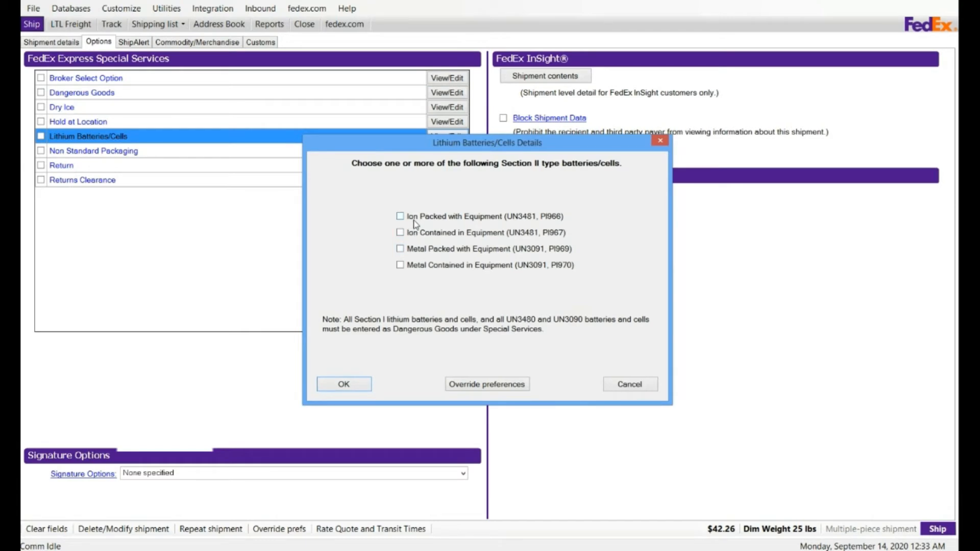
pyautogui.moveTo(513, 231)
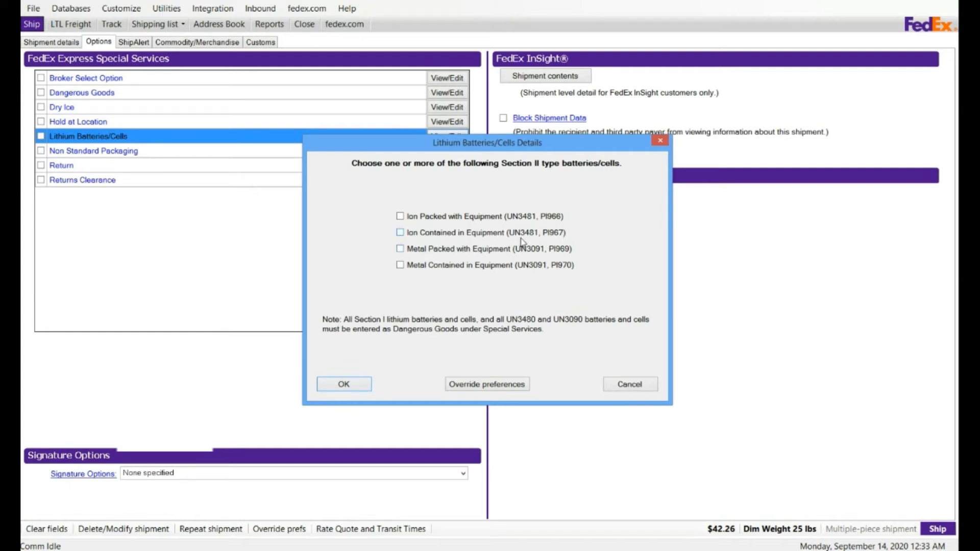
pyautogui.moveTo(554, 243)
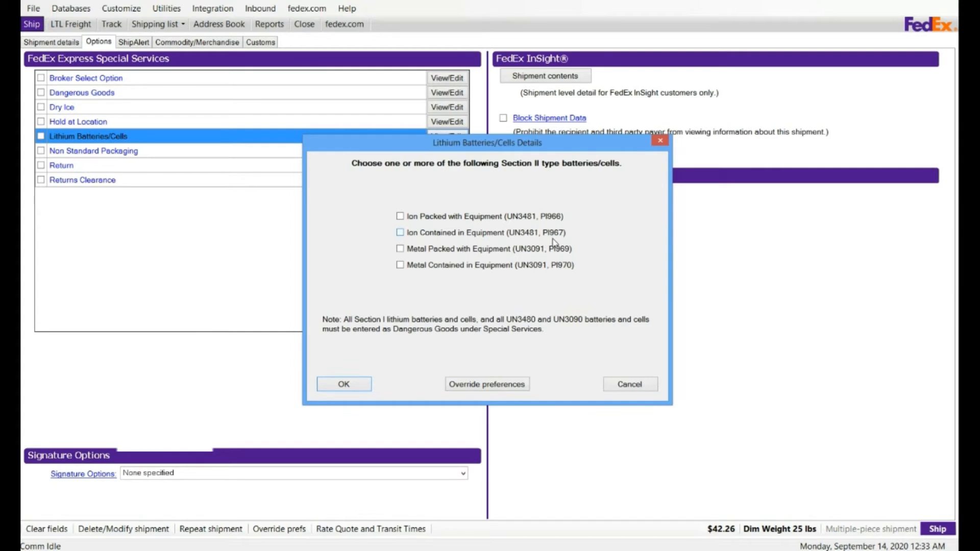
pyautogui.moveTo(524, 207)
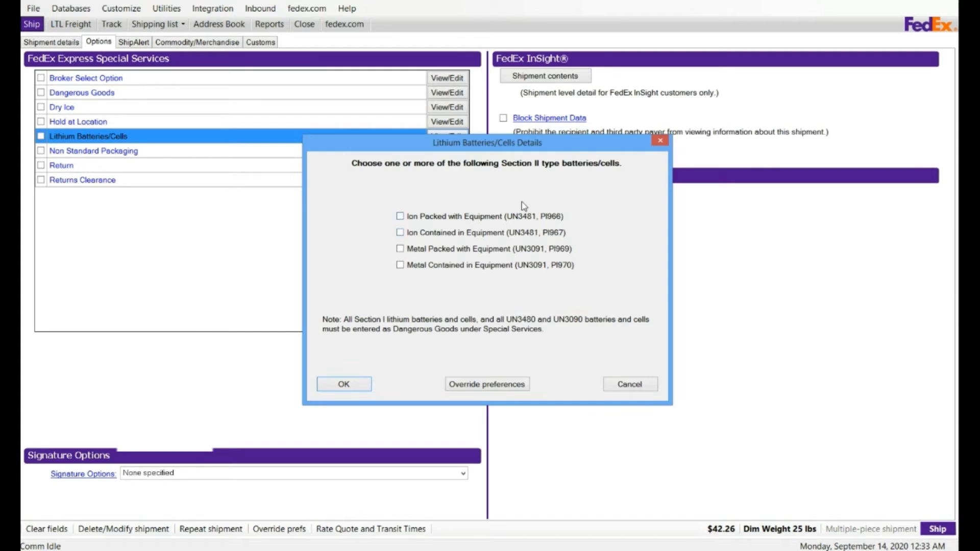
pyautogui.moveTo(605, 174)
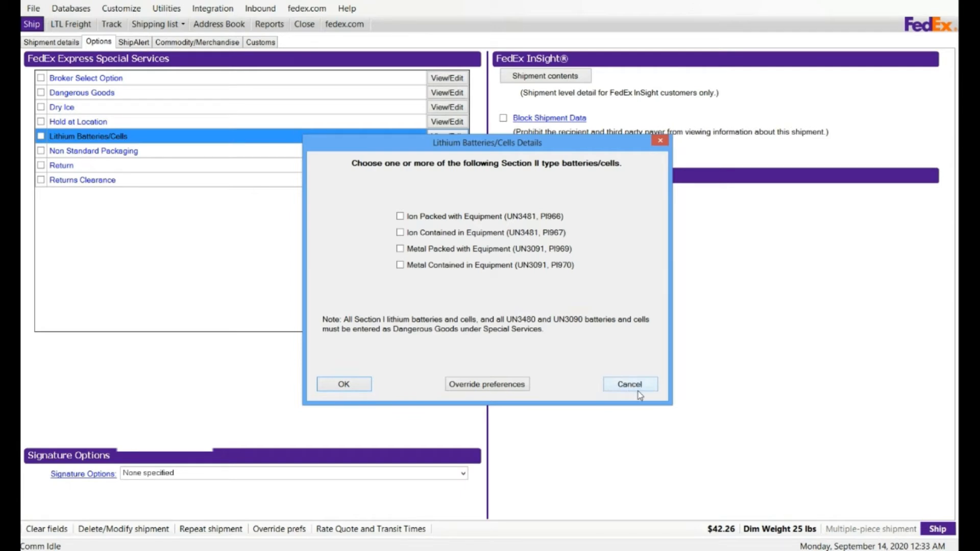
pyautogui.click(629, 383)
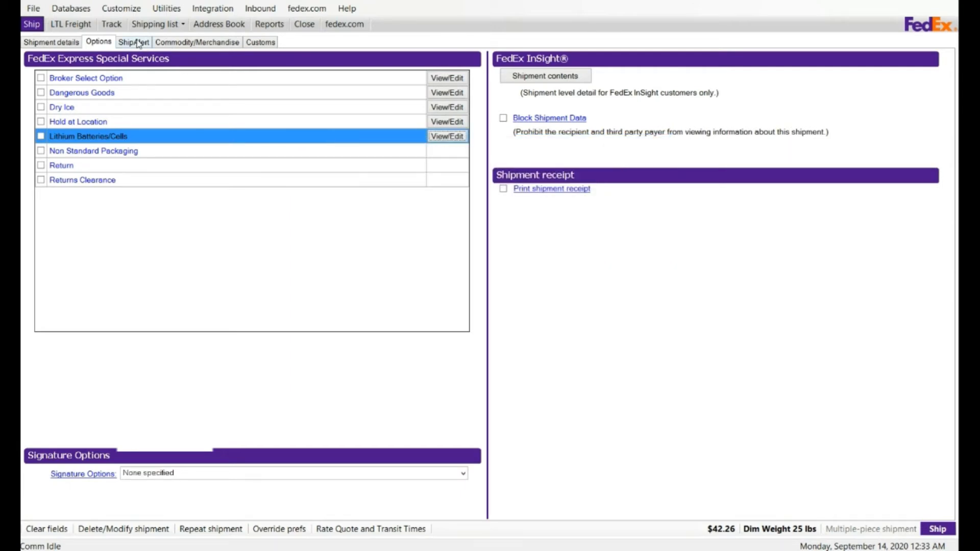
# Review the sender and recipient email fields on the ShipAlert page.
pyautogui.click(133, 42)
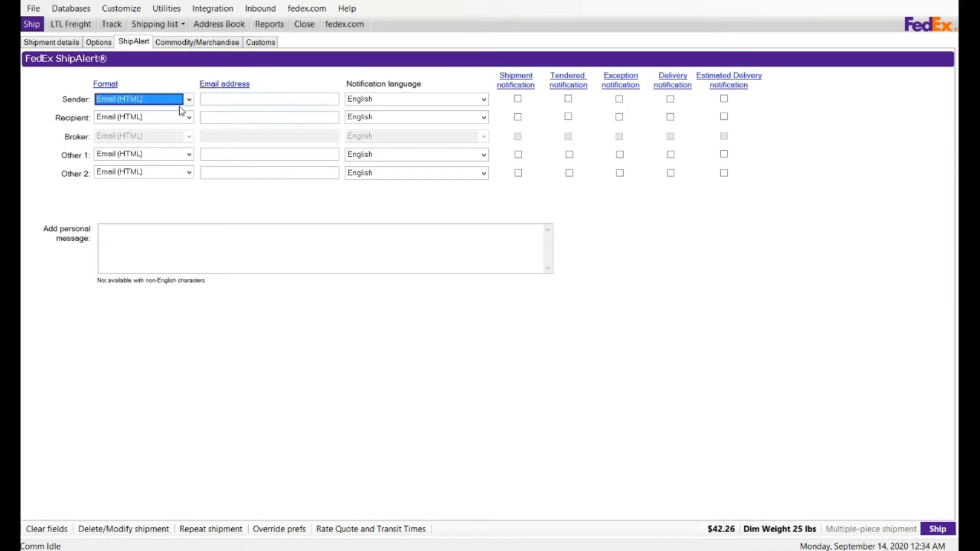
pyautogui.click(269, 117)
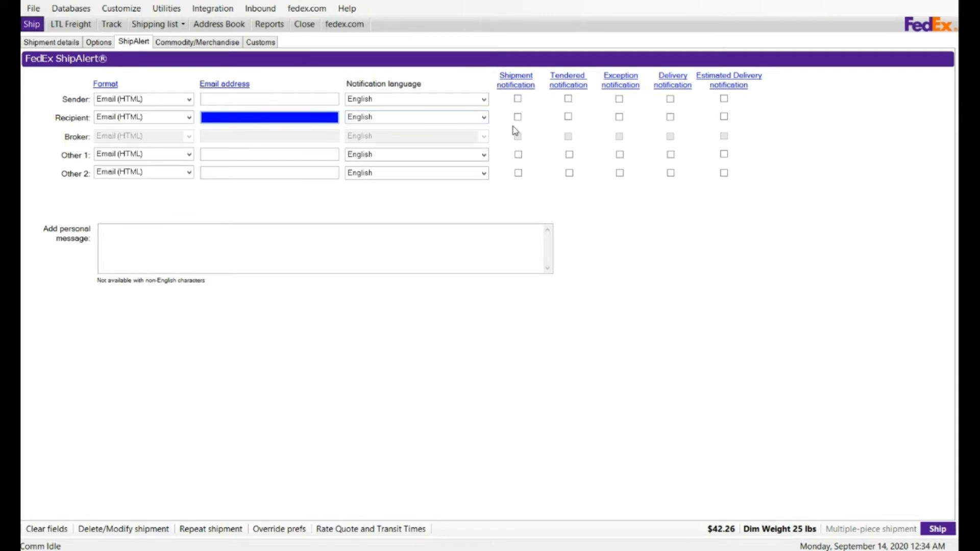
pyautogui.moveTo(455, 140)
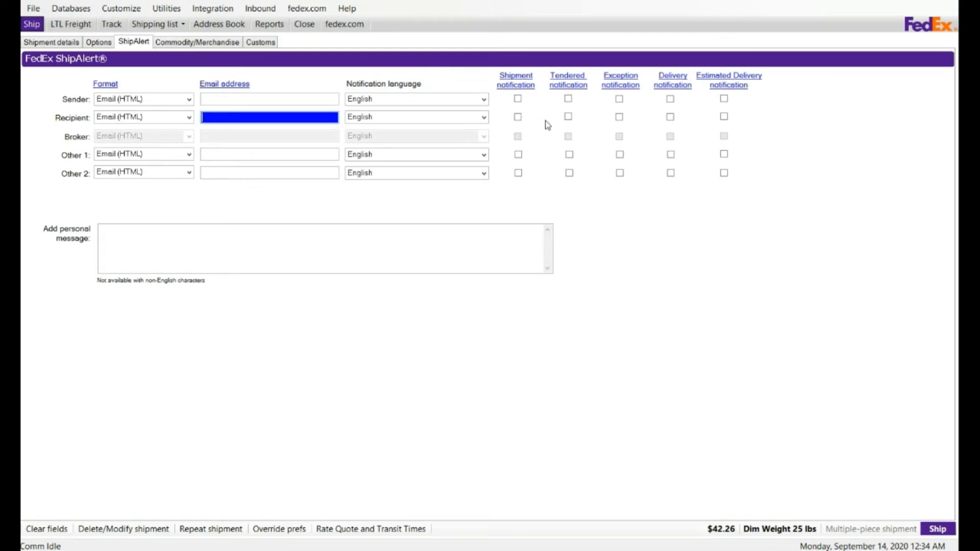
pyautogui.moveTo(186, 64)
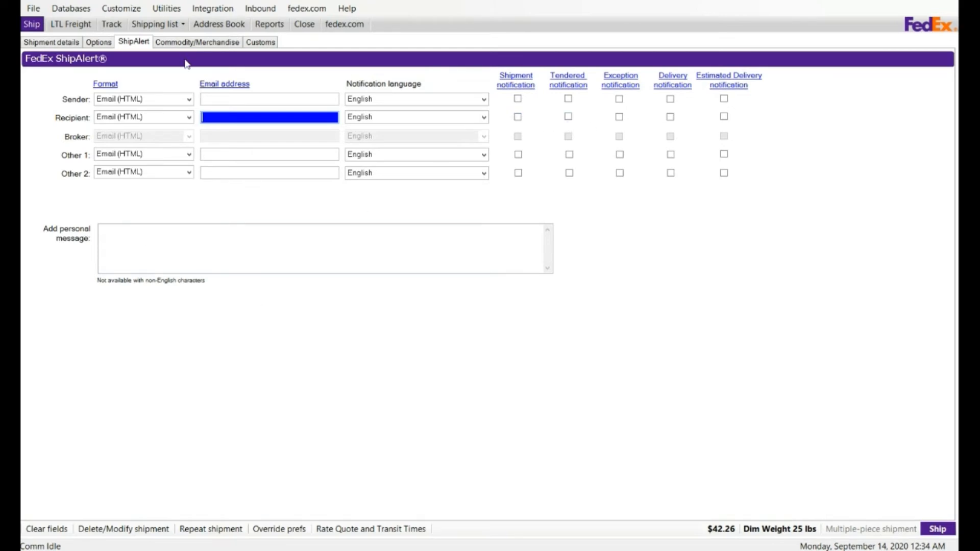
pyautogui.click(269, 98)
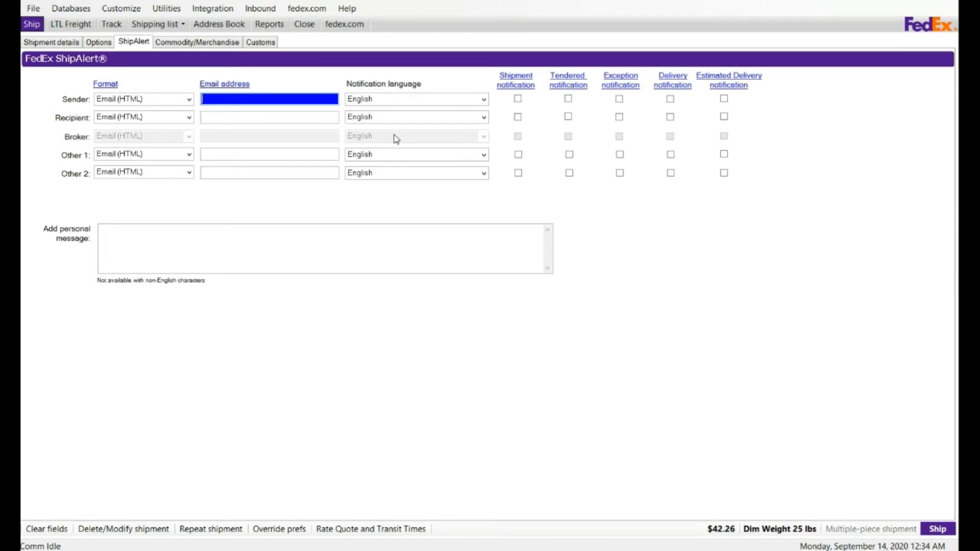
pyautogui.moveTo(220, 114)
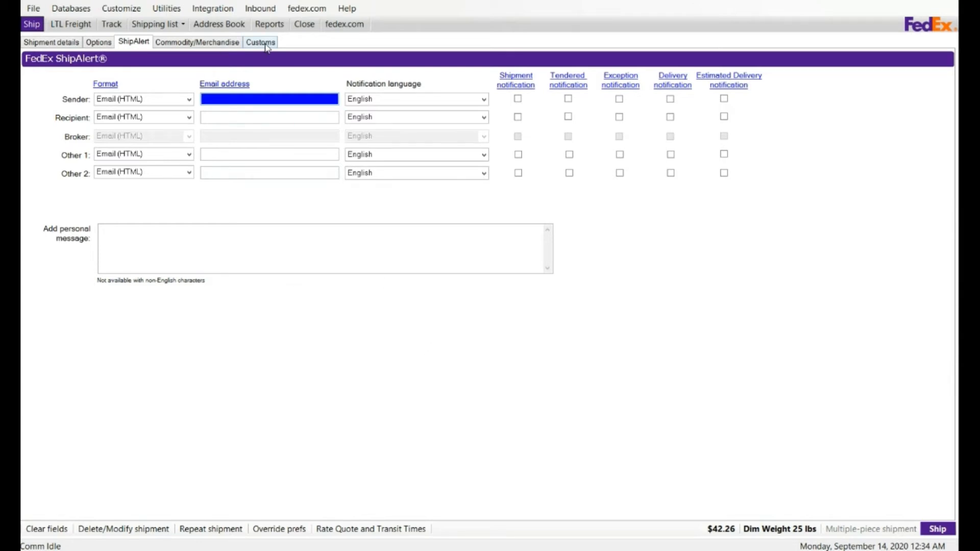
# On the Customs tab, complete the document using FedEx-generated Commercial Invoice.
pyautogui.click(259, 41)
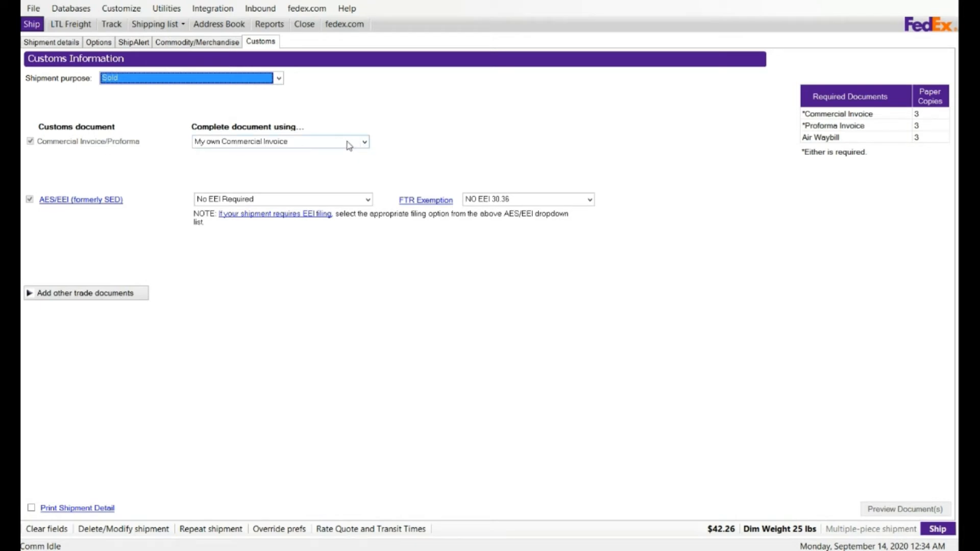
pyautogui.click(364, 141)
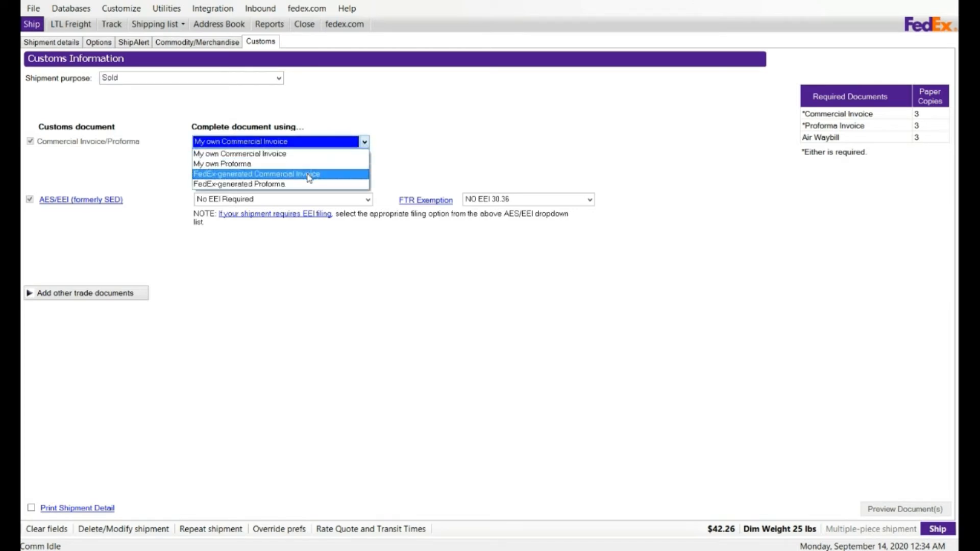
pyautogui.click(279, 173)
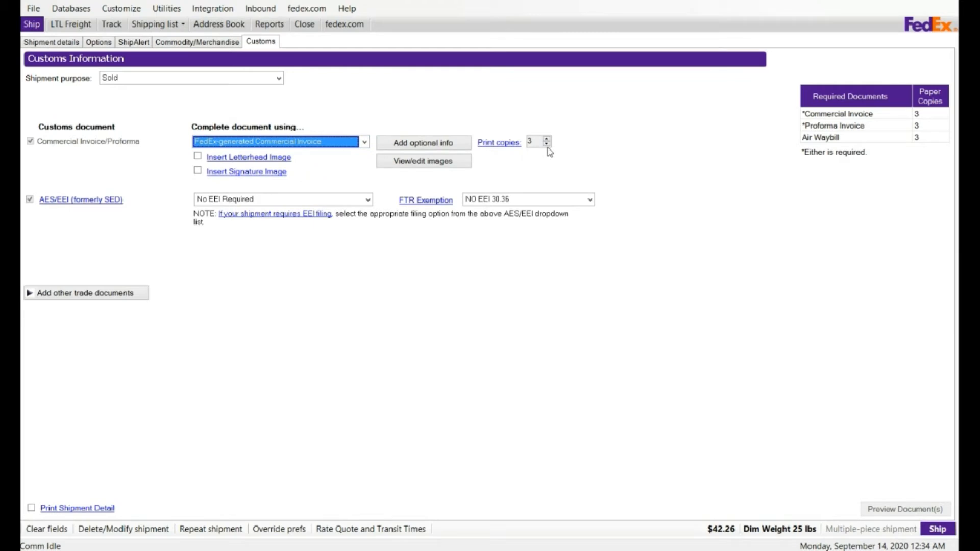
pyautogui.moveTo(237, 192)
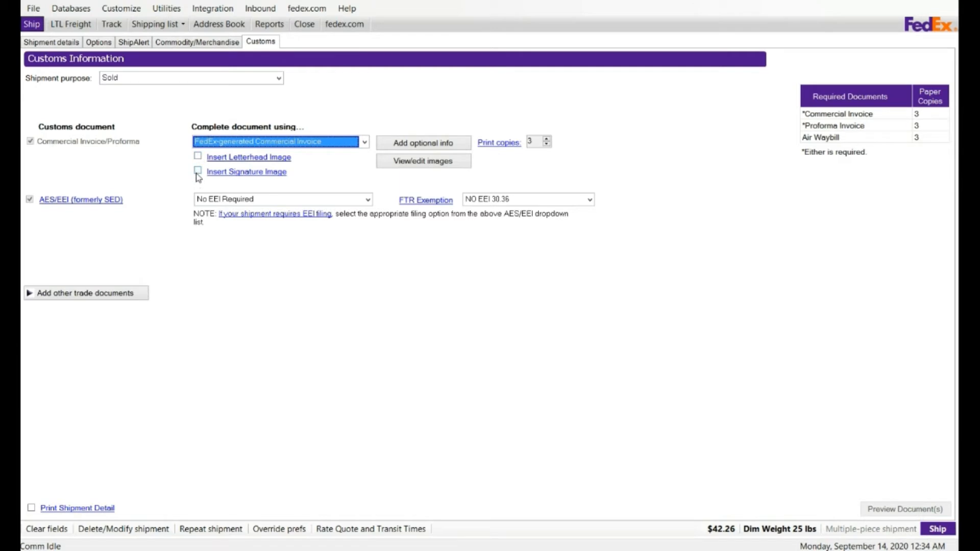
pyautogui.moveTo(197, 167)
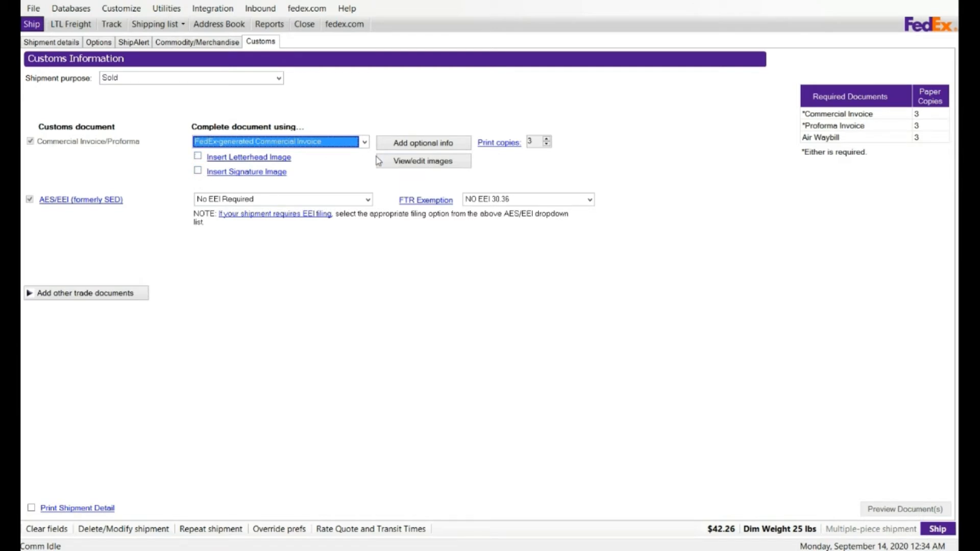
# Open View/edit images to reach the letterhead and signature upload form.
pyautogui.click(422, 161)
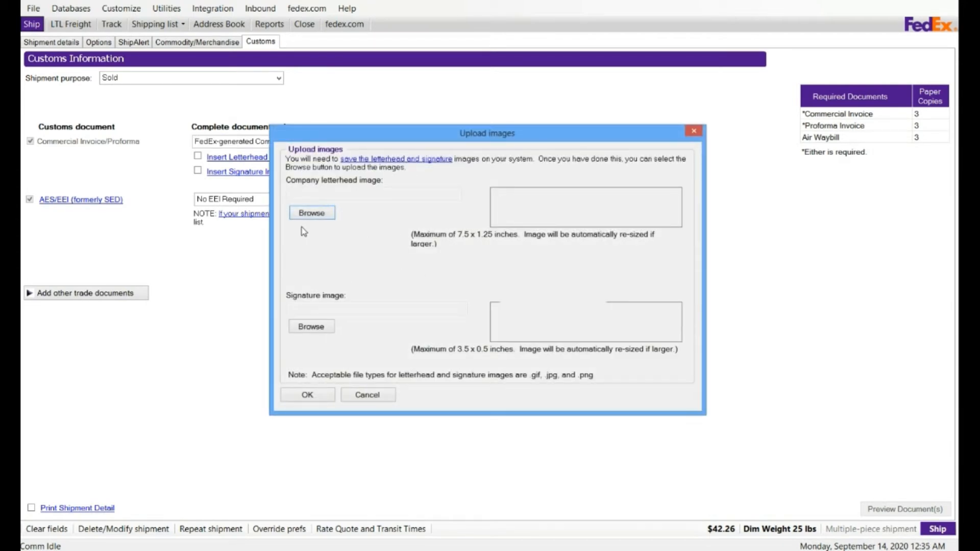
pyautogui.moveTo(523, 217)
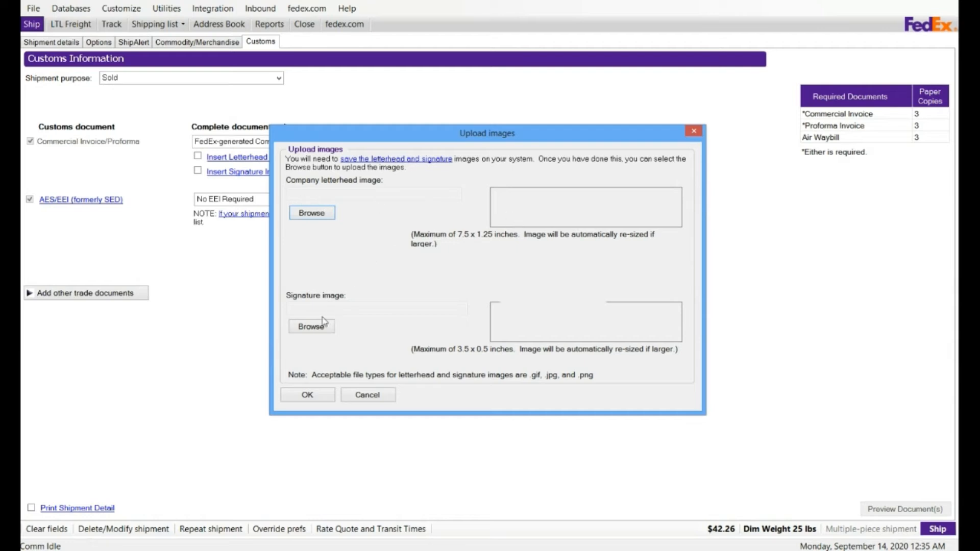
pyautogui.moveTo(352, 254)
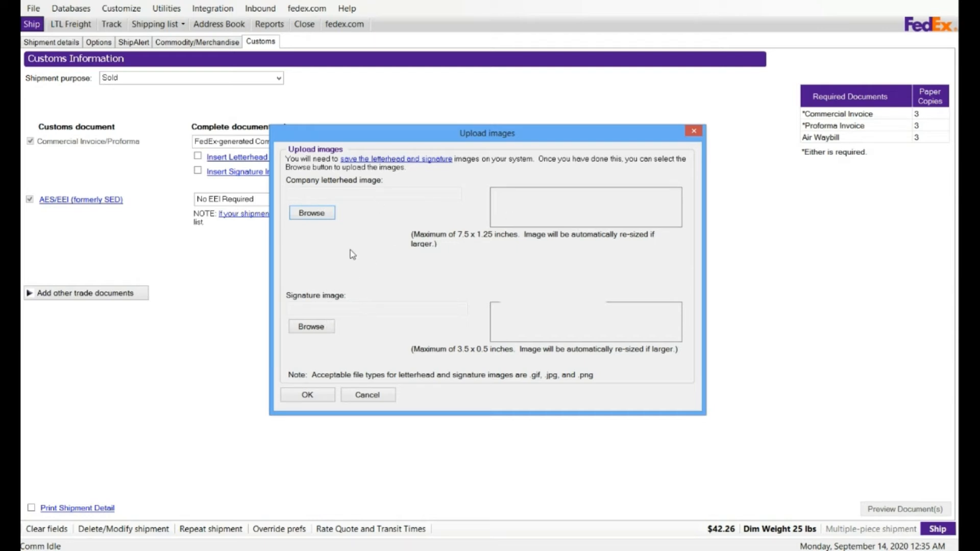
pyautogui.moveTo(433, 244)
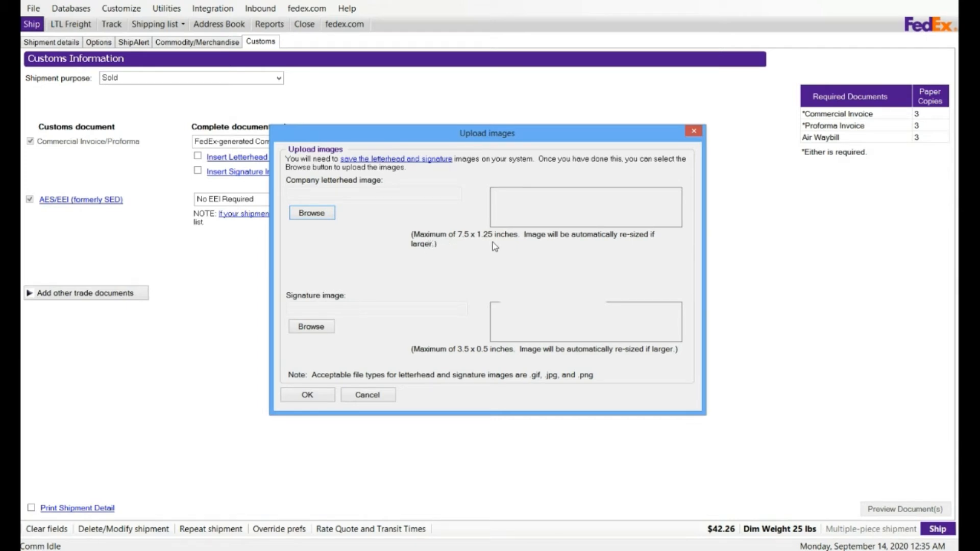
pyautogui.moveTo(541, 258)
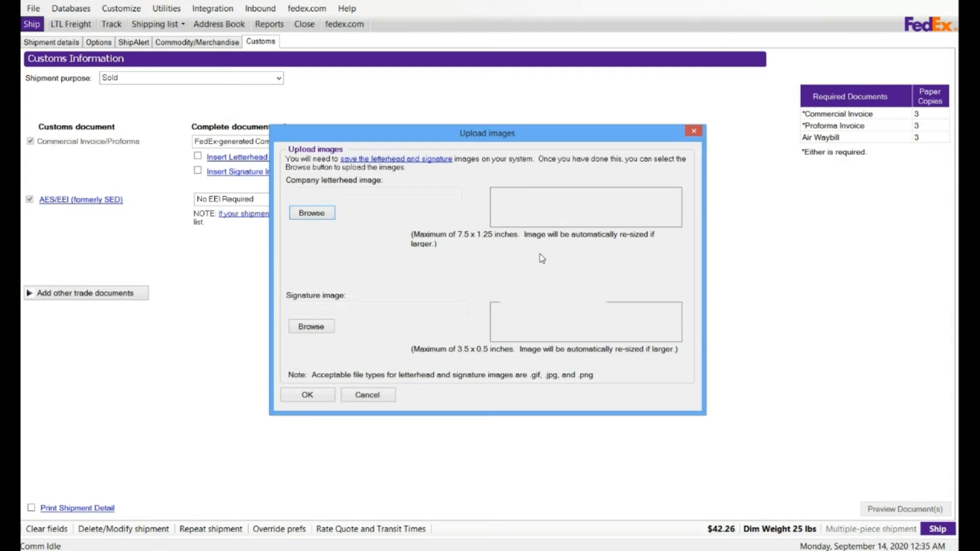
pyautogui.moveTo(527, 383)
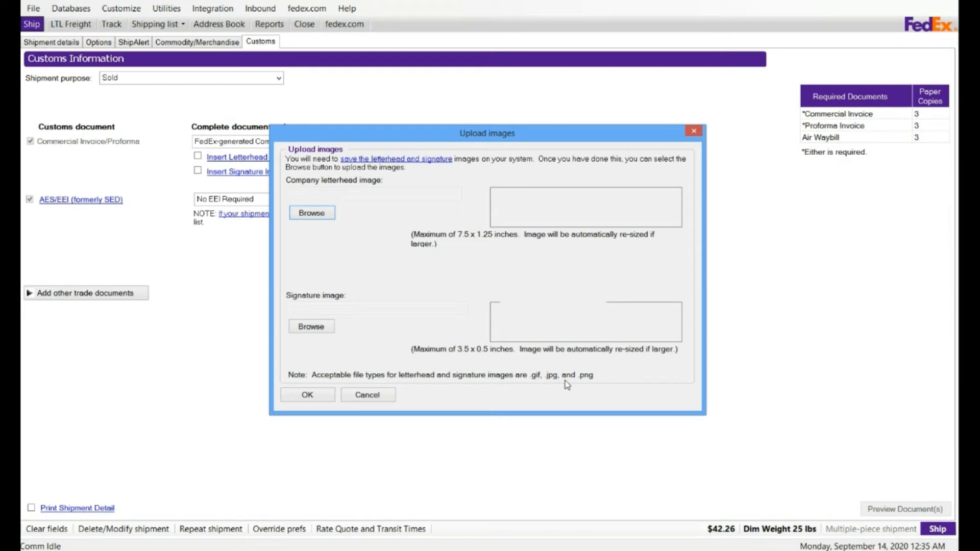
pyautogui.moveTo(311, 384)
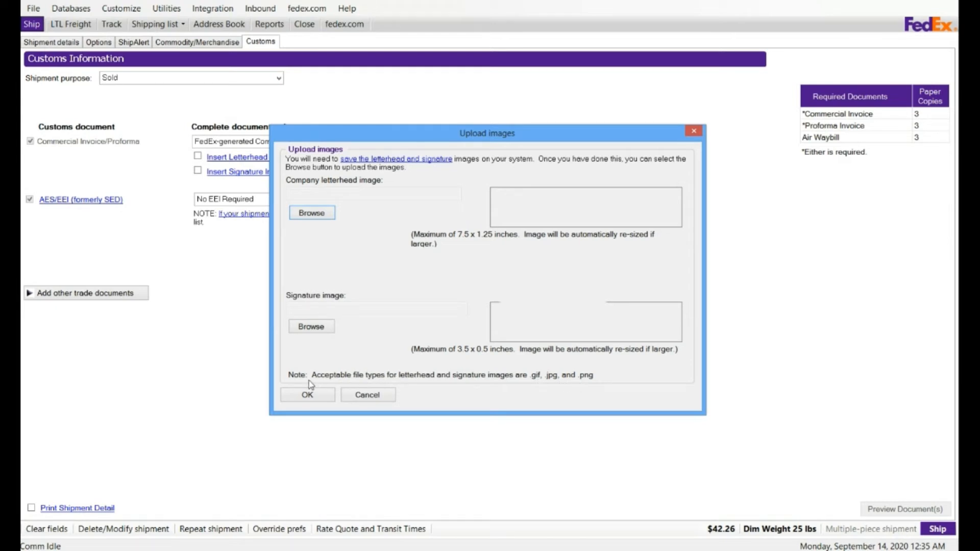
pyautogui.moveTo(388, 383)
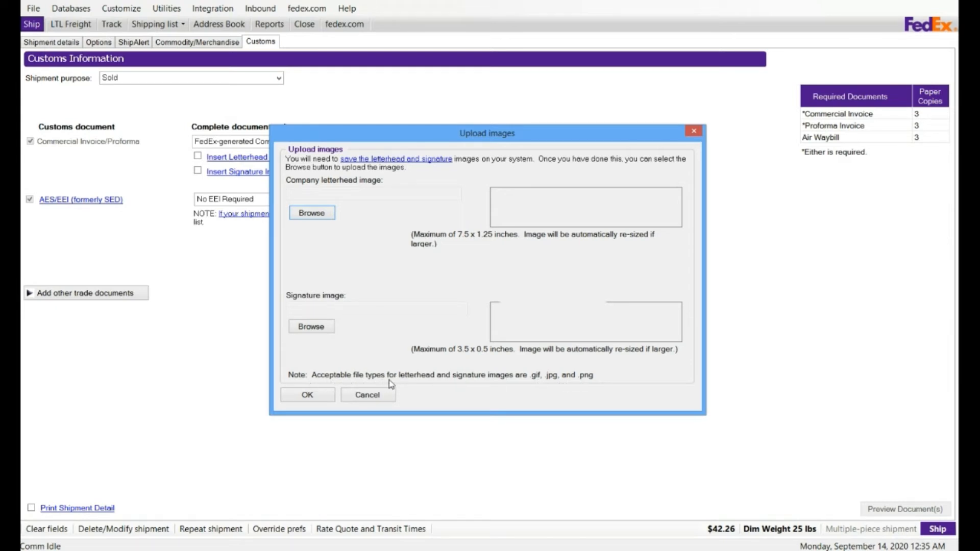
pyautogui.moveTo(523, 384)
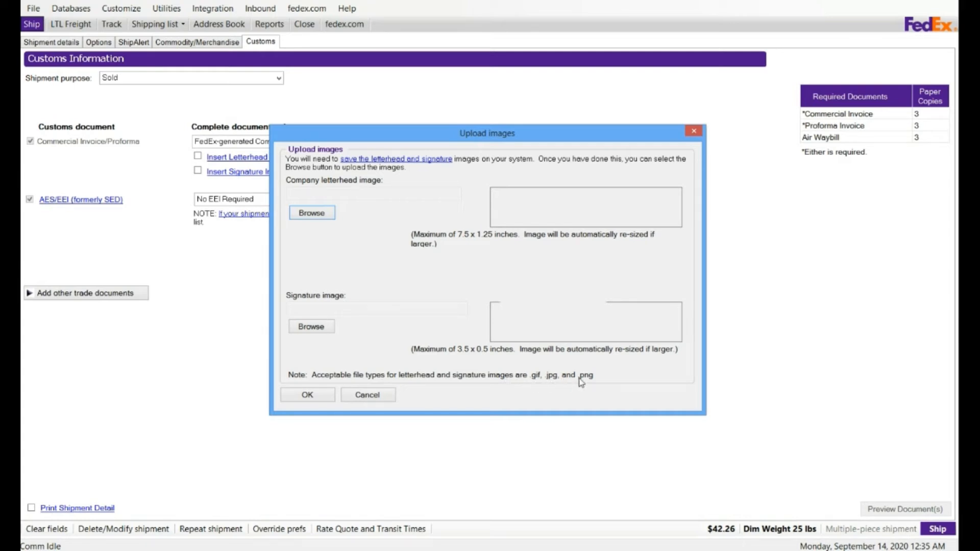
pyautogui.moveTo(585, 382)
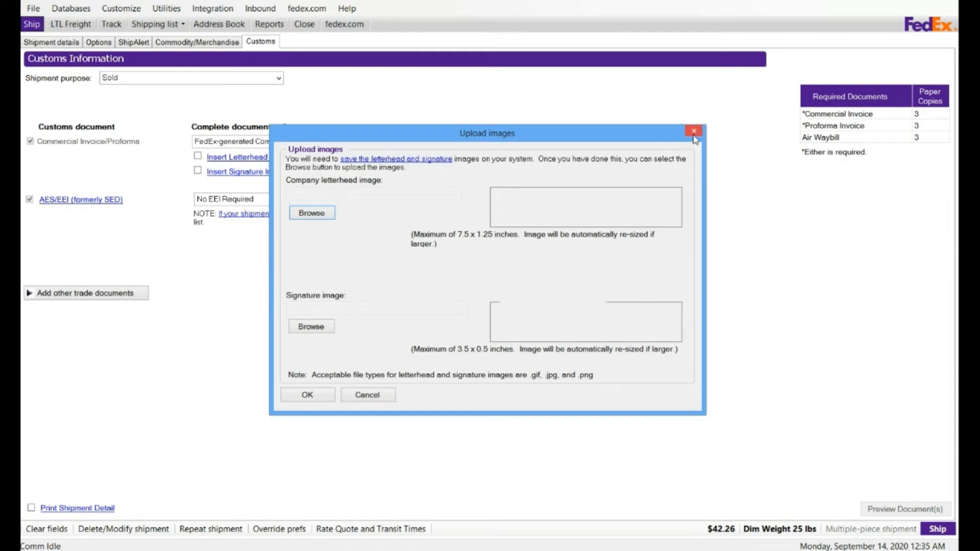
# Modify System Settings and cancel activating Electronic Trade Documents at its terms.
pyautogui.click(694, 130)
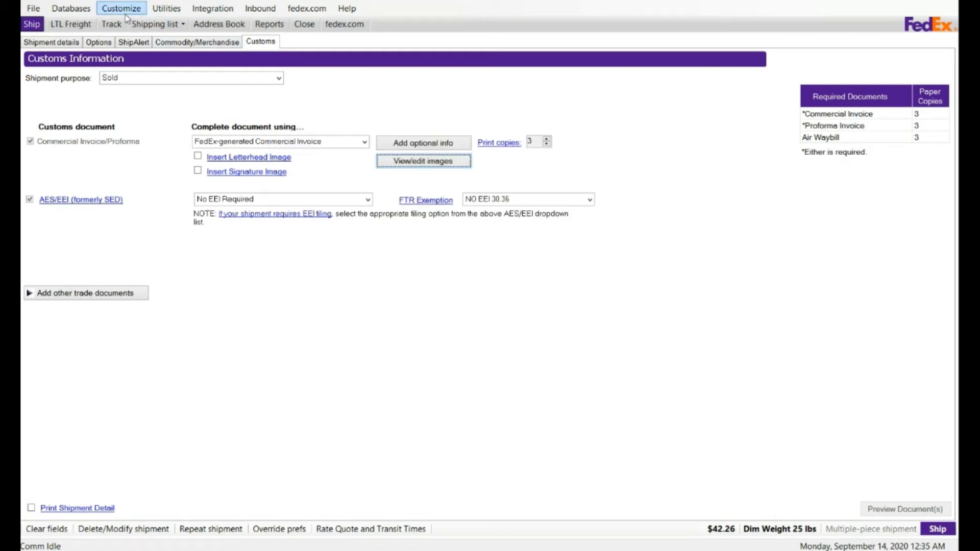
pyautogui.click(120, 8)
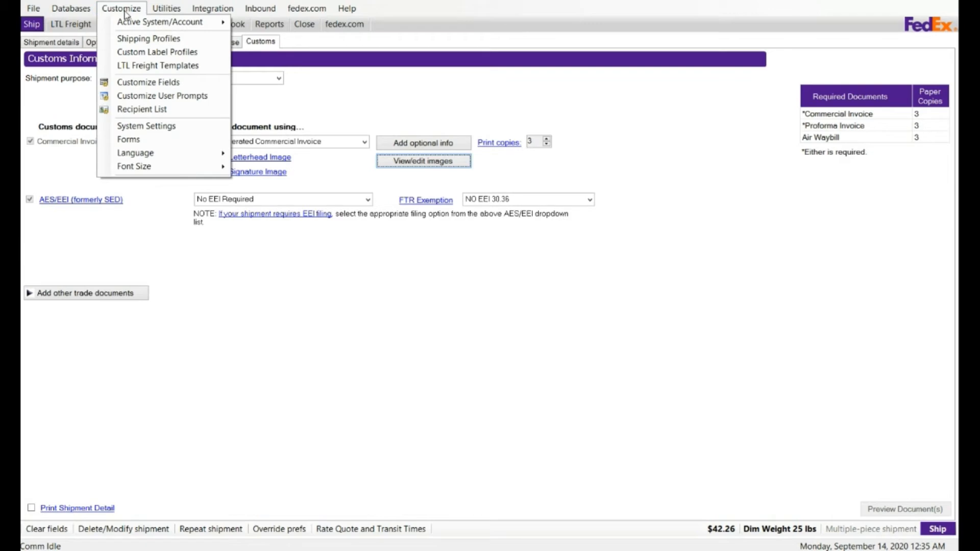
pyautogui.moveTo(147, 125)
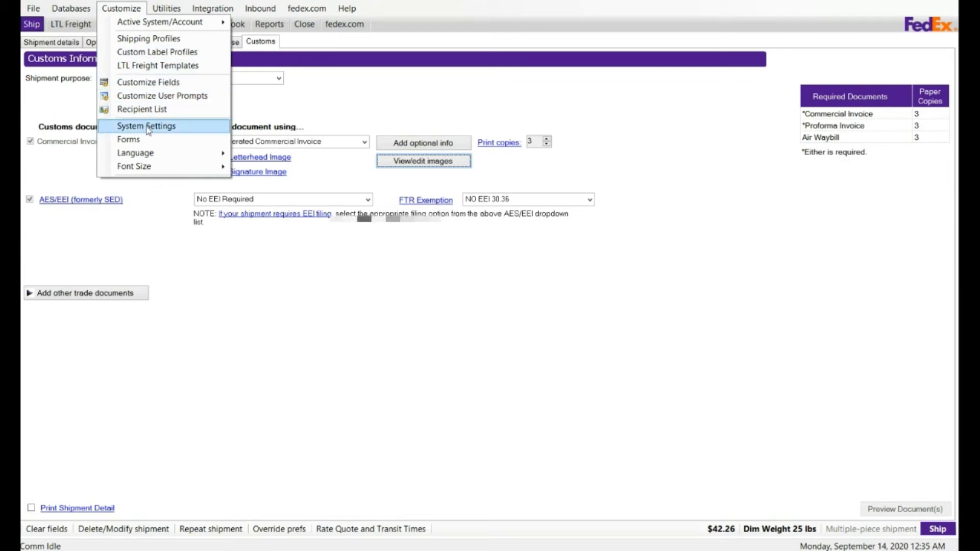
pyautogui.click(147, 126)
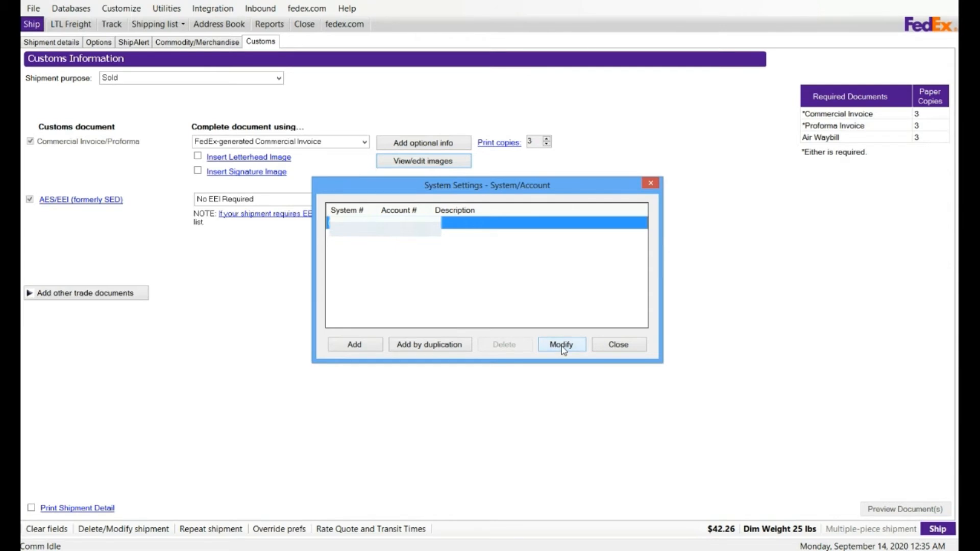
pyautogui.click(560, 345)
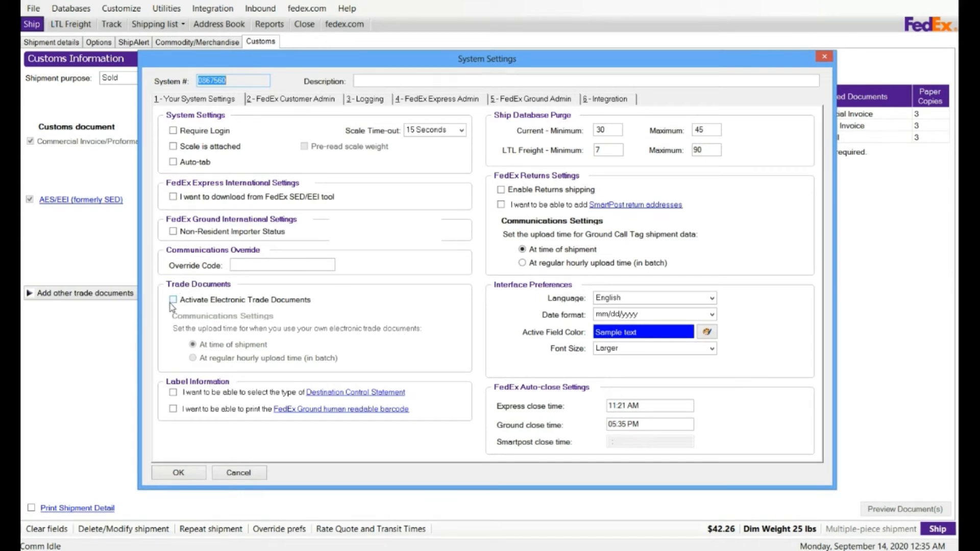
pyautogui.click(173, 300)
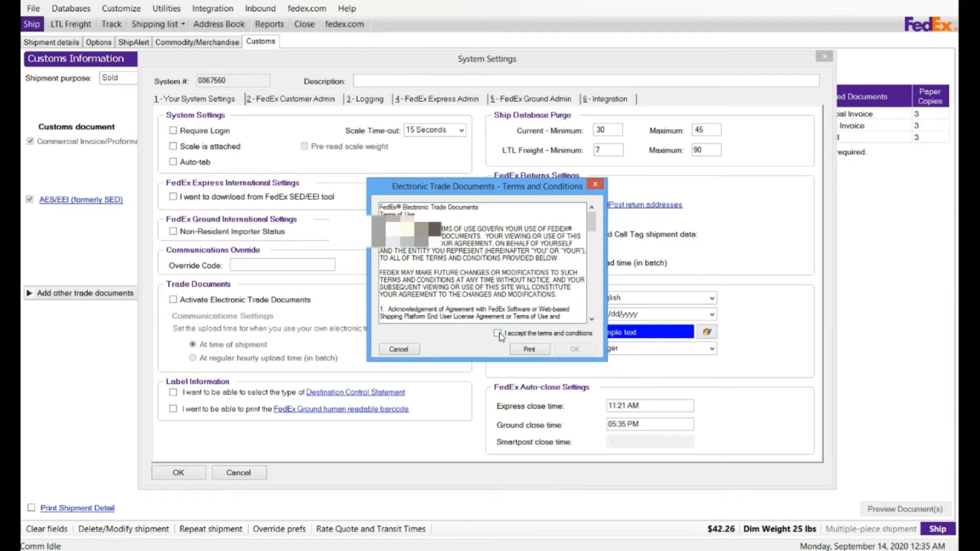
pyautogui.click(497, 334)
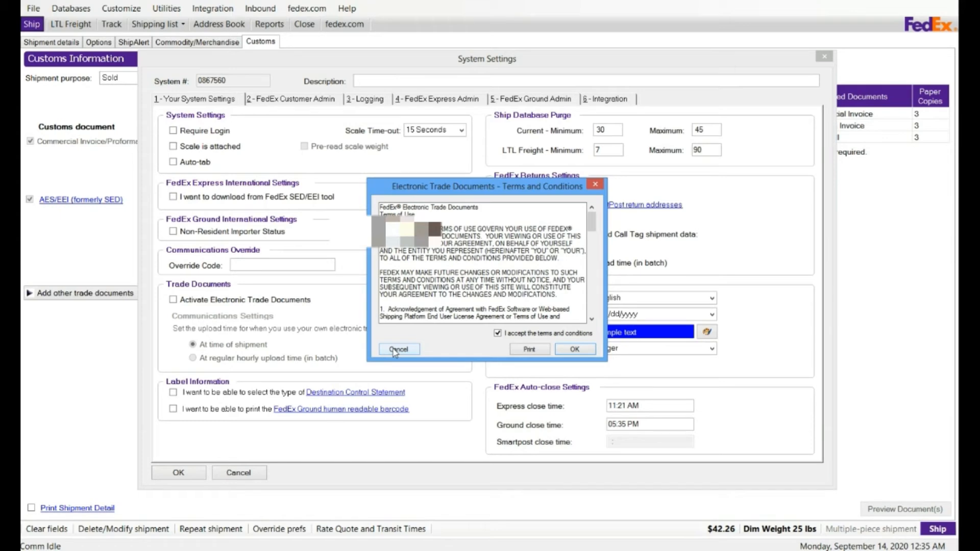
pyautogui.click(398, 349)
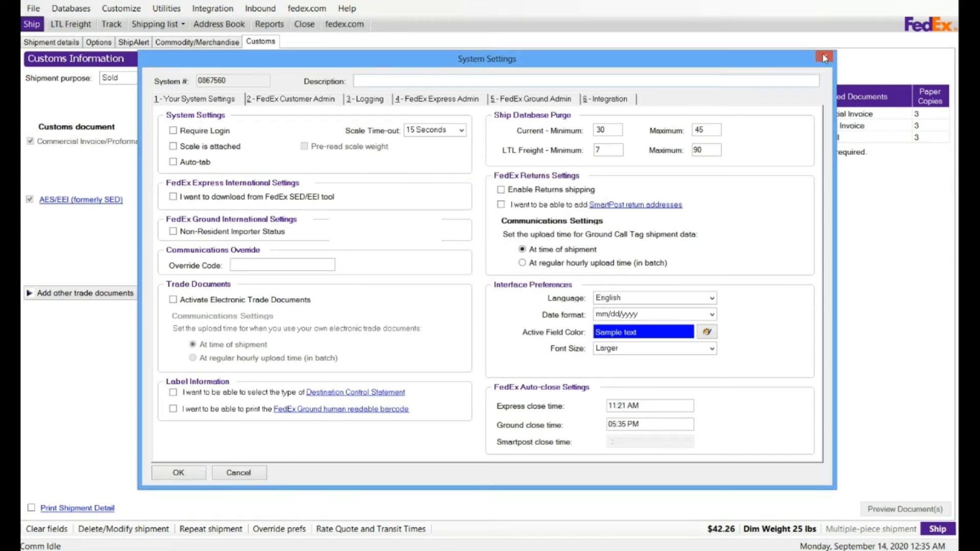
# Close System Settings without changes, leaving Electronic Trade Documents inactive on the Customs page.
pyautogui.click(824, 58)
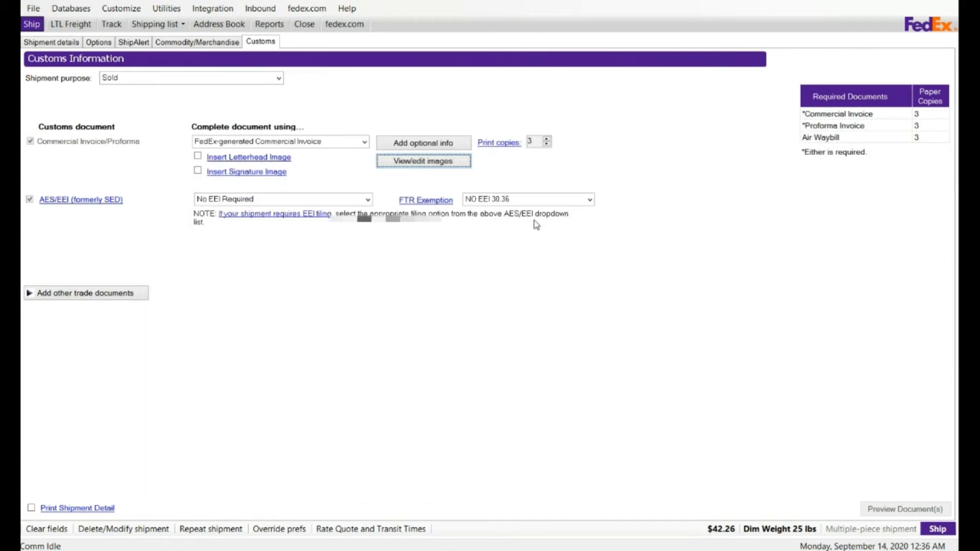
pyautogui.moveTo(215, 199)
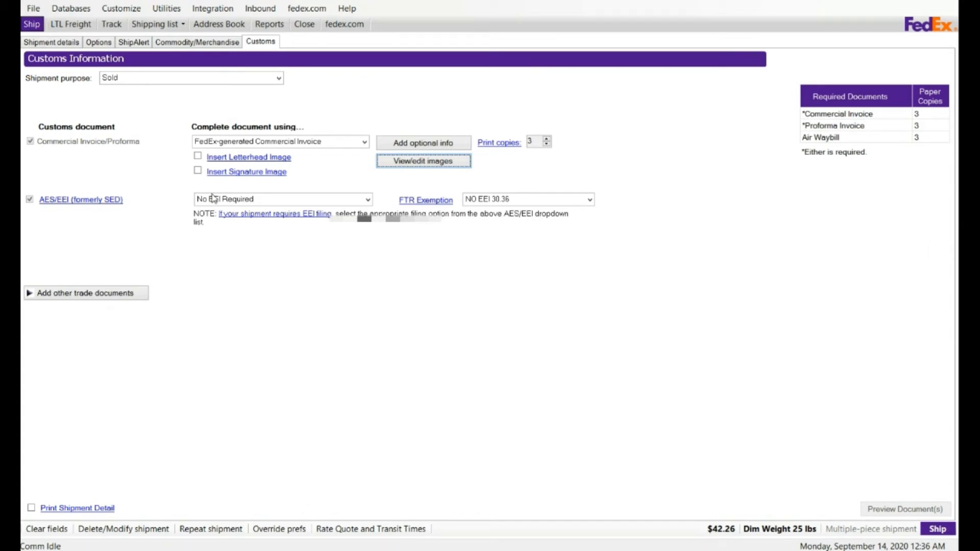
pyautogui.moveTo(329, 194)
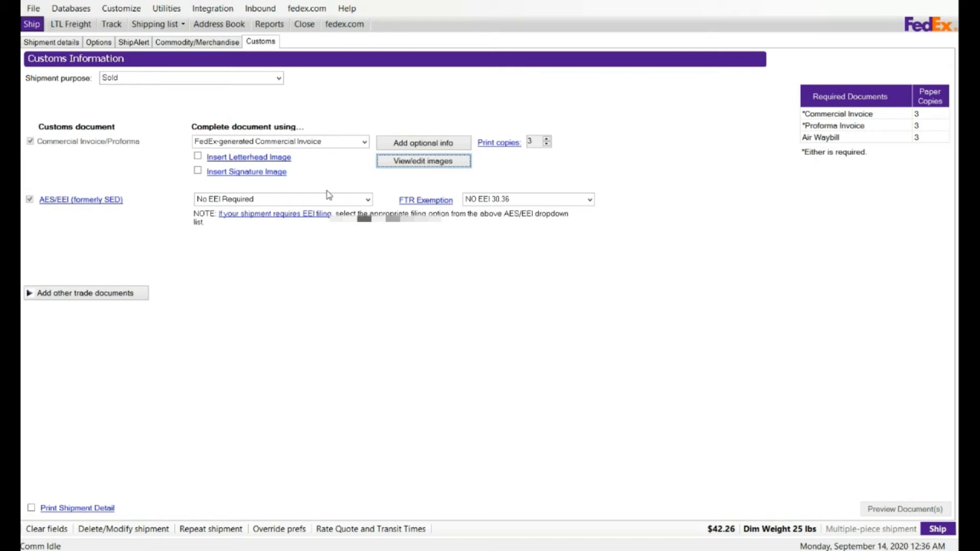
pyautogui.moveTo(328, 190)
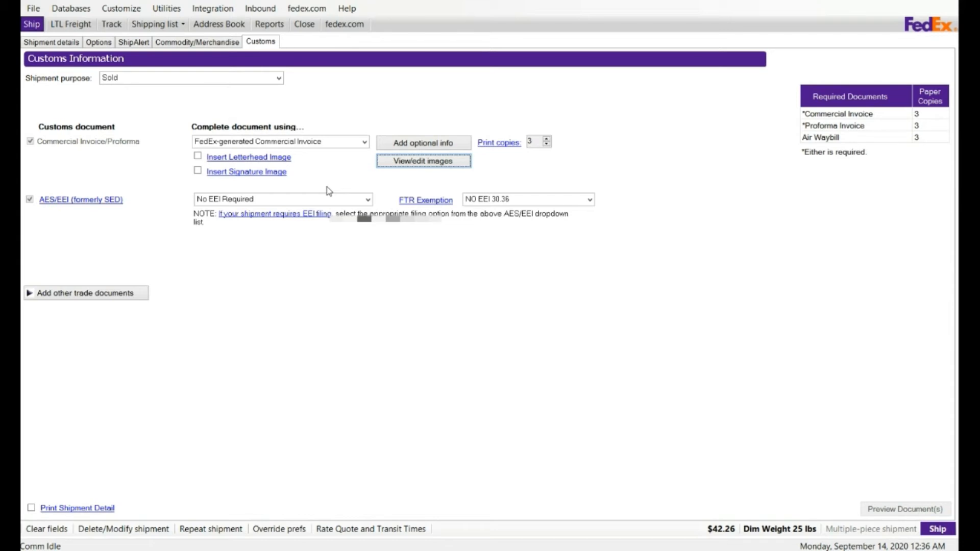
pyautogui.moveTo(867, 501)
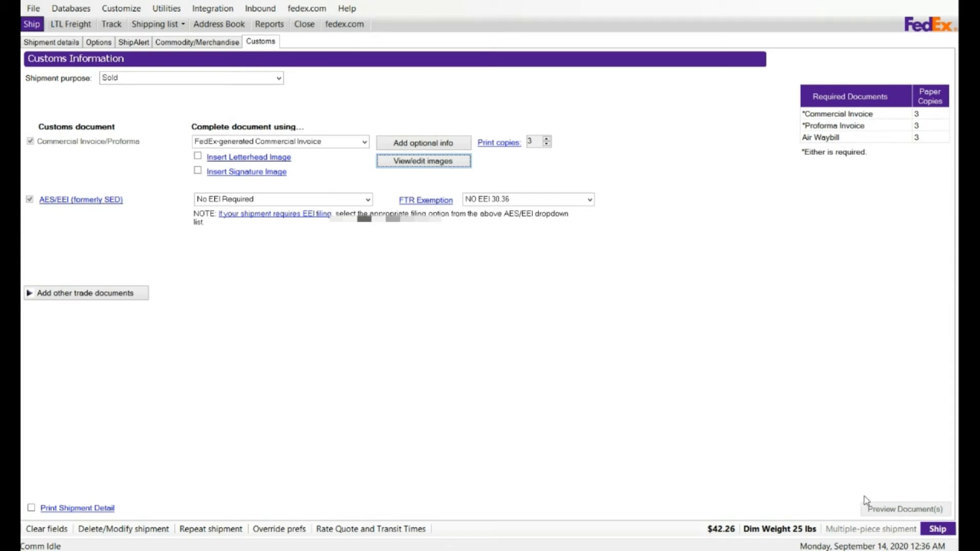
pyautogui.moveTo(486, 451)
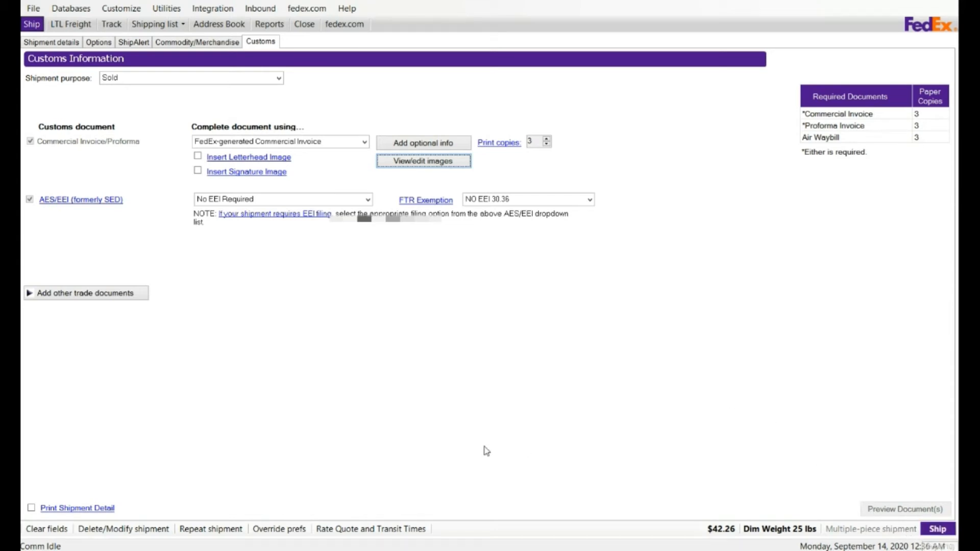
pyautogui.moveTo(371, 529)
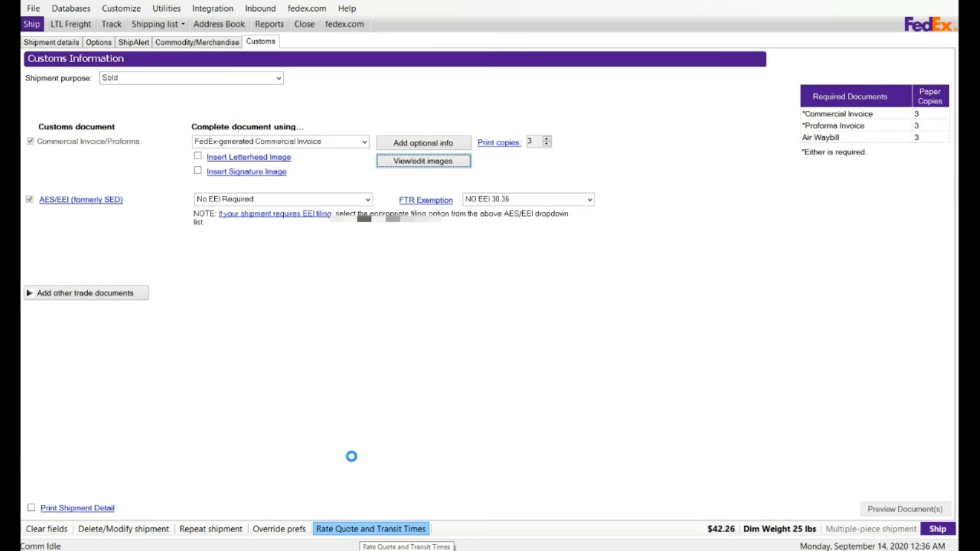
pyautogui.click(370, 529)
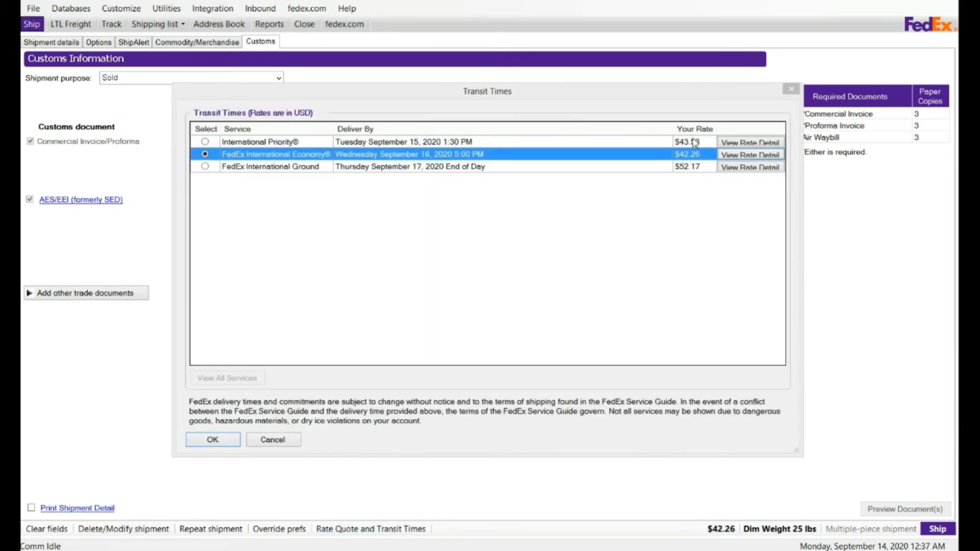
pyautogui.moveTo(638, 224)
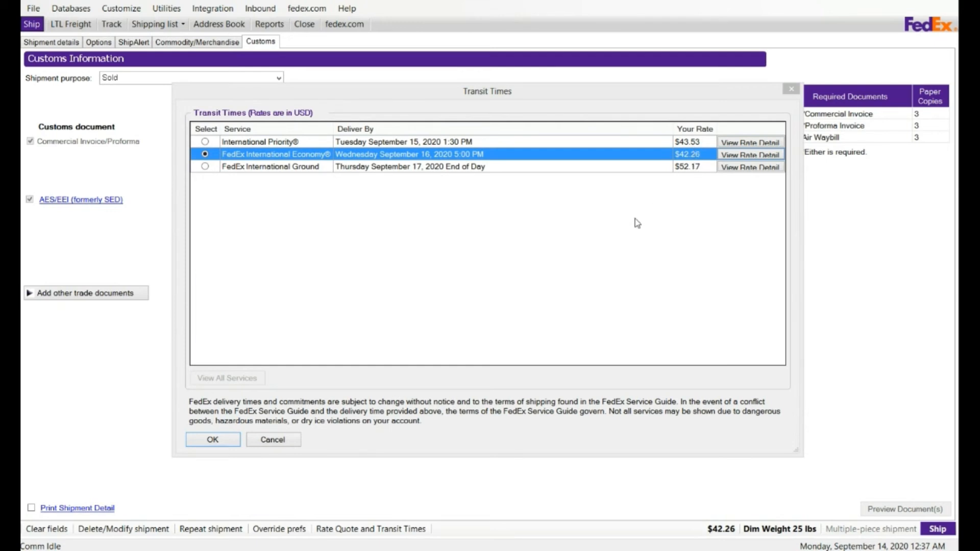
pyautogui.moveTo(387, 166)
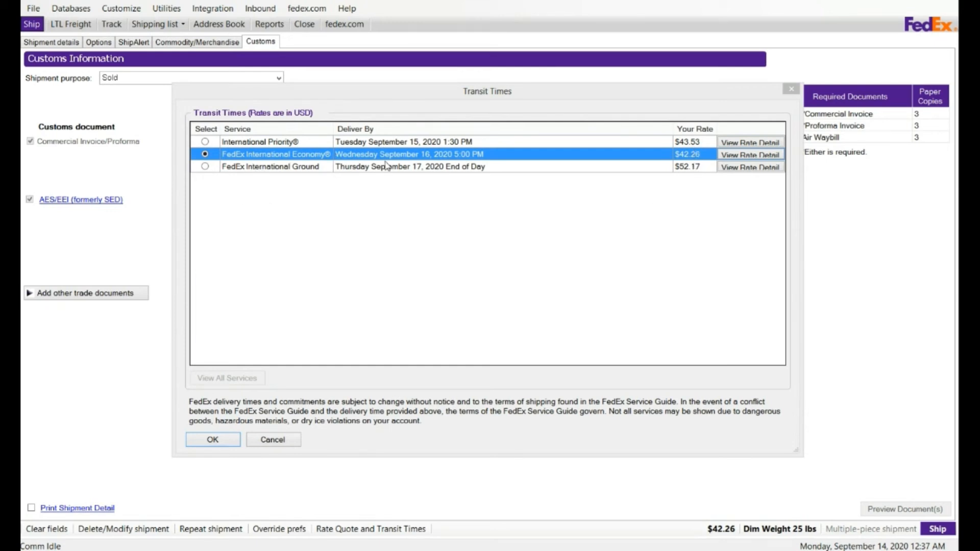
pyautogui.moveTo(687, 227)
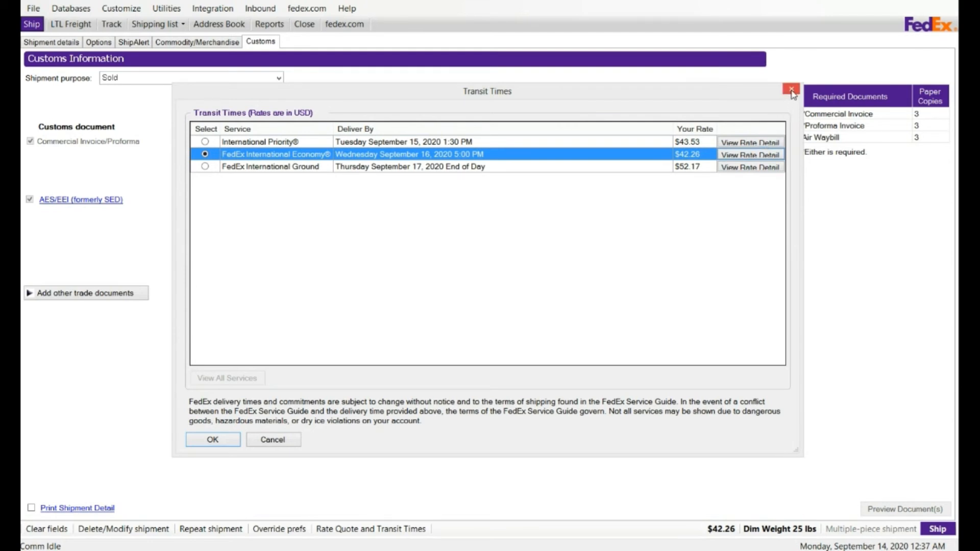
pyautogui.click(791, 89)
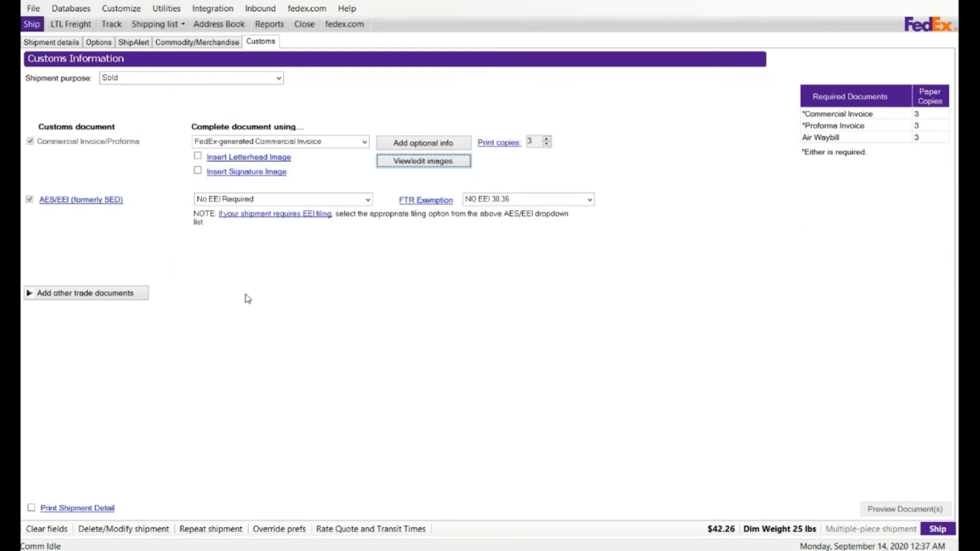
# Enter a total carriage value of $2,600.00 in Shipment details, then return to Customs.
pyautogui.click(51, 42)
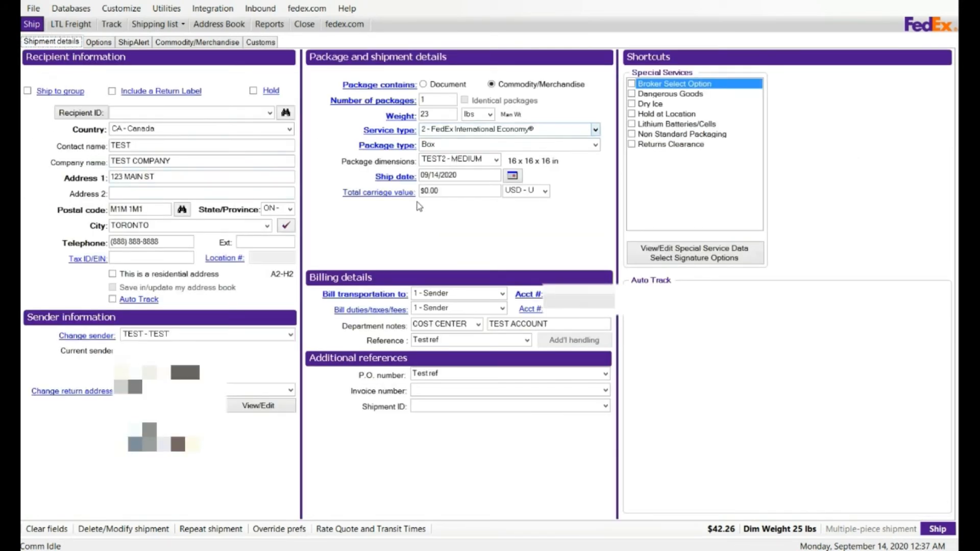
pyautogui.moveTo(219, 56)
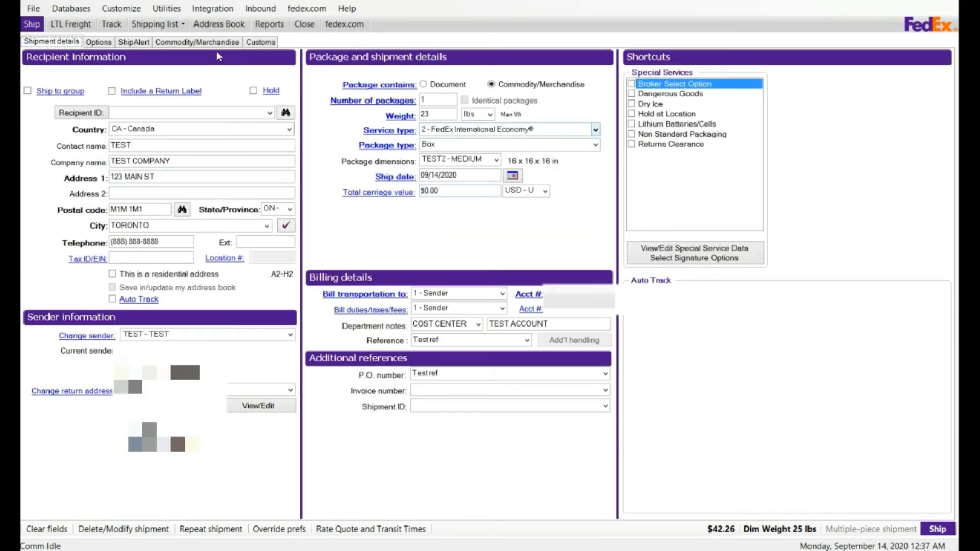
pyautogui.click(261, 41)
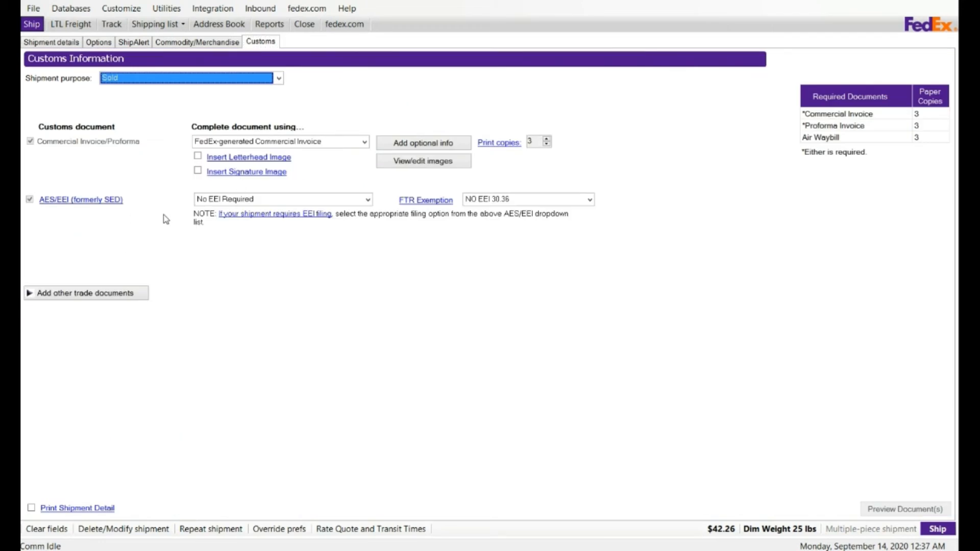
pyautogui.moveTo(215, 207)
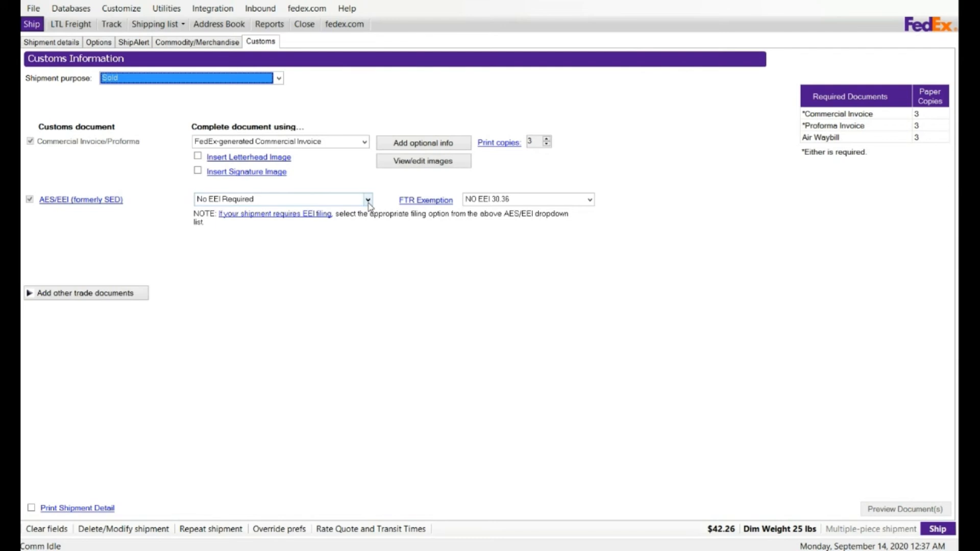
pyautogui.click(51, 42)
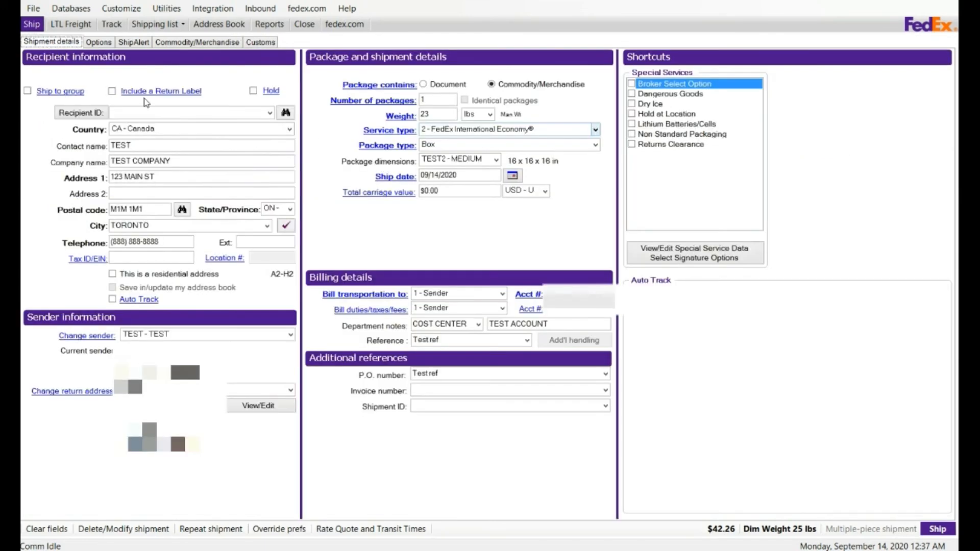
pyautogui.click(460, 192)
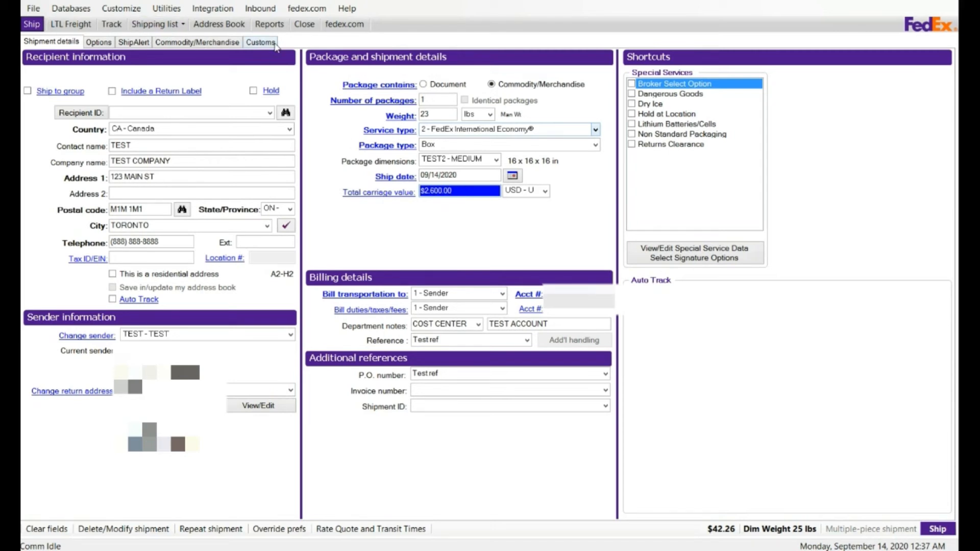
pyautogui.click(261, 42)
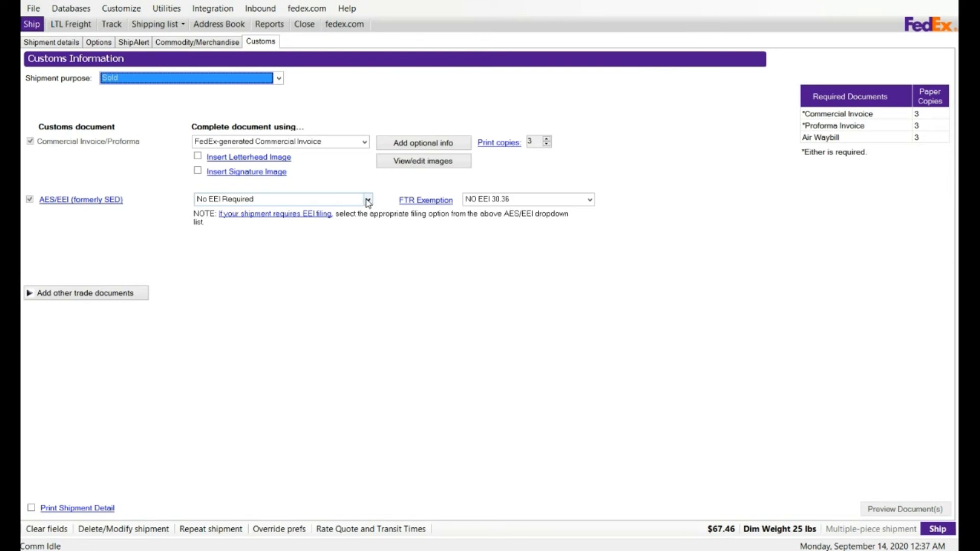
# Set the AES/EEI filing option to 'I want to file using AES Direct'.
pyautogui.click(367, 200)
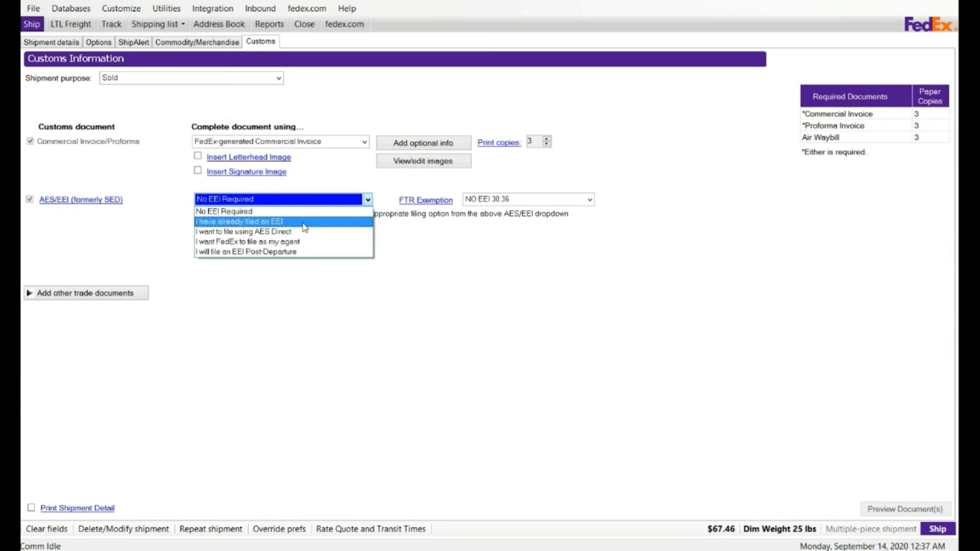
pyautogui.moveTo(303, 232)
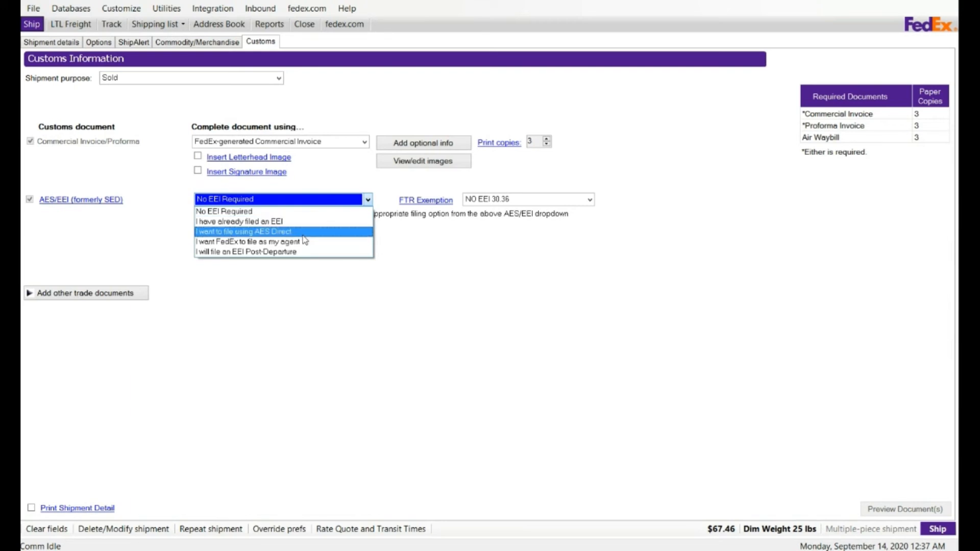
pyautogui.moveTo(305, 235)
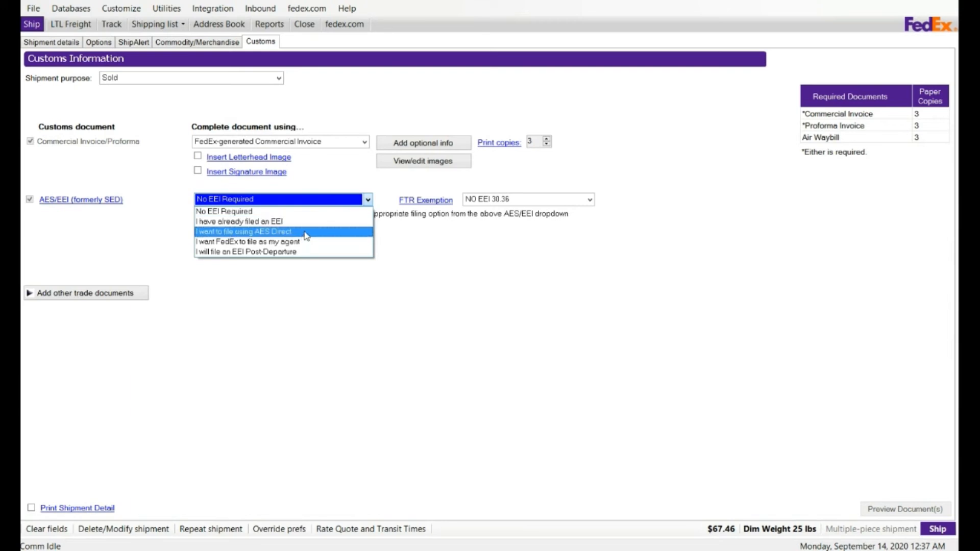
pyautogui.click(247, 231)
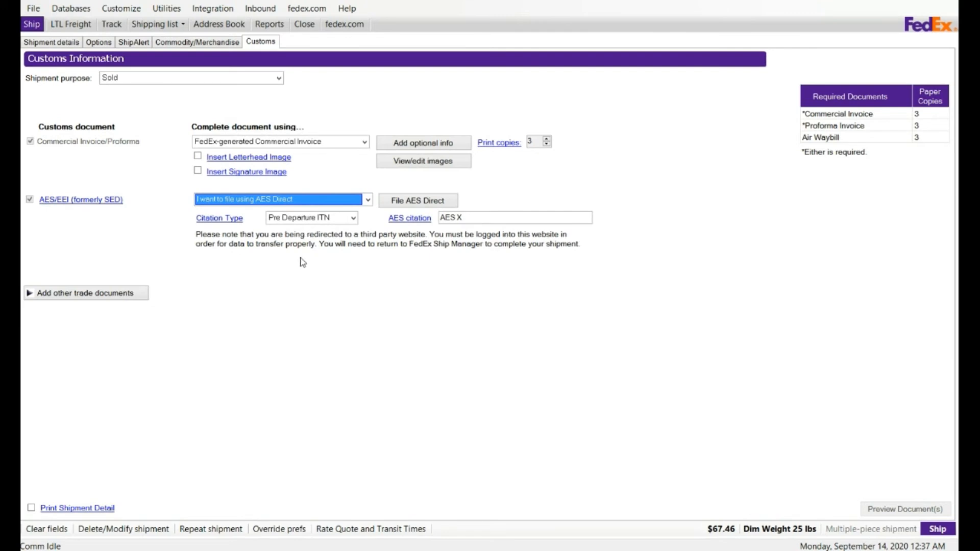
pyautogui.moveTo(303, 248)
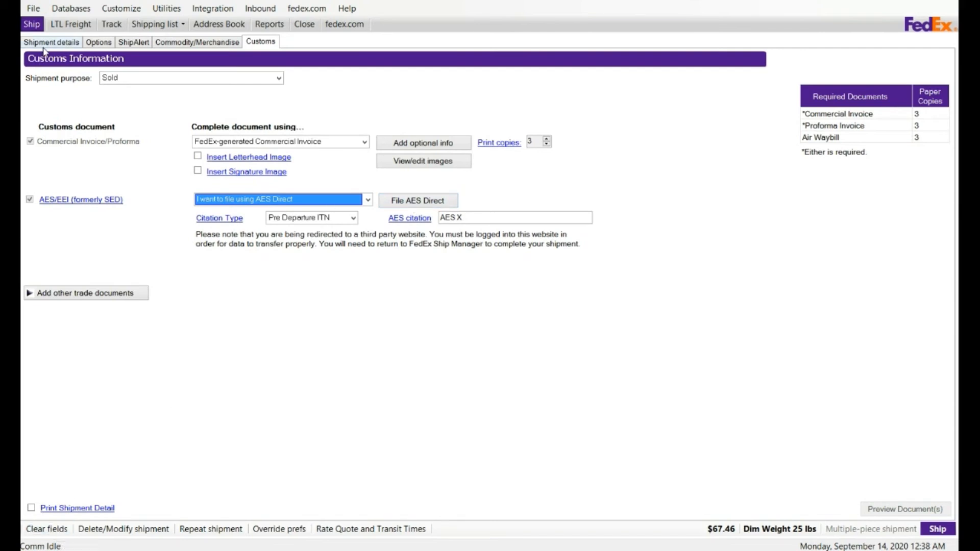
# Change Number of packages to 2 and leave Identical packages unchecked.
pyautogui.click(51, 42)
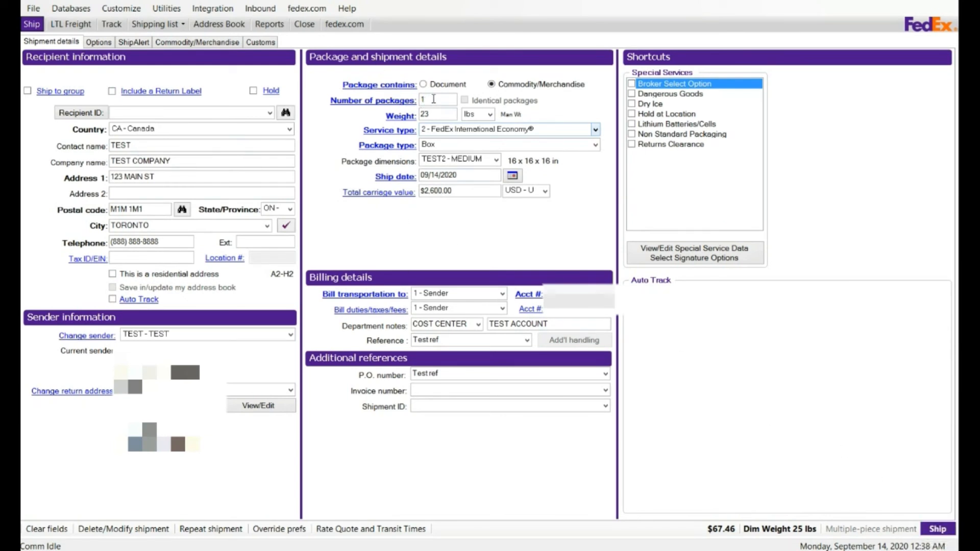
pyautogui.tripleClick(438, 100)
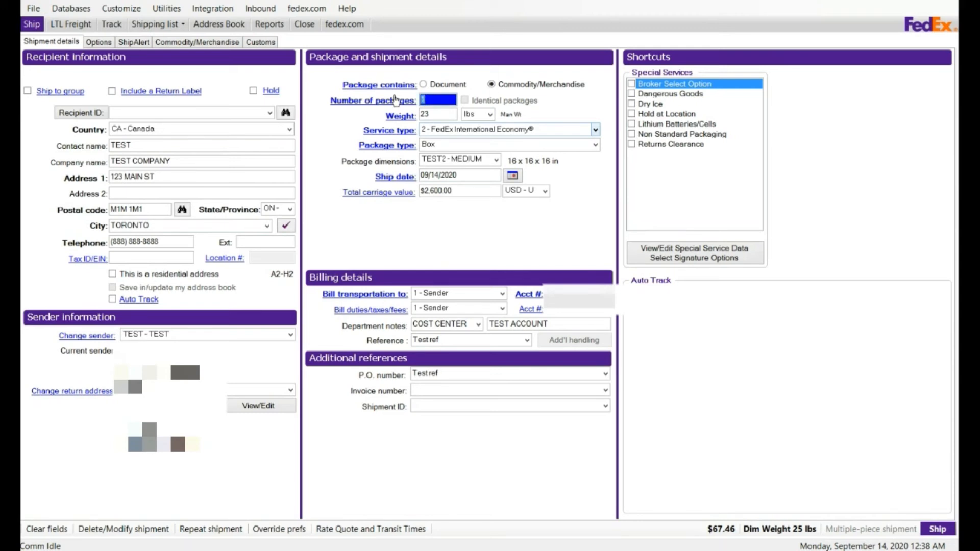
pyautogui.write('2')
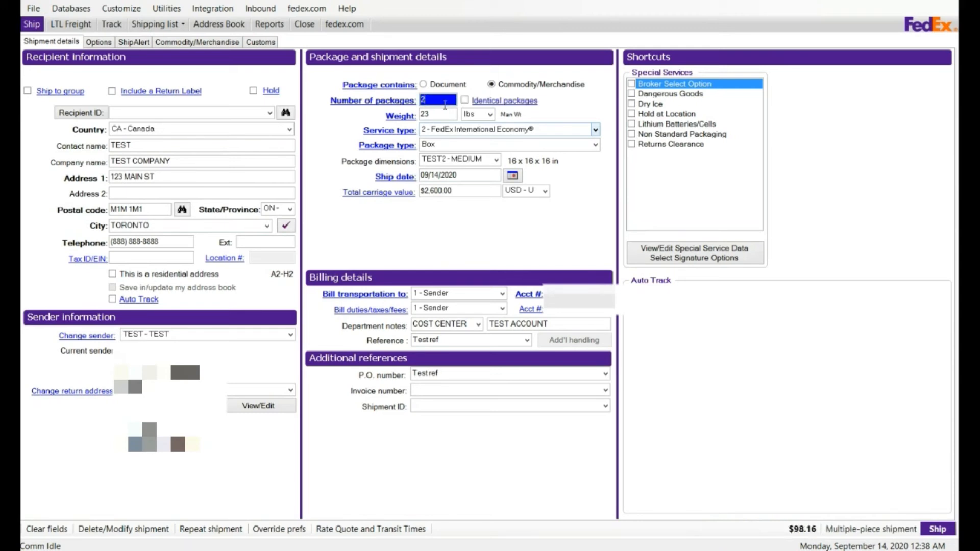
pyautogui.moveTo(486, 113)
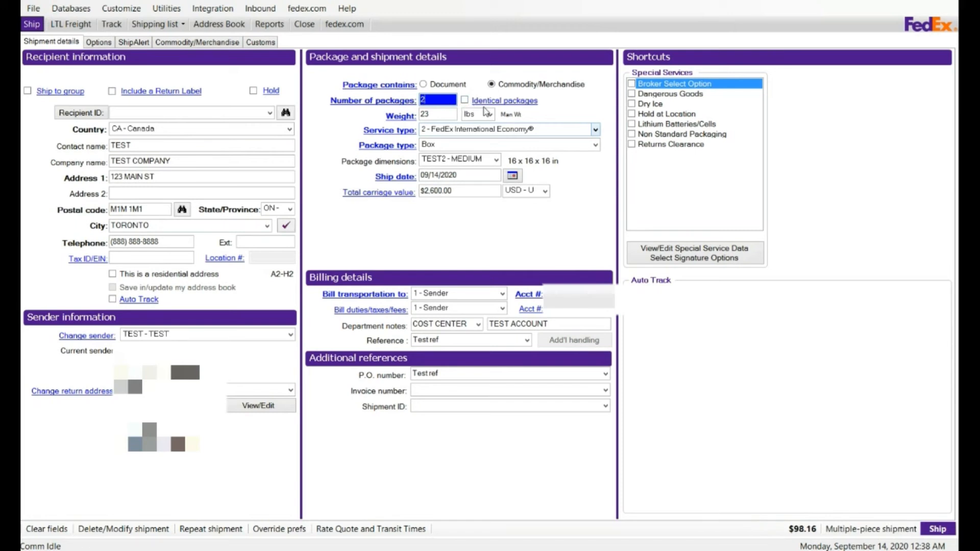
pyautogui.click(464, 101)
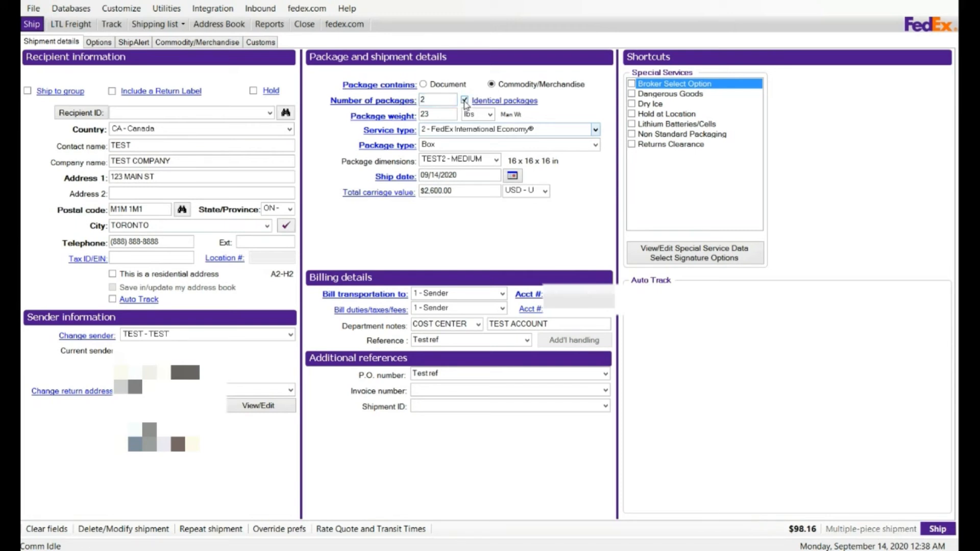
pyautogui.click(465, 100)
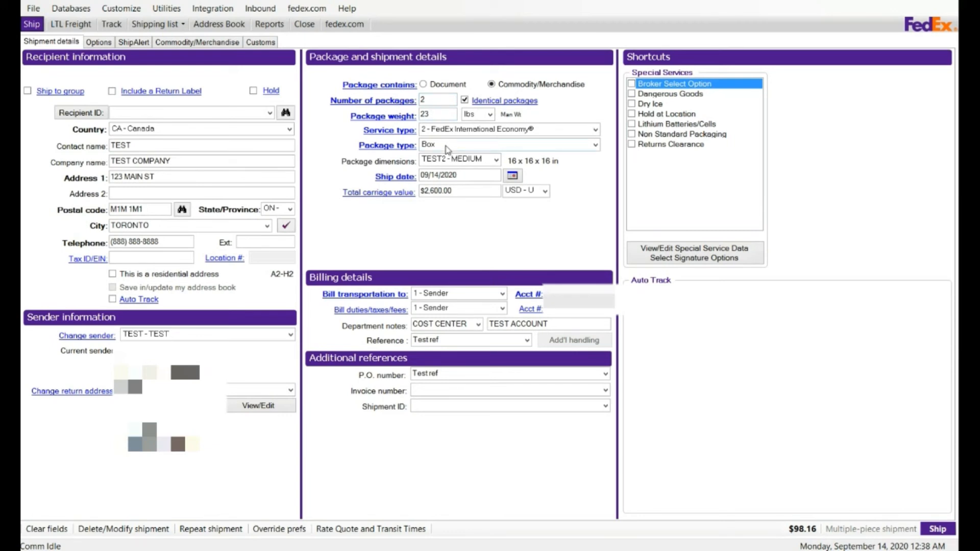
pyautogui.moveTo(461, 104)
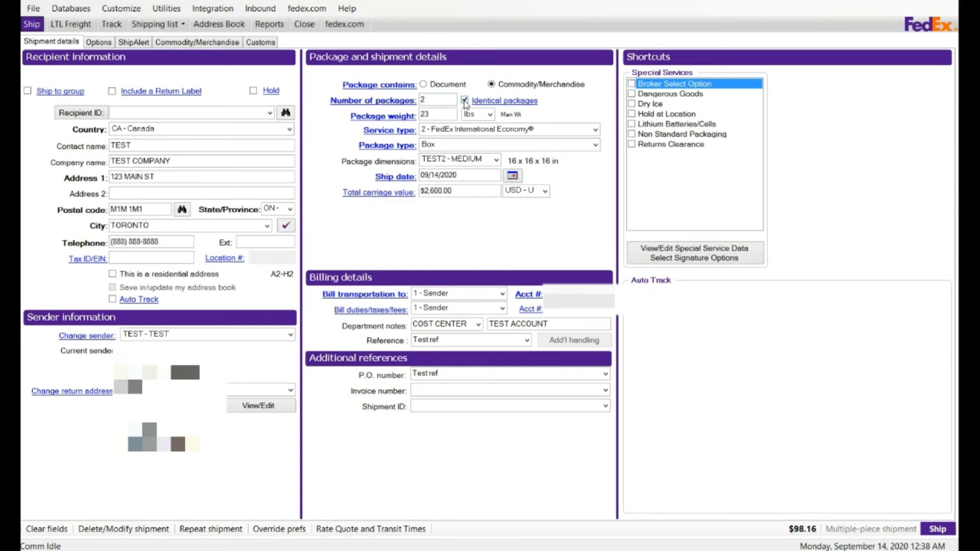
pyautogui.click(465, 101)
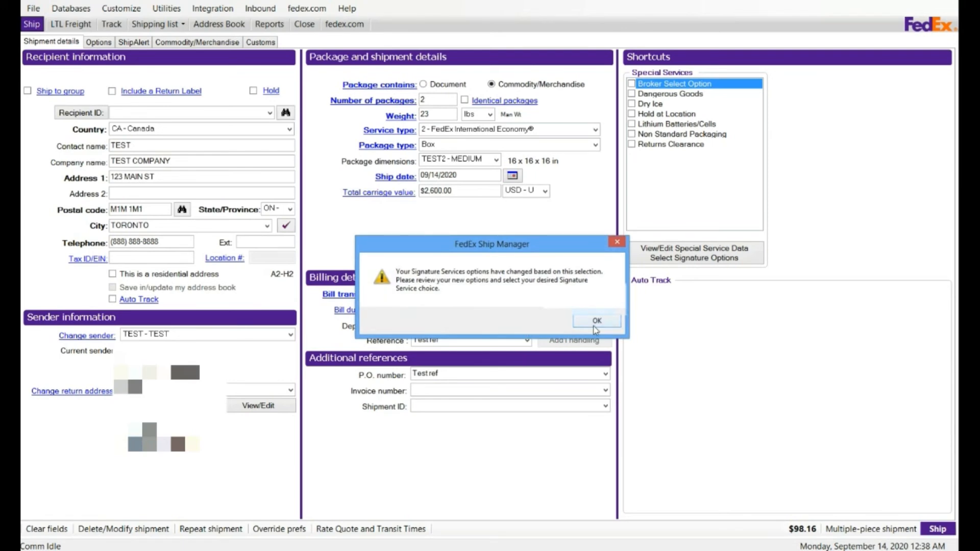
# Dismiss the signature notice and set Multiple-piece shipment to 'Information for each package'.
pyautogui.click(595, 320)
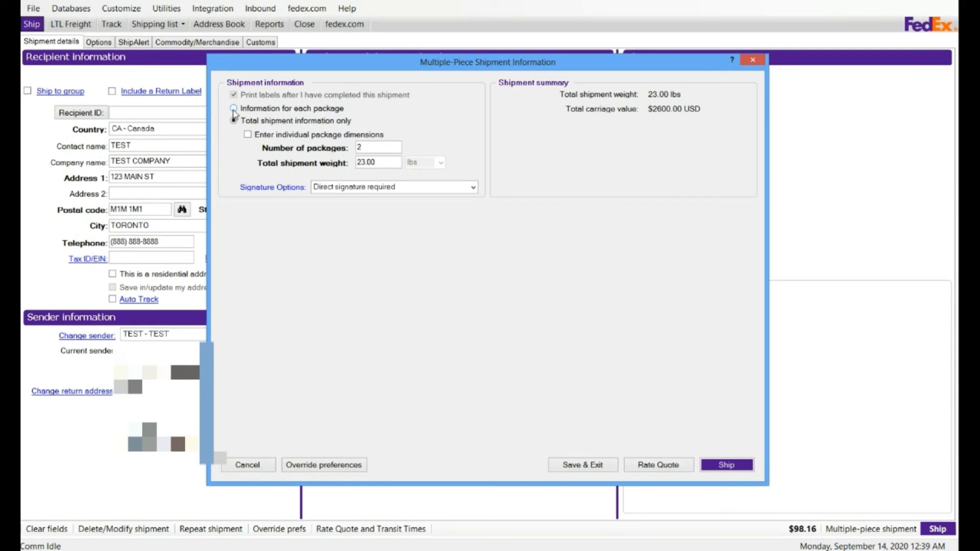
pyautogui.click(233, 120)
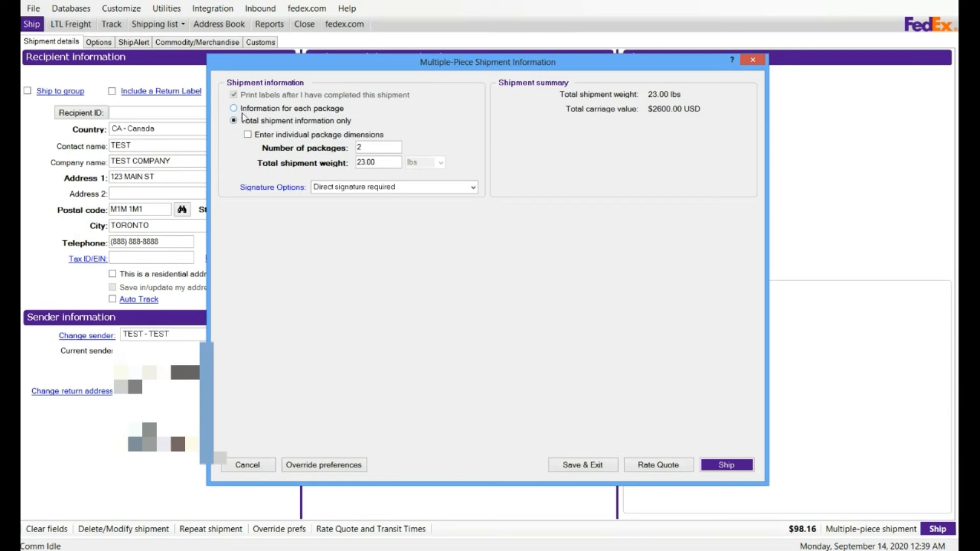
pyautogui.click(234, 108)
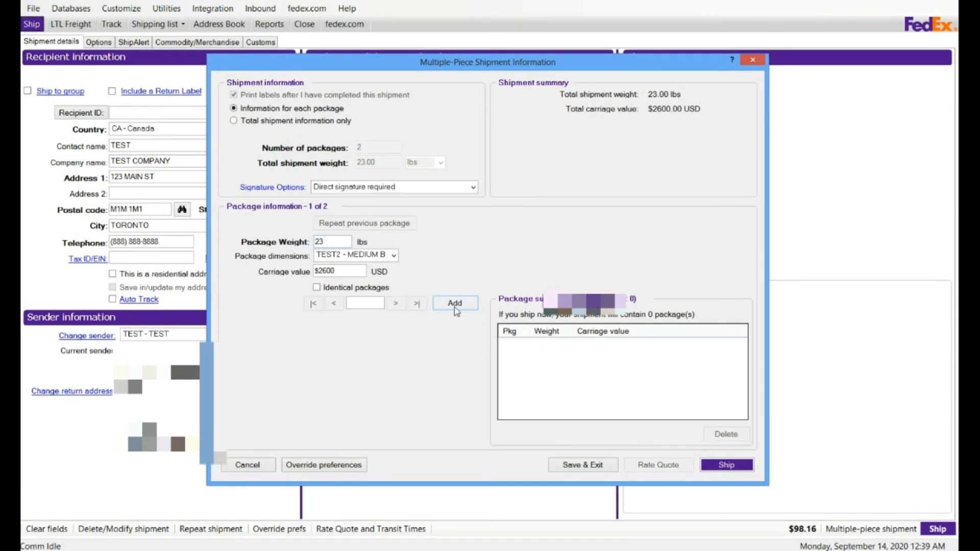
# Attempt adding the package, dismiss the missing-commodity error, and cancel the shipment.
pyautogui.click(455, 303)
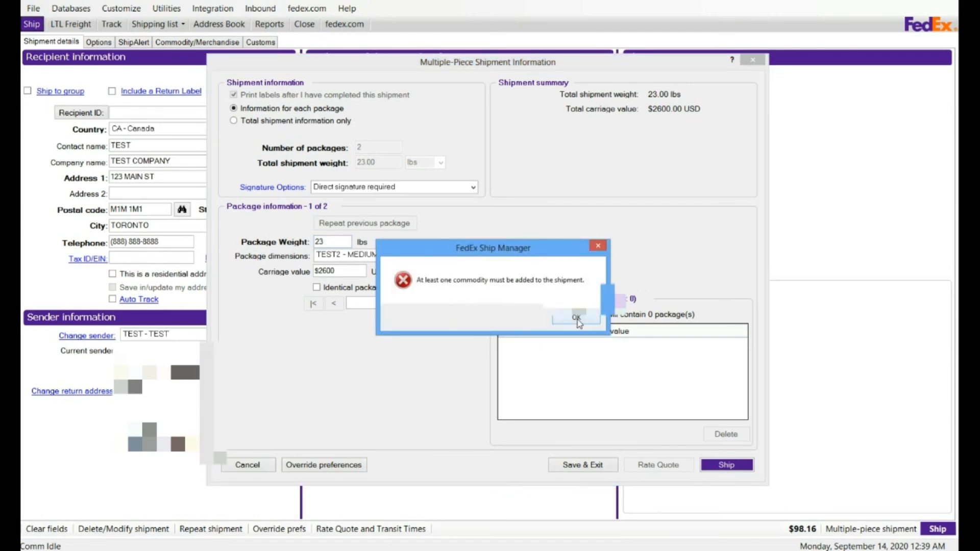
pyautogui.click(575, 319)
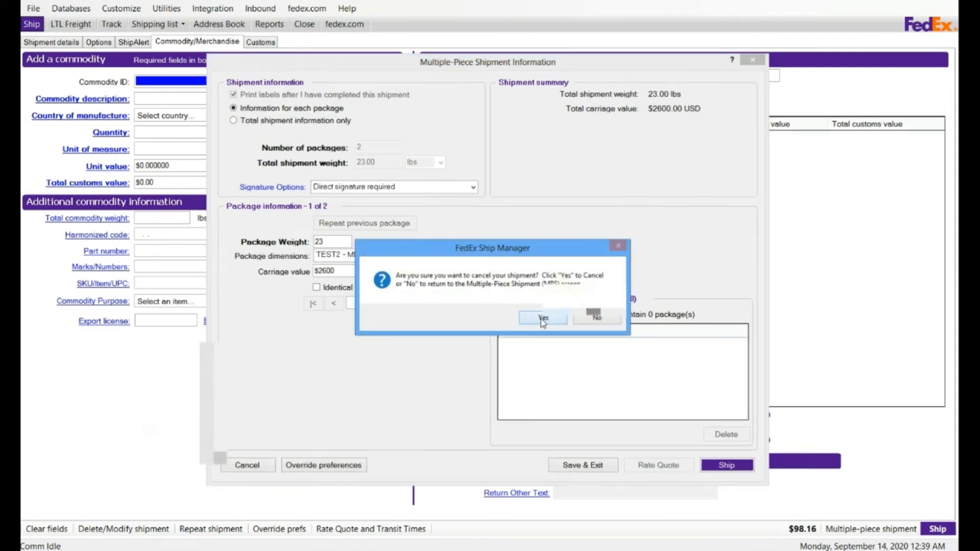
pyautogui.click(542, 318)
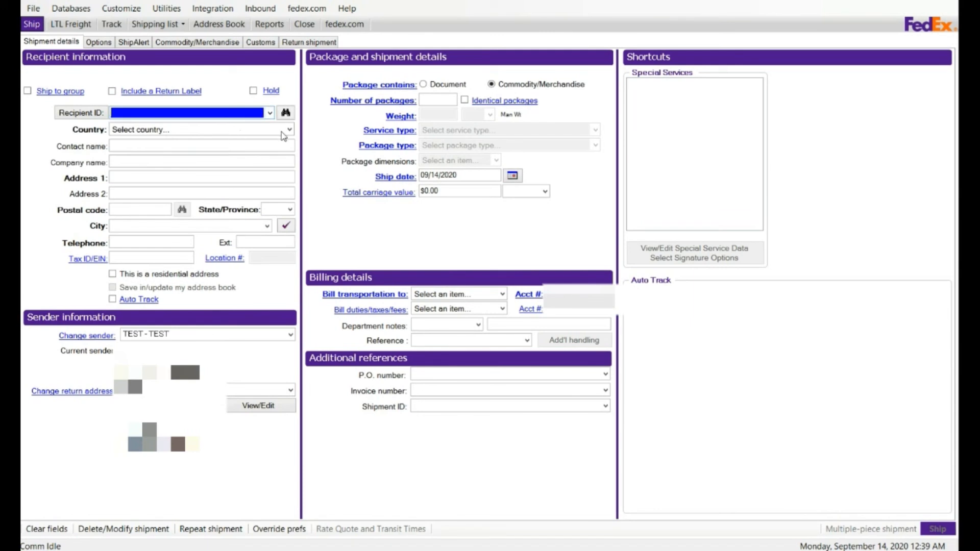
pyautogui.click(288, 129)
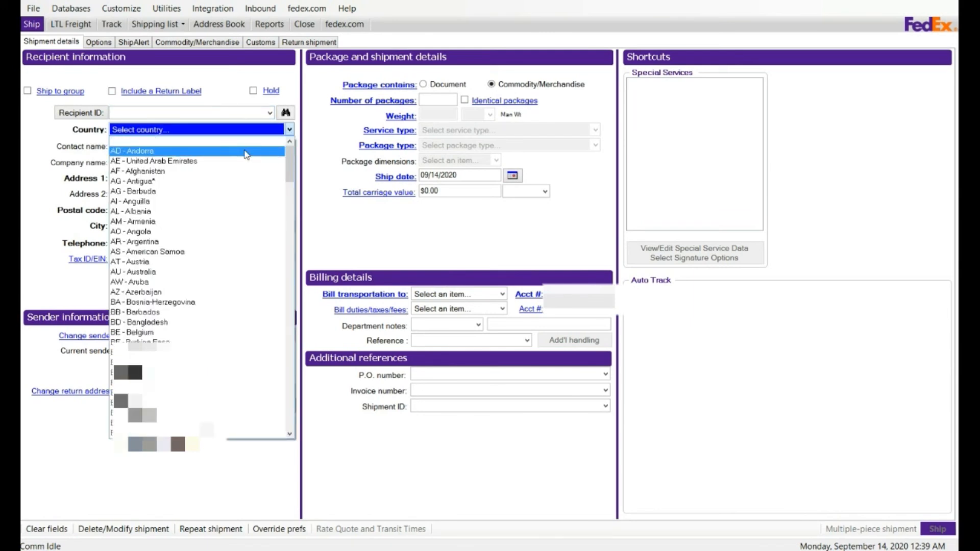
pyautogui.click(200, 129)
pyautogui.write('TE')
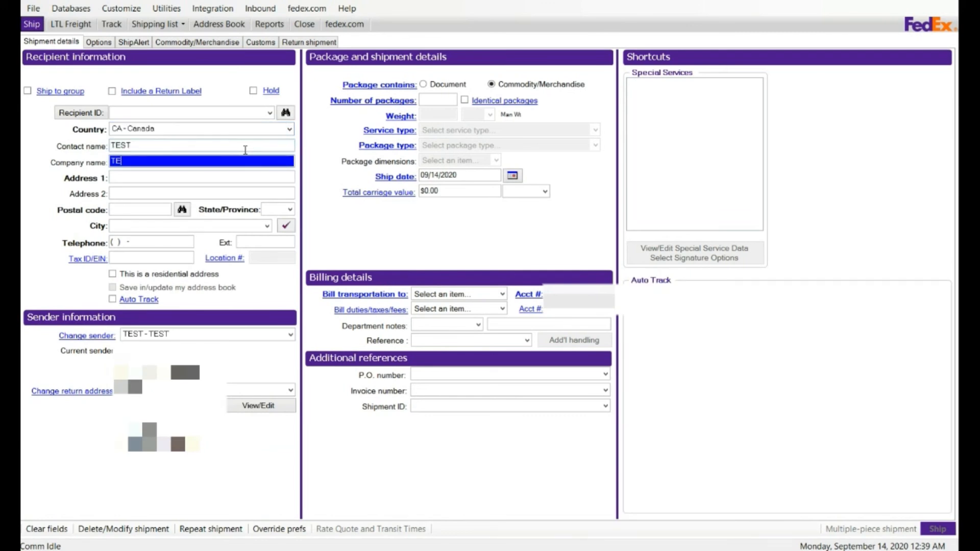
pyautogui.write('123 MAIN ST')
pyautogui.click(140, 210)
pyautogui.write('M1')
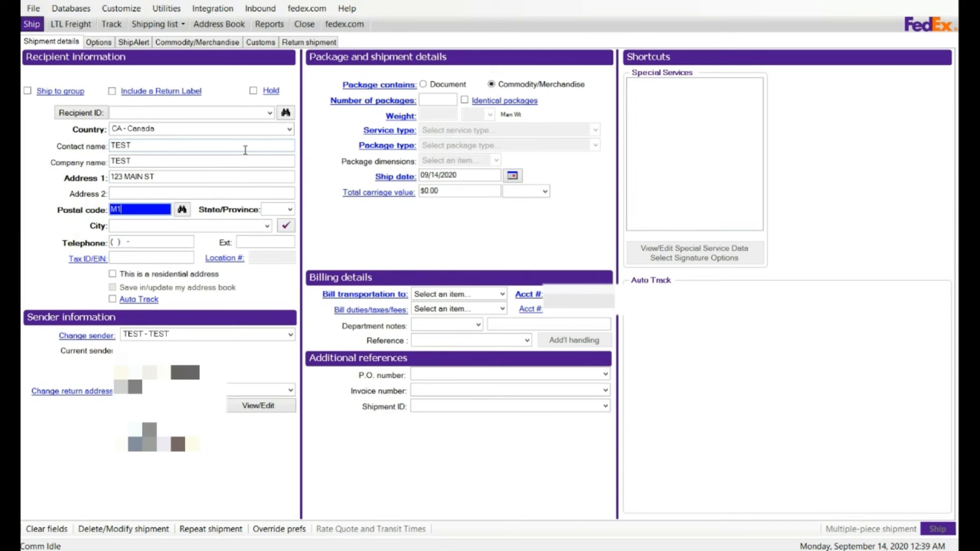
pyautogui.click(285, 226)
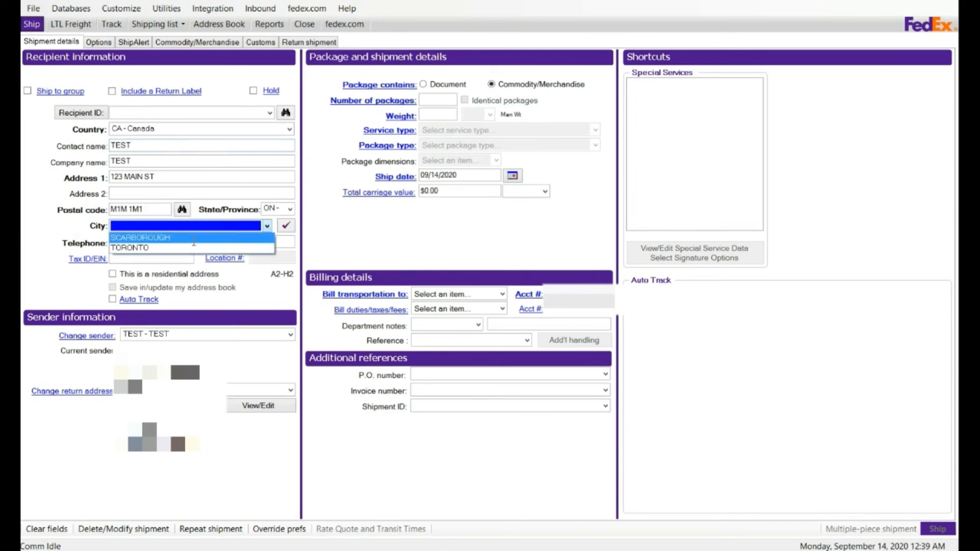
pyautogui.click(130, 248)
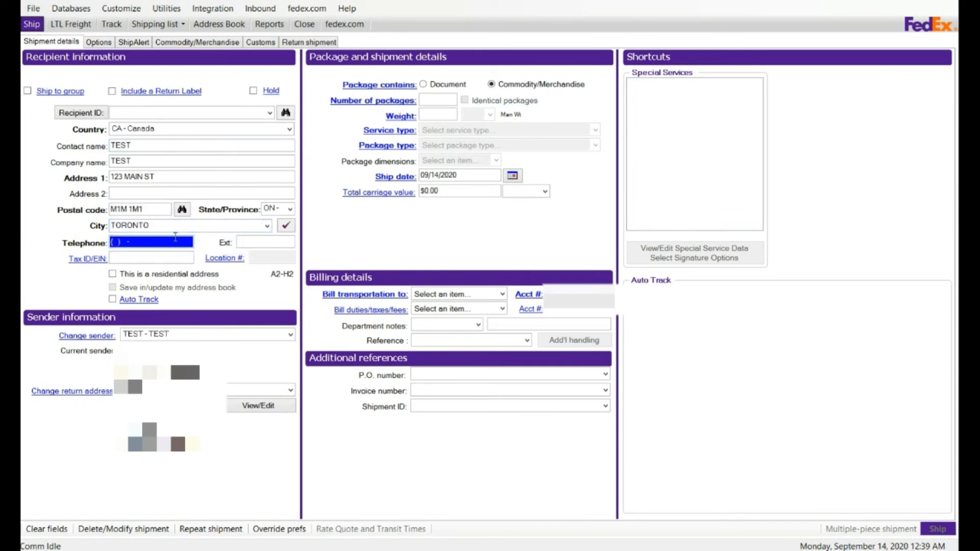
pyautogui.write('(888) 888-8888')
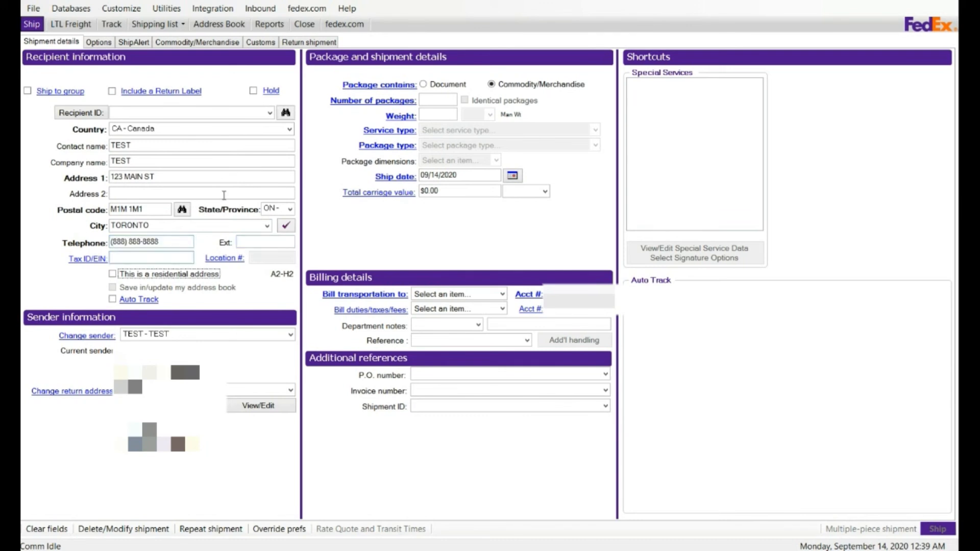
# Enter 2 packages at 23 lbs with Box packaging, billing duties and taxes to Sender.
pyautogui.click(437, 100)
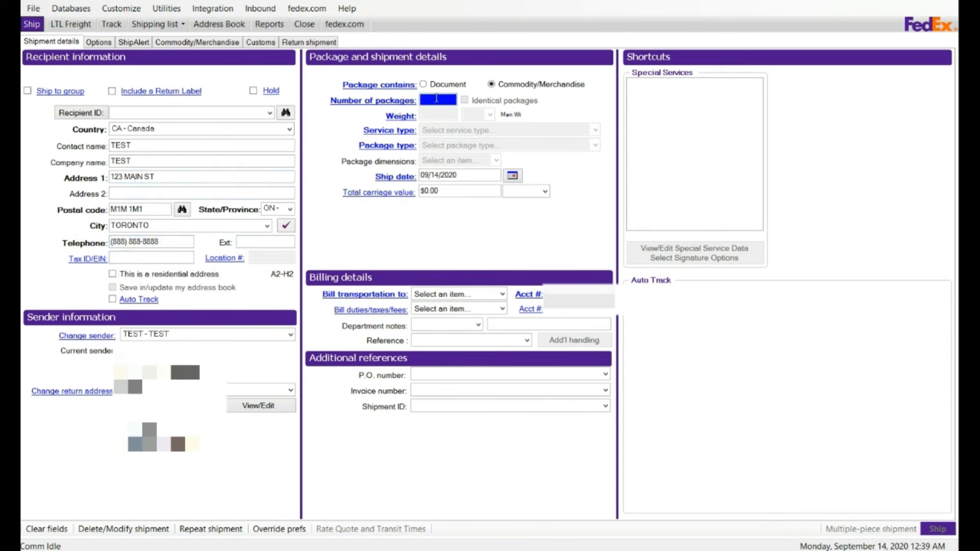
pyautogui.write('2')
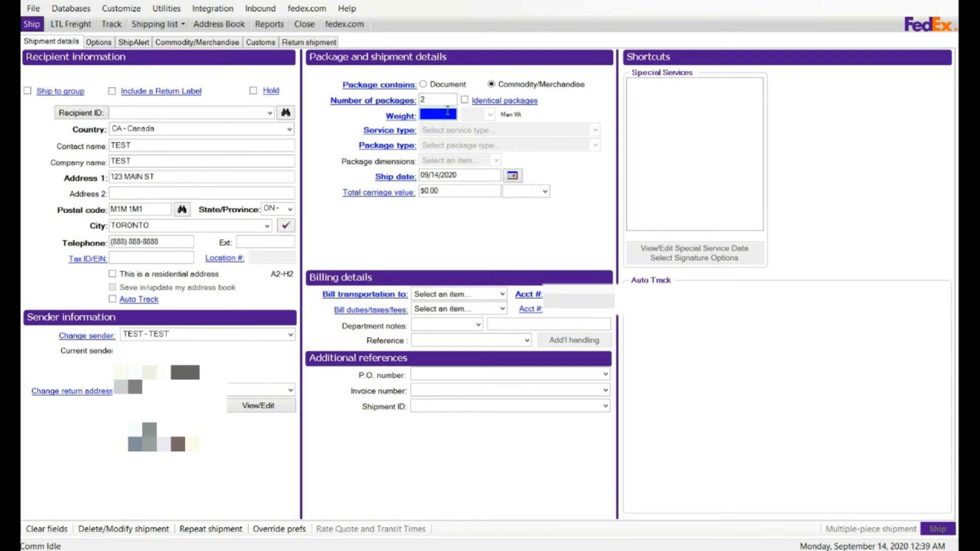
pyautogui.write('23')
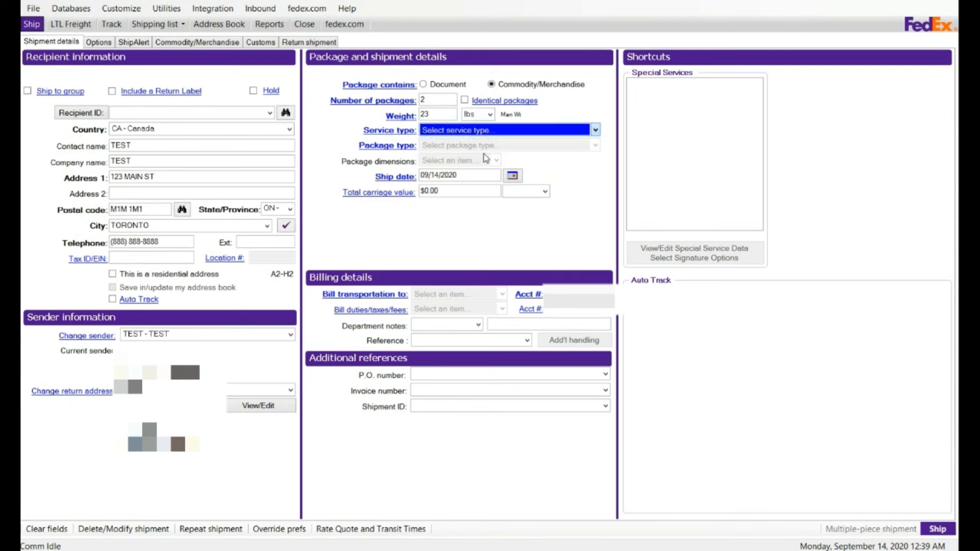
pyautogui.click(506, 145)
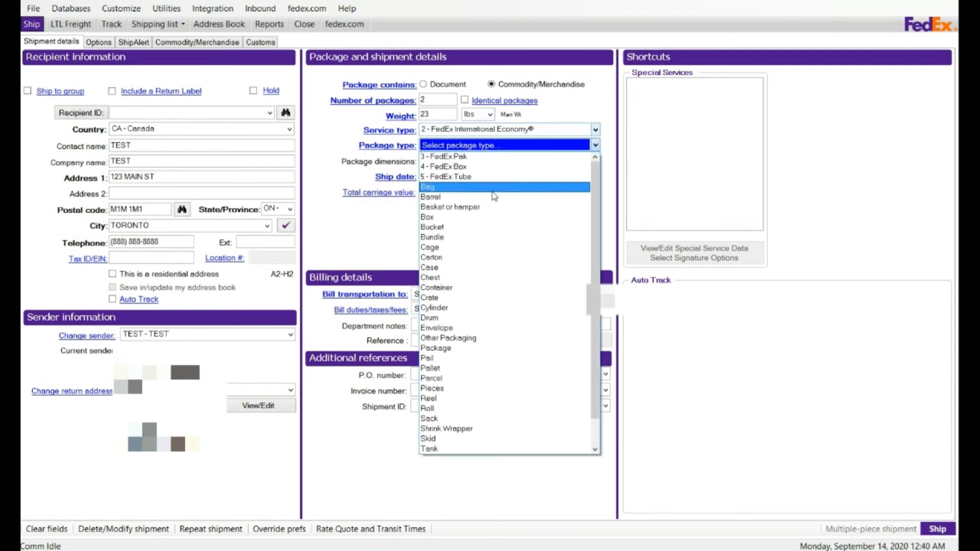
pyautogui.click(427, 217)
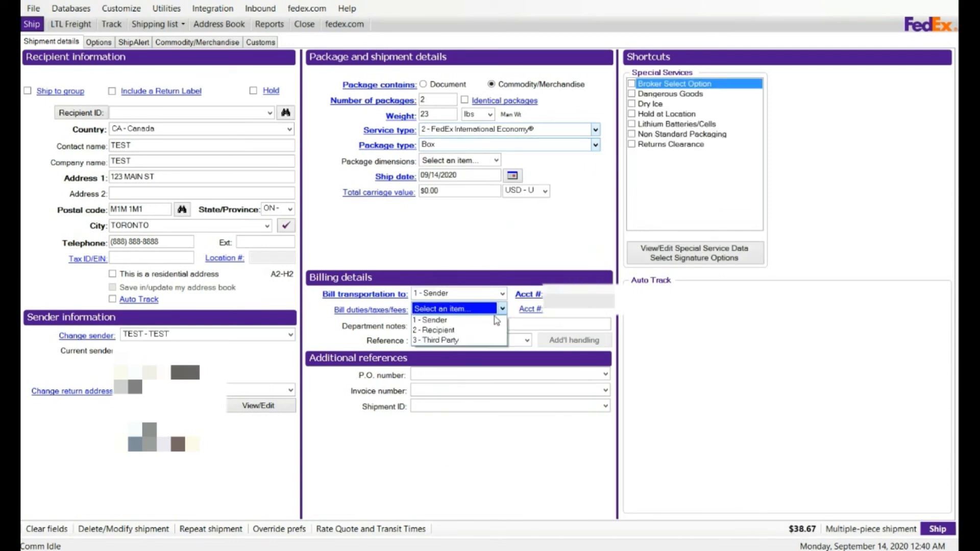
pyautogui.click(431, 319)
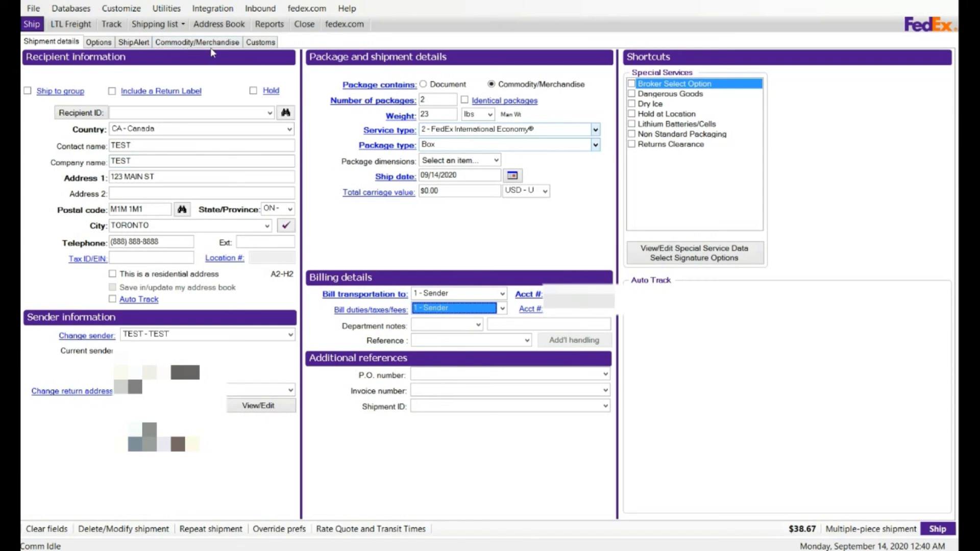
# Add the $20 TEST commodity and choose a FedEx-generated commercial invoice on Customs.
pyautogui.click(197, 42)
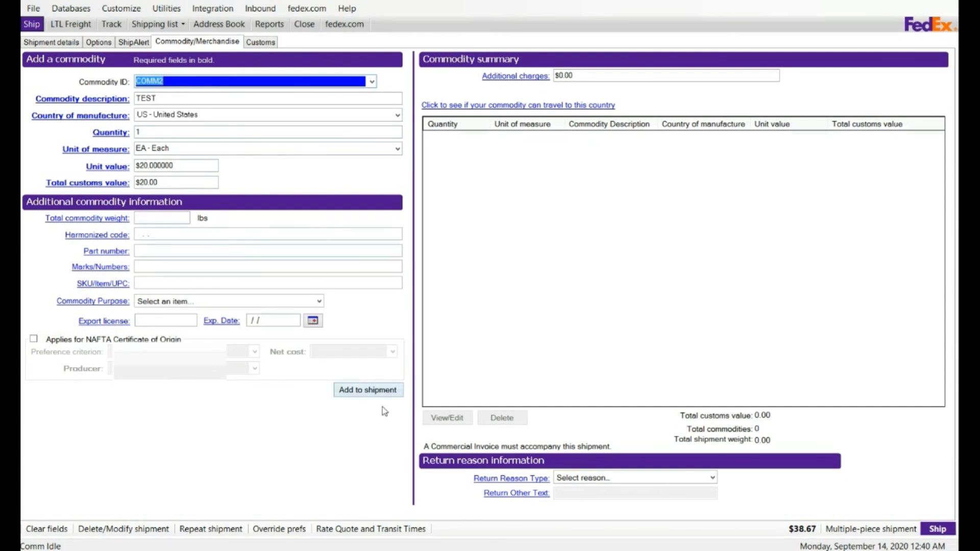
pyautogui.click(367, 389)
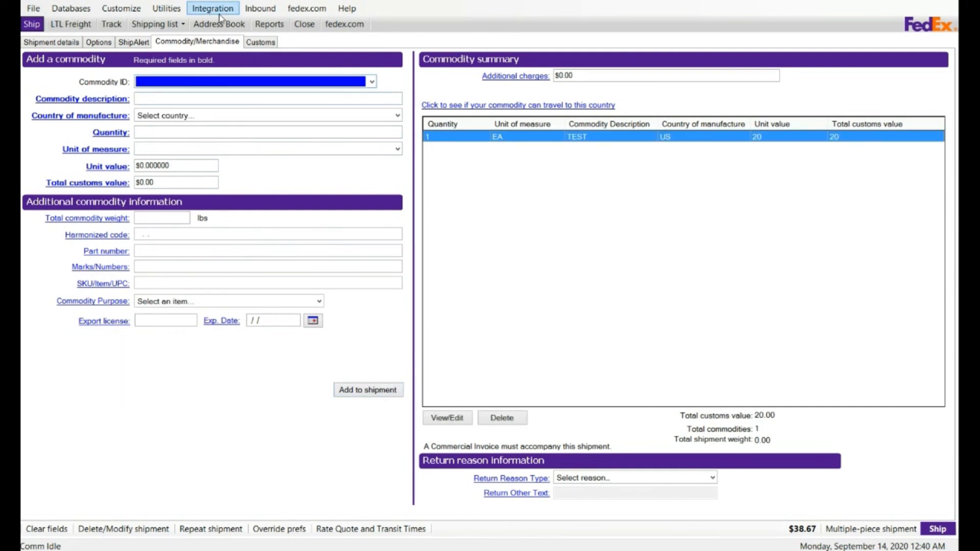
pyautogui.click(261, 41)
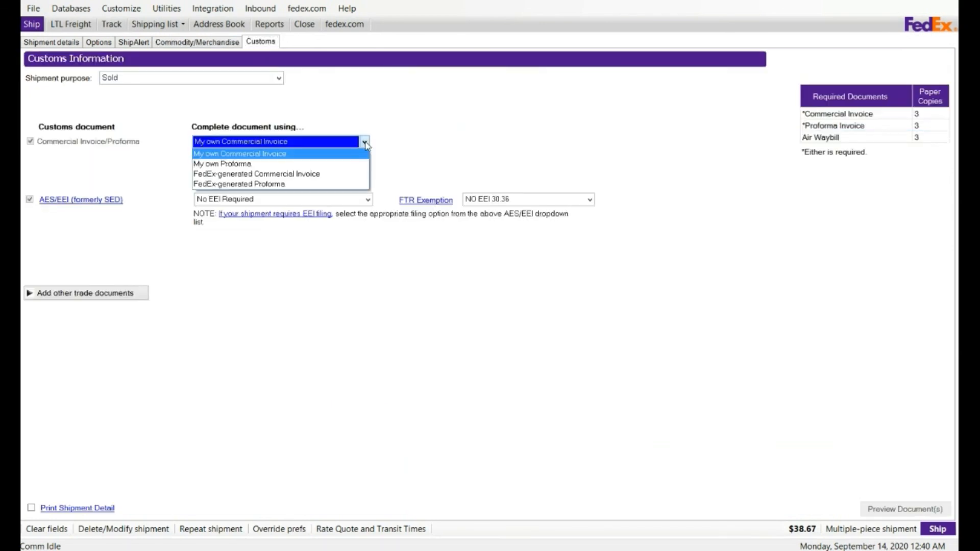
pyautogui.click(256, 174)
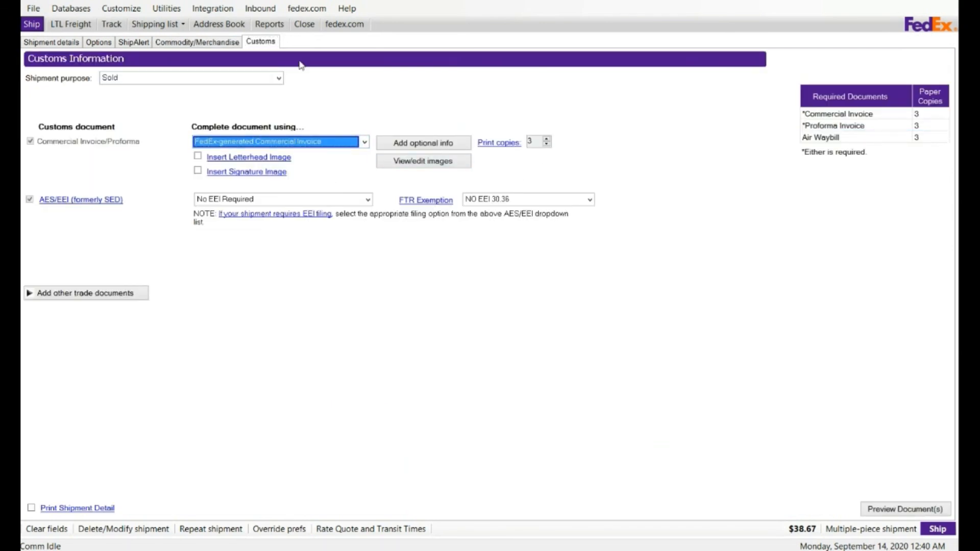
pyautogui.click(51, 42)
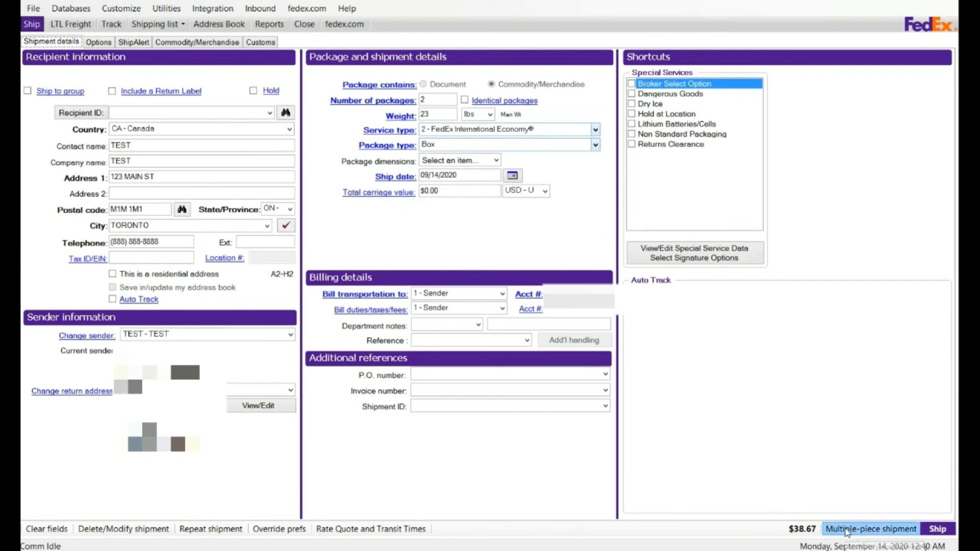
# Enter per-package details, add the 23 lb and 25 lb packages, and Save & Exit.
pyautogui.click(871, 529)
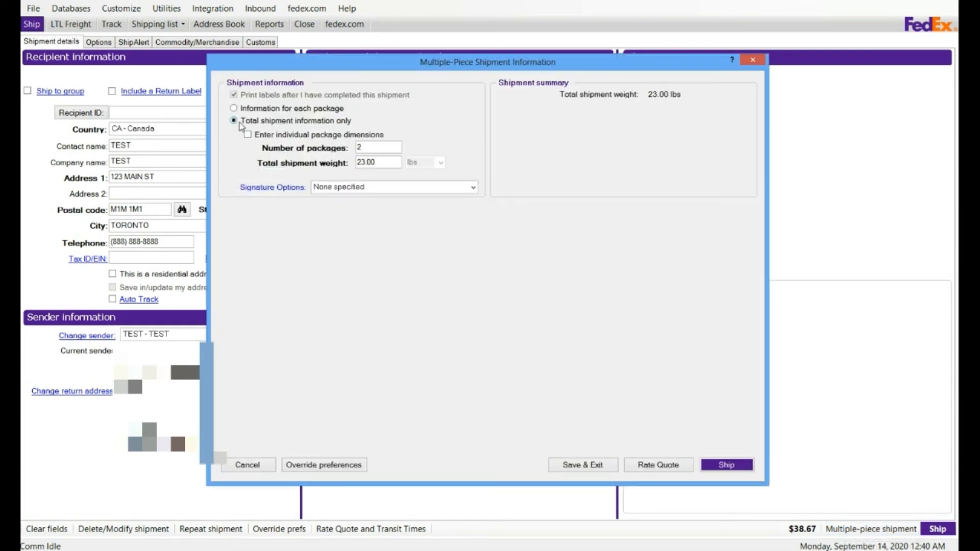
pyautogui.click(234, 108)
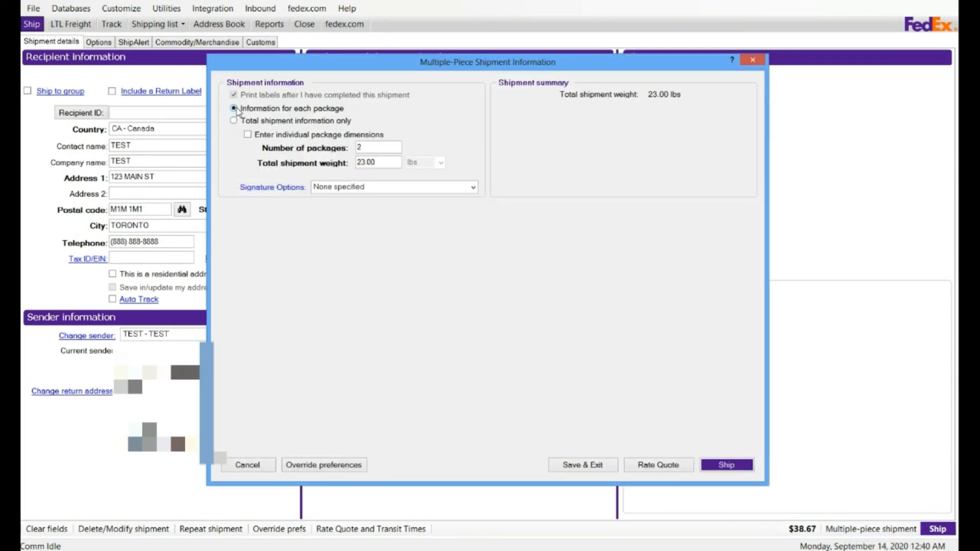
pyautogui.click(234, 108)
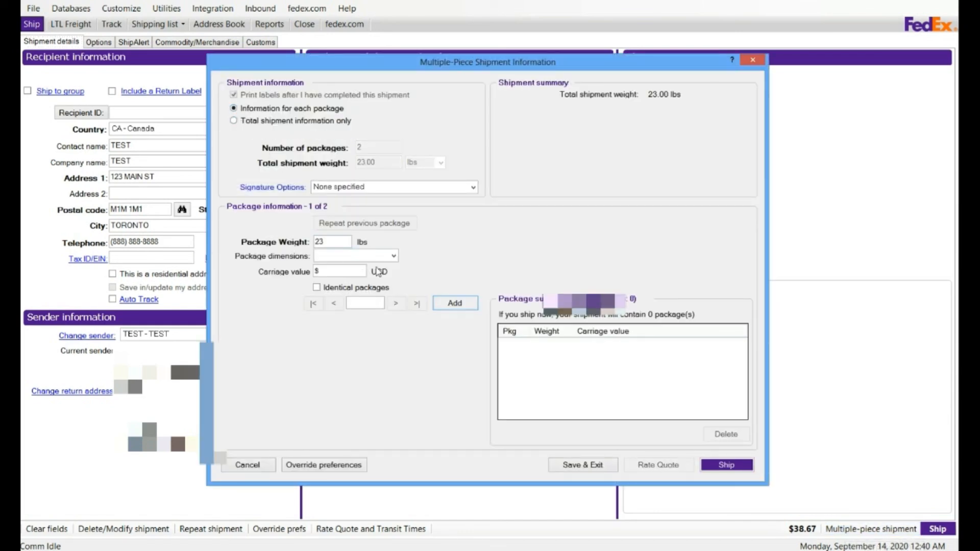
pyautogui.click(455, 303)
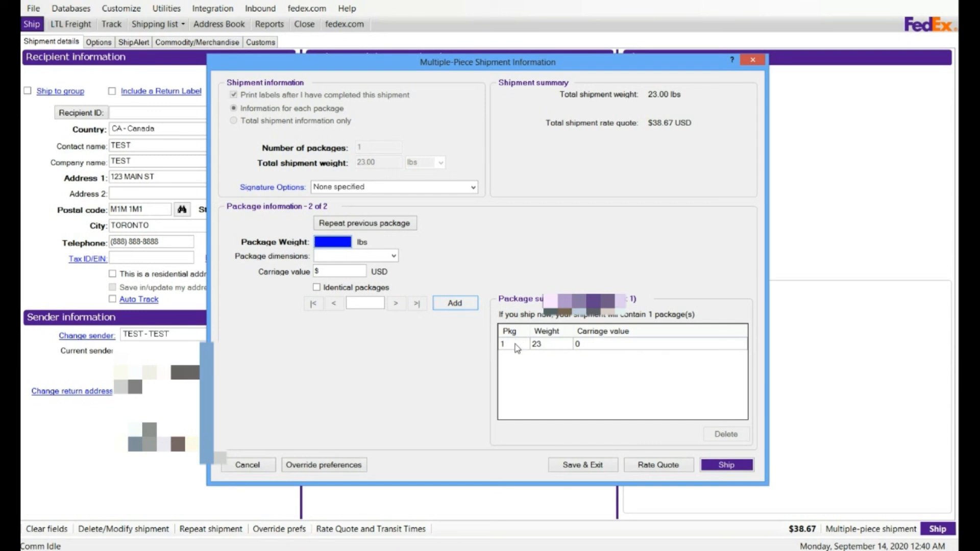
pyautogui.moveTo(539, 350)
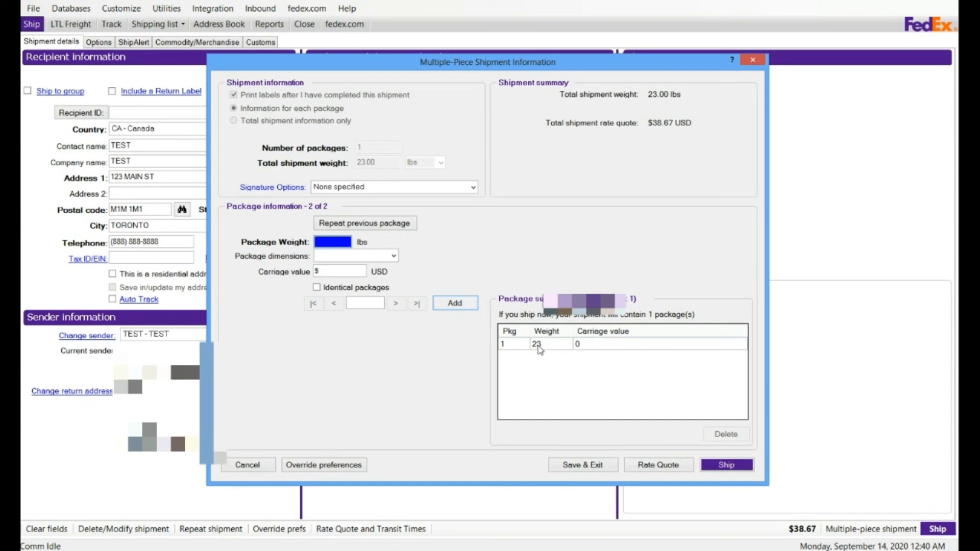
pyautogui.moveTo(593, 349)
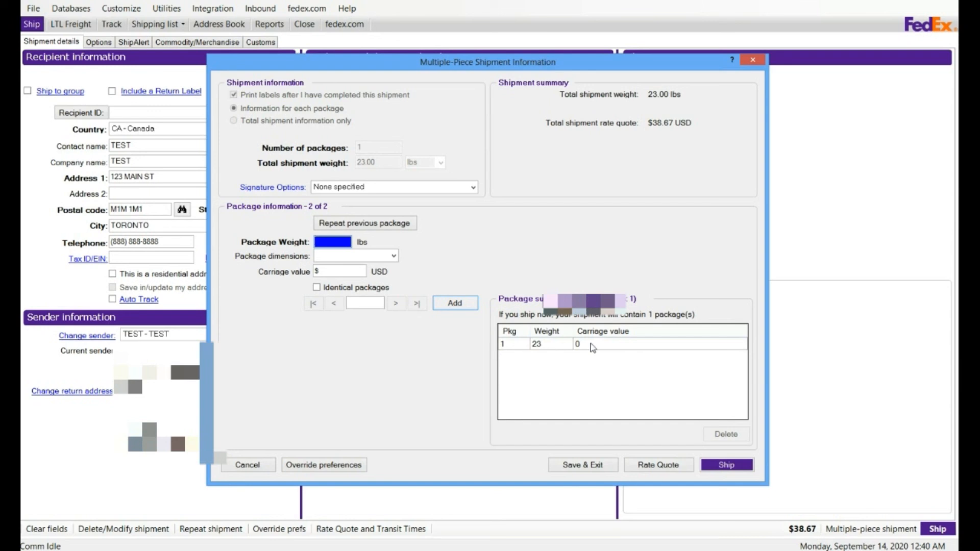
pyautogui.moveTo(318, 224)
pyautogui.write('25')
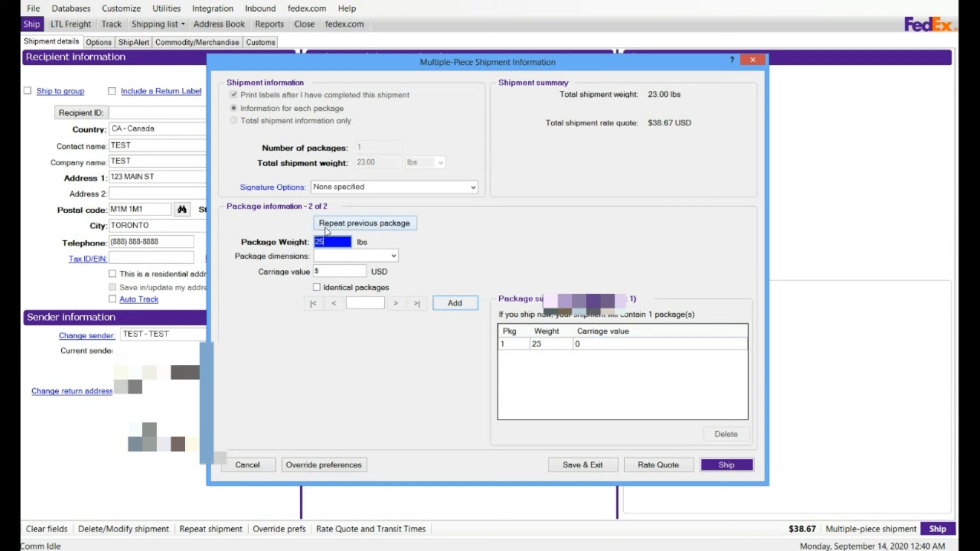
pyautogui.click(455, 304)
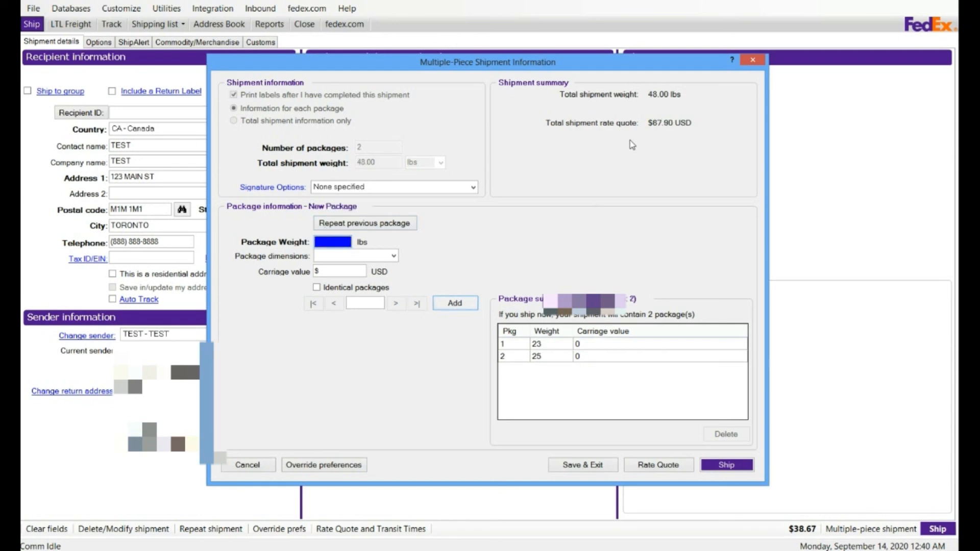
pyautogui.moveTo(634, 108)
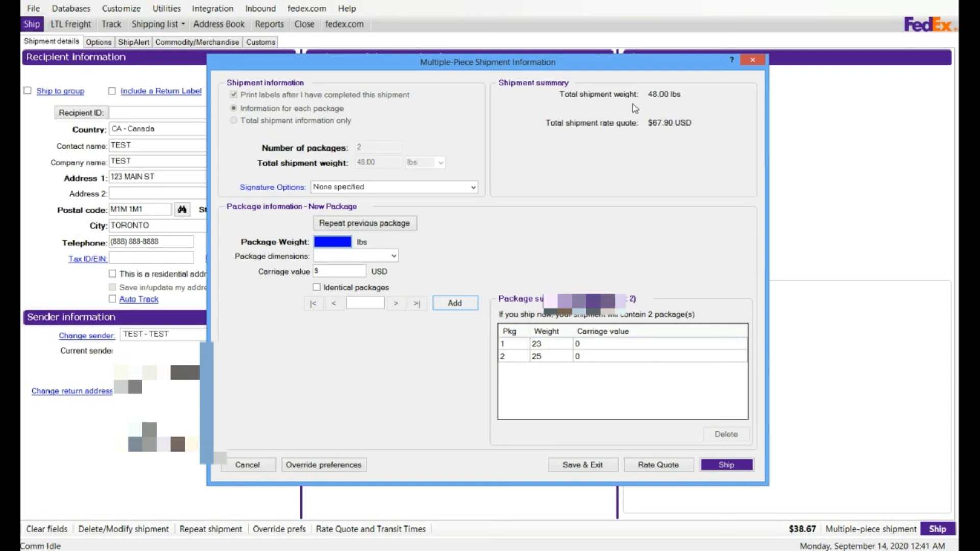
pyautogui.moveTo(650, 139)
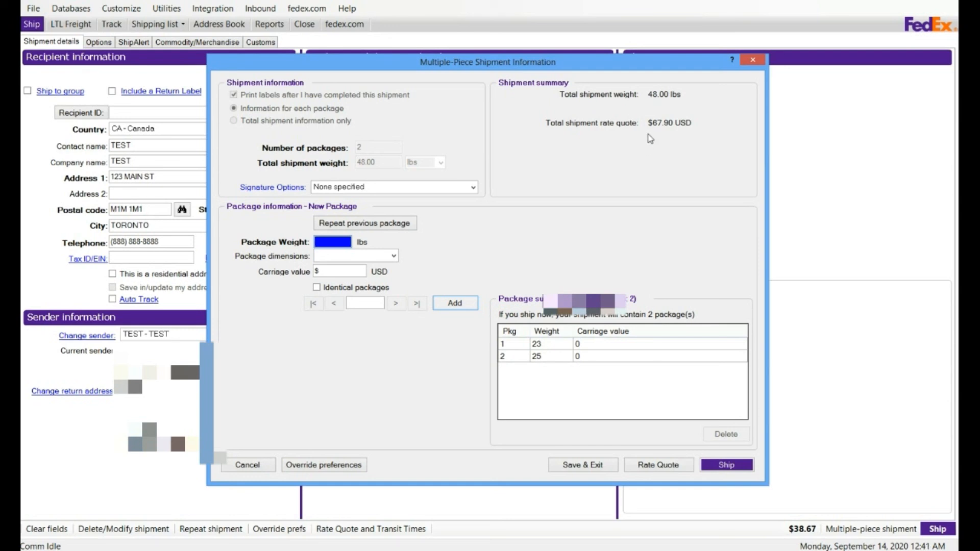
pyautogui.moveTo(655, 135)
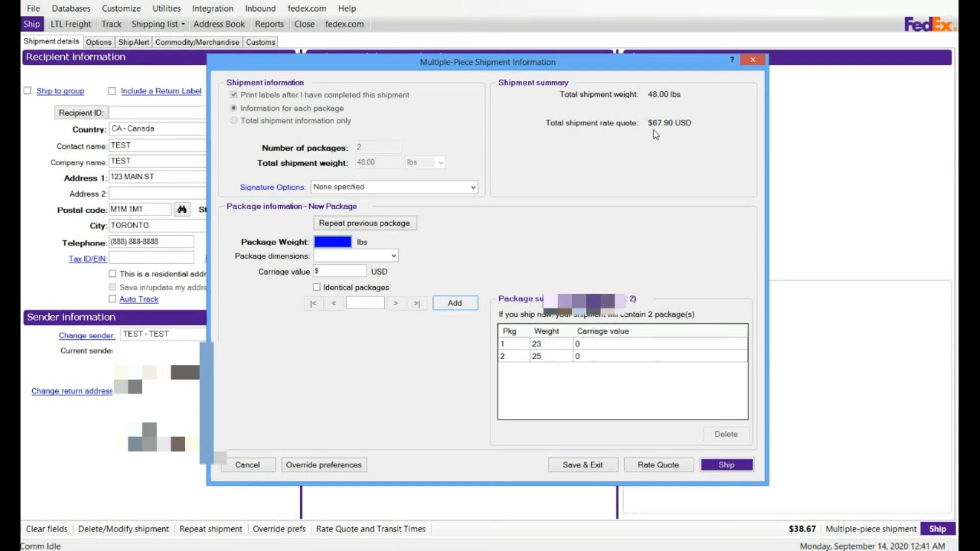
pyautogui.moveTo(657, 134)
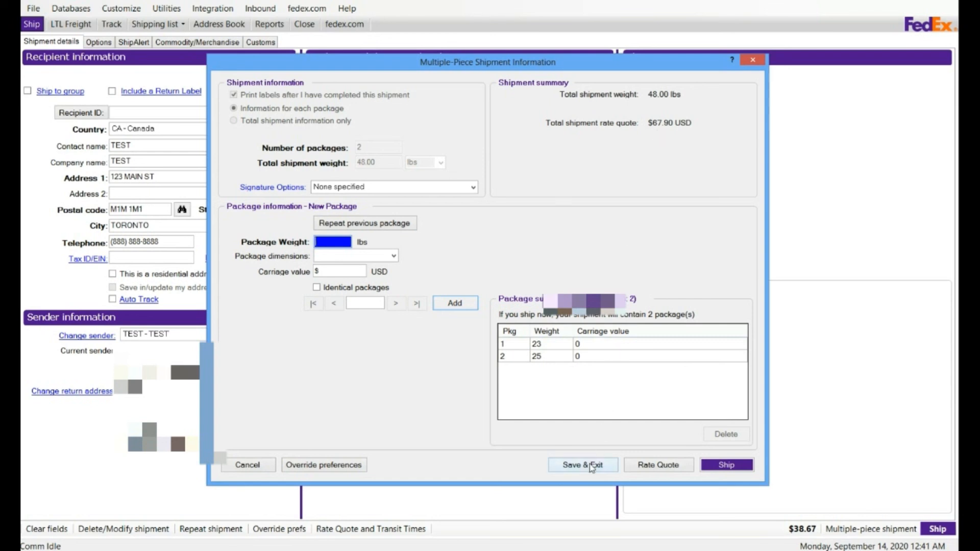
pyautogui.click(582, 465)
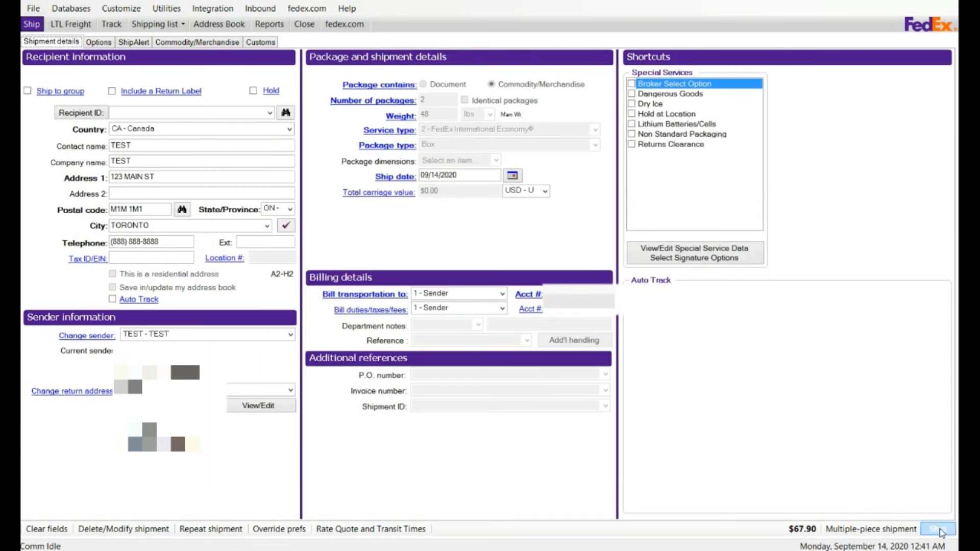